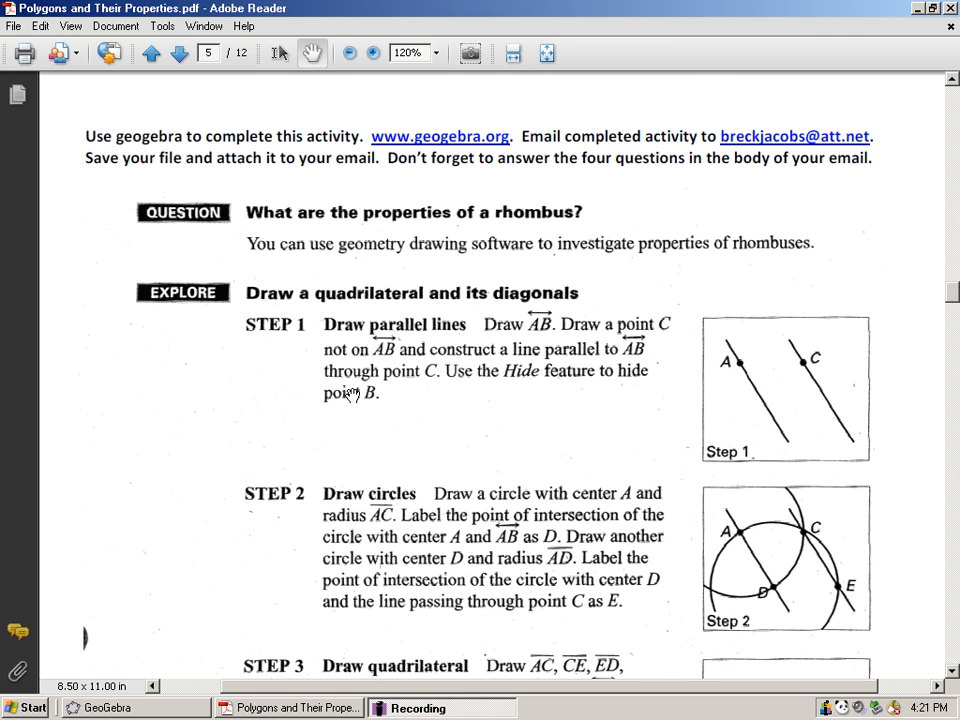
Close the rhombus activity document and the current GeoGebra sketch without saving
scroll(down, 3)
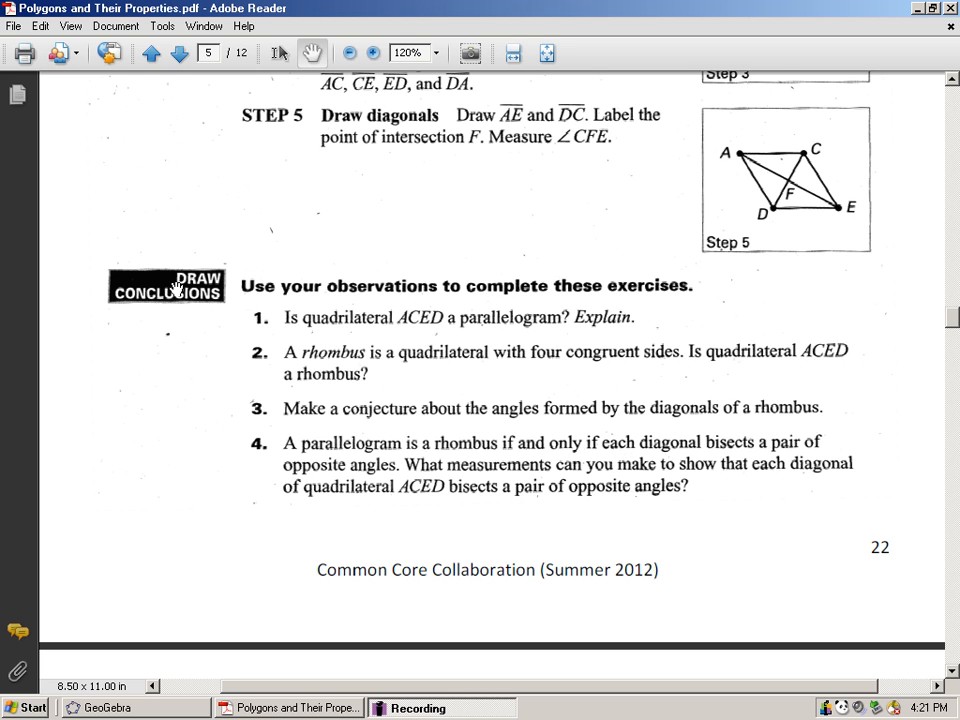
mouse_move(264, 408)
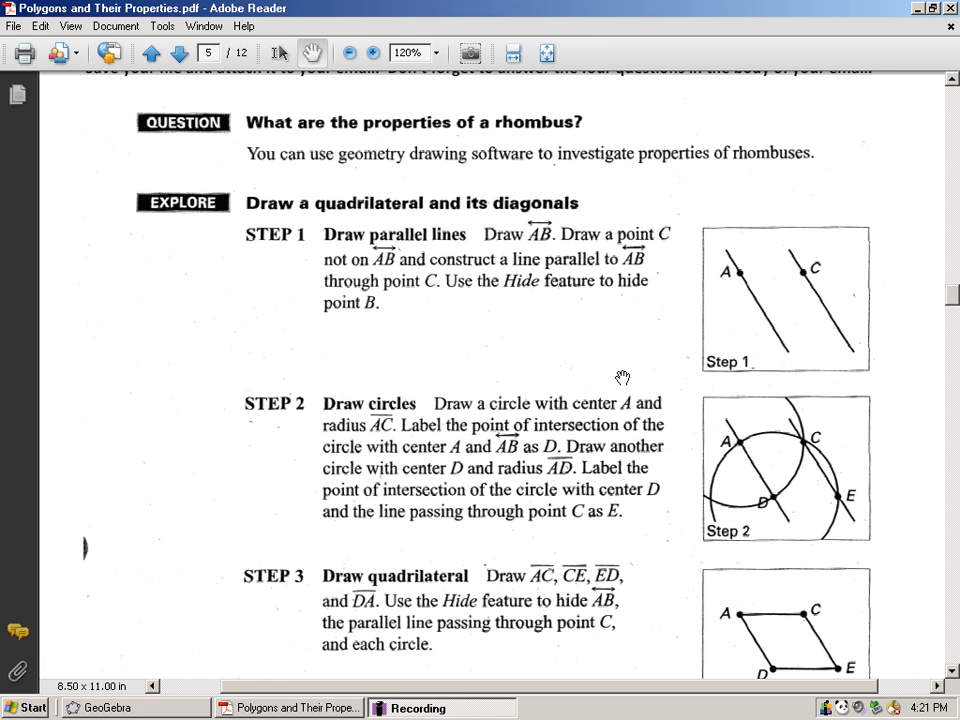
mouse_move(198, 456)
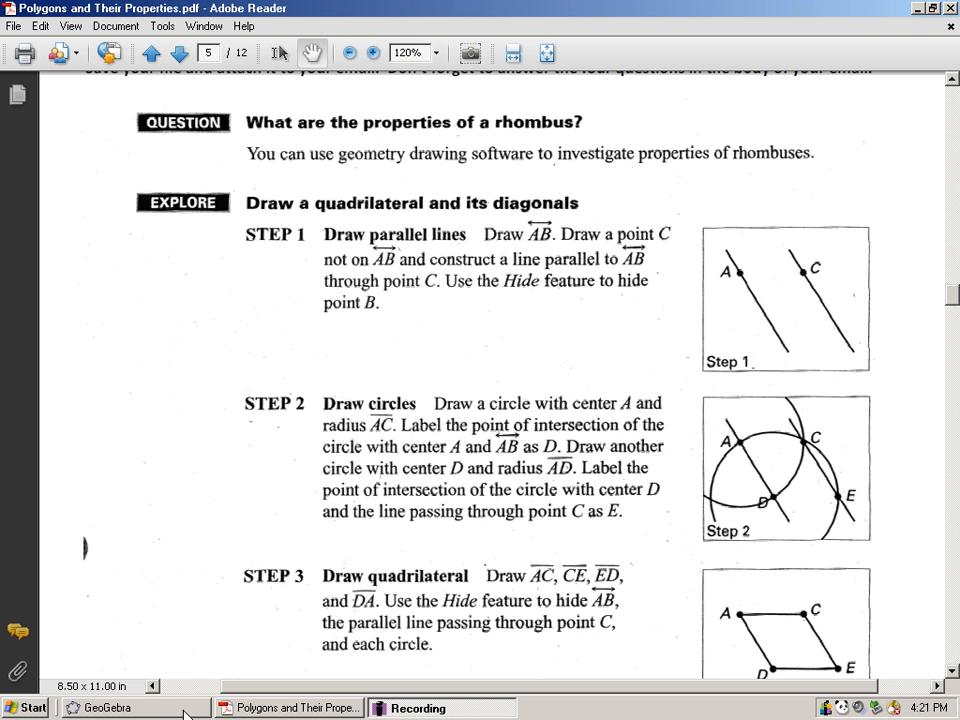
click(108, 708)
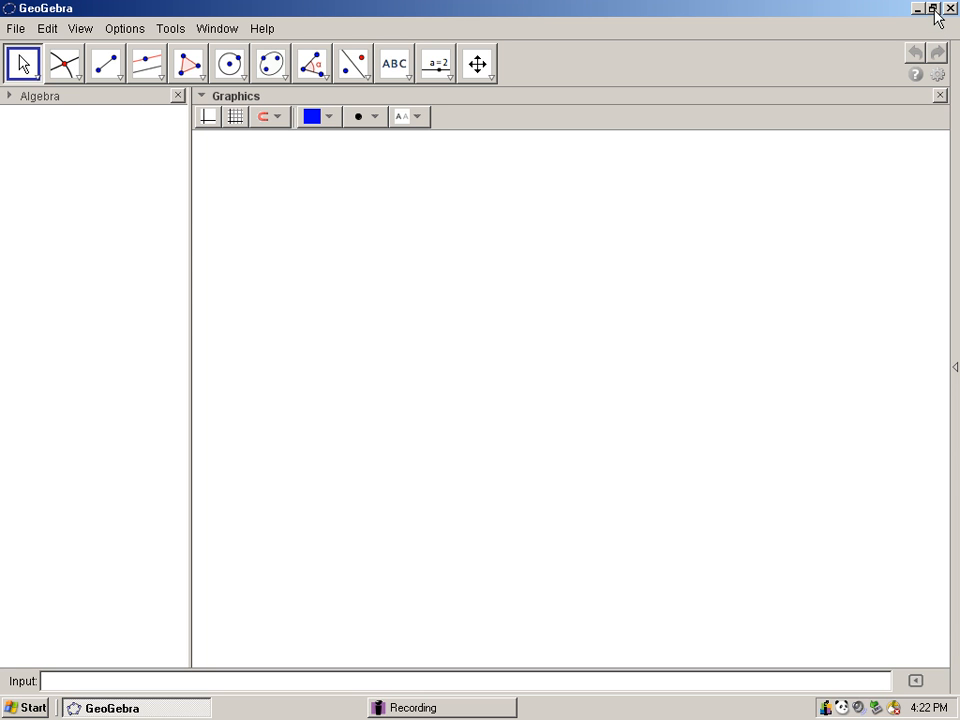
click(948, 8)
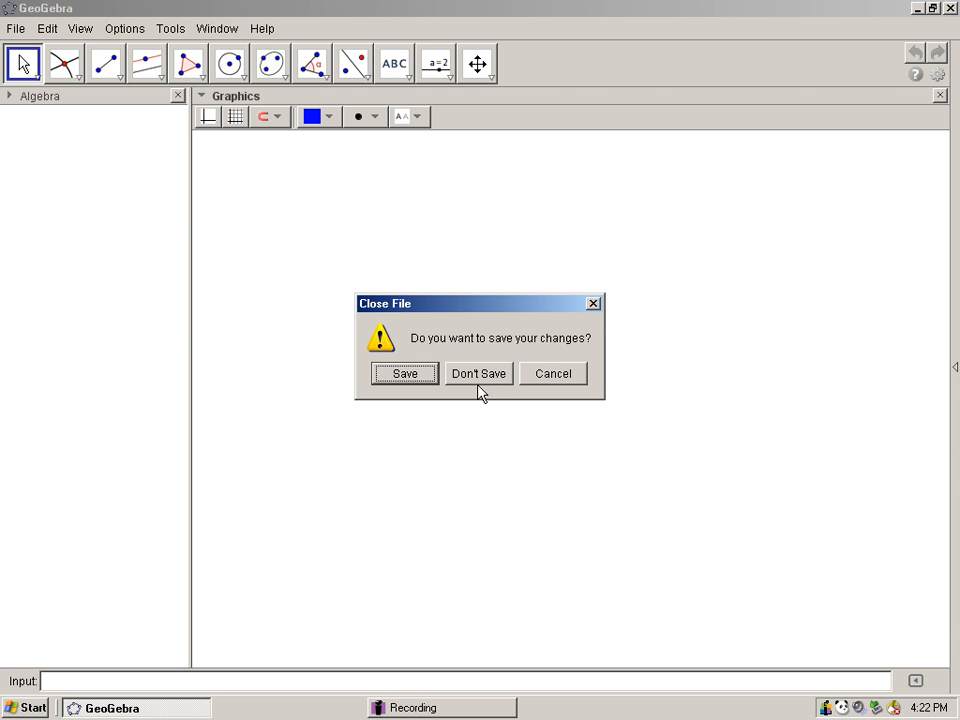
click(478, 374)
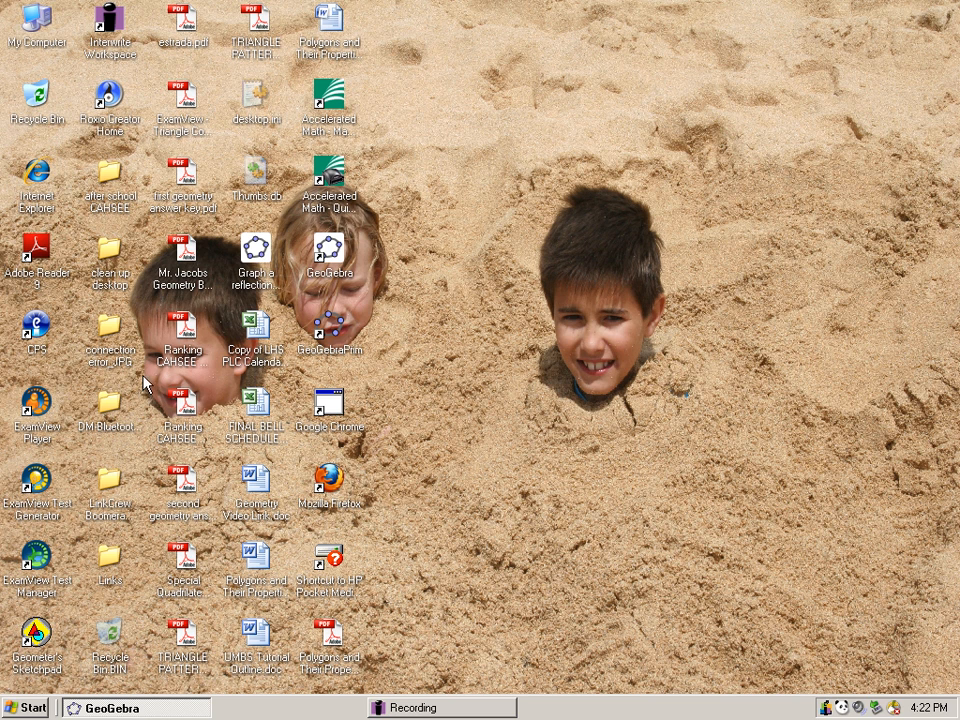
Relaunch GeoGebra from its desktop icon to get a fresh window
click(330, 256)
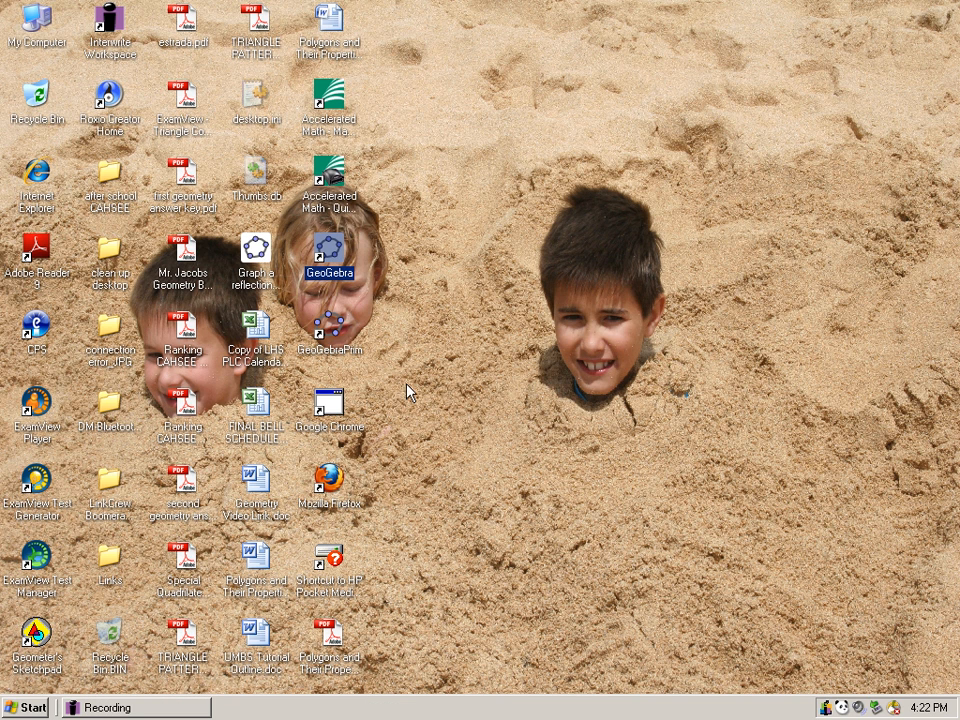
double_click(330, 258)
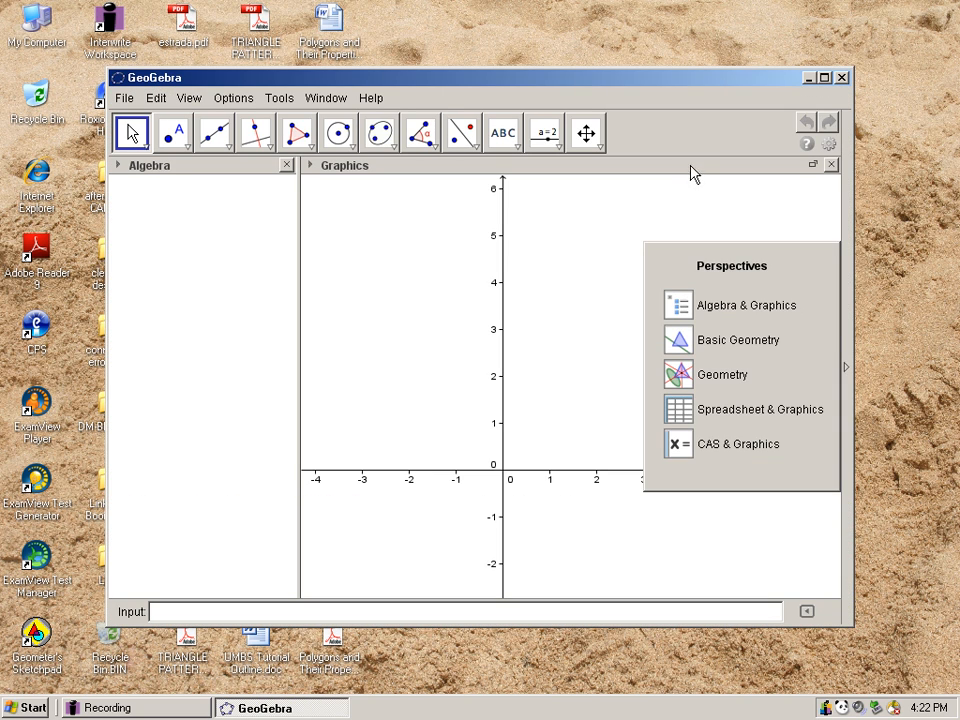
Maximize GeoGebra and hide the coordinate axes for a blank drawing area
click(824, 76)
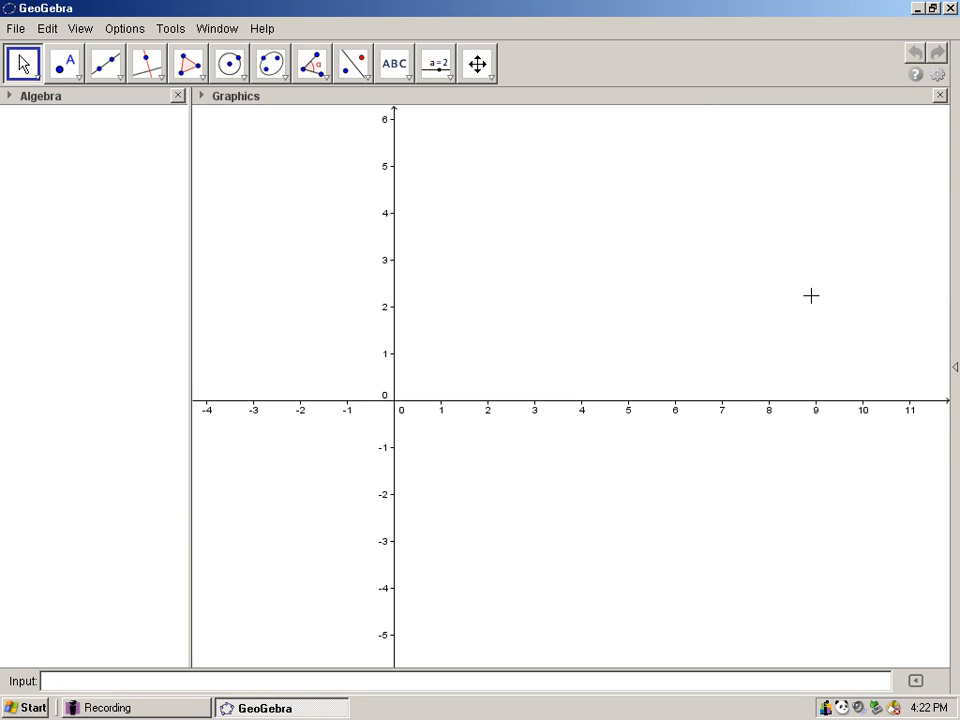
mouse_move(752, 596)
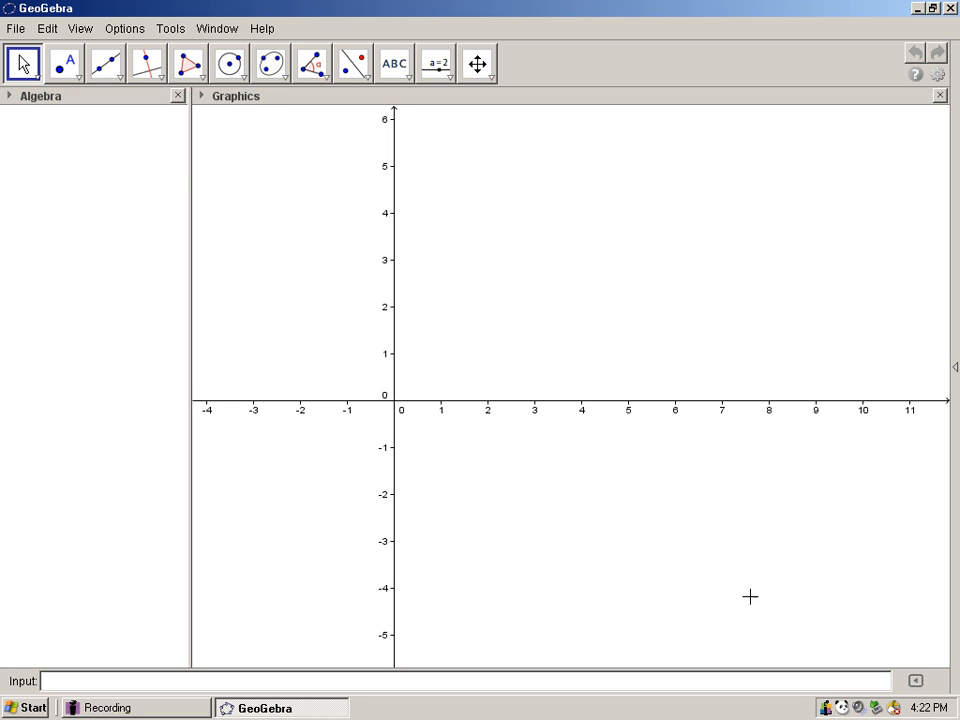
mouse_move(384, 190)
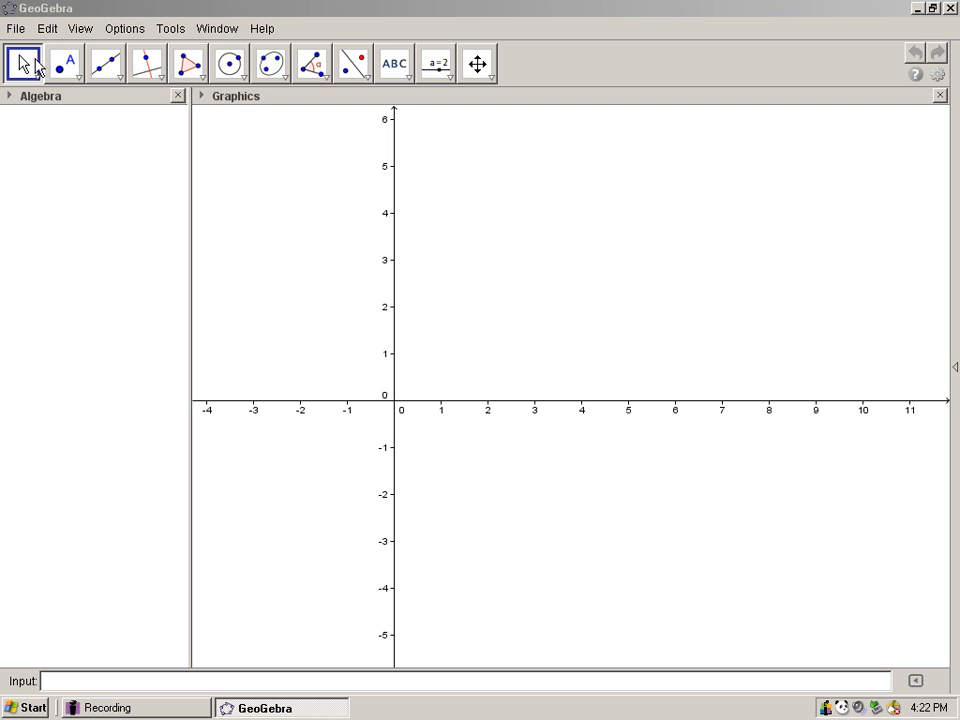
mouse_move(200, 110)
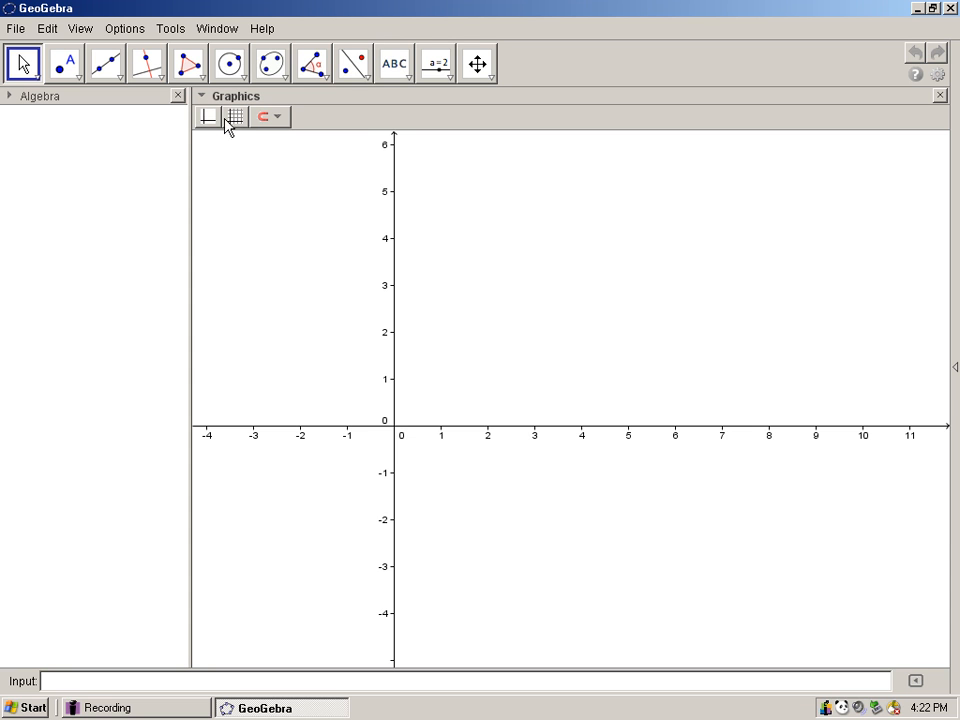
click(232, 116)
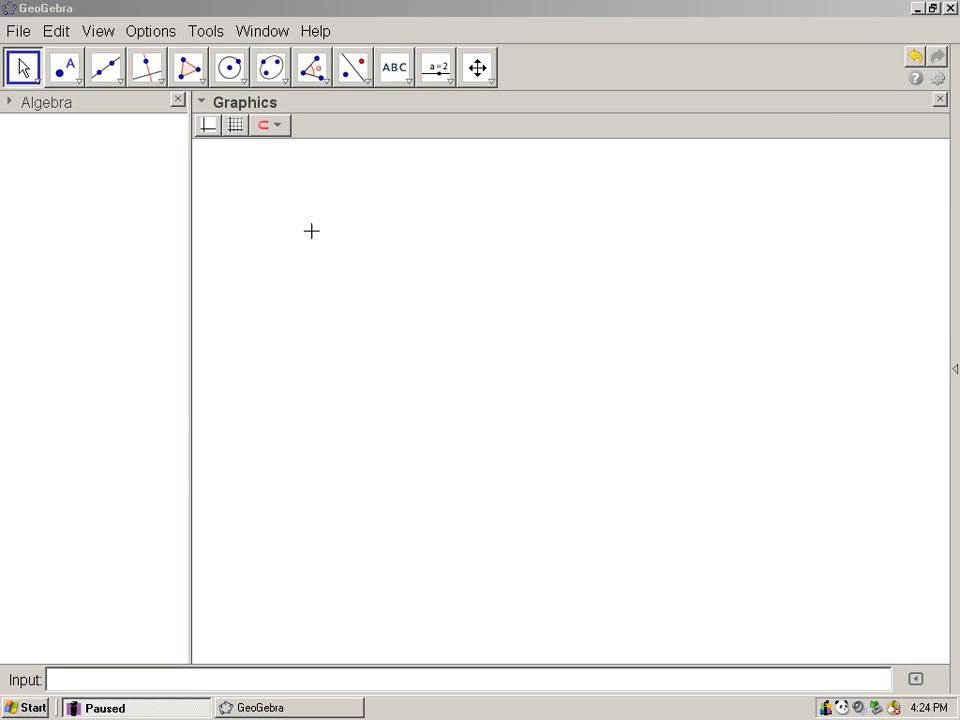
mouse_move(352, 180)
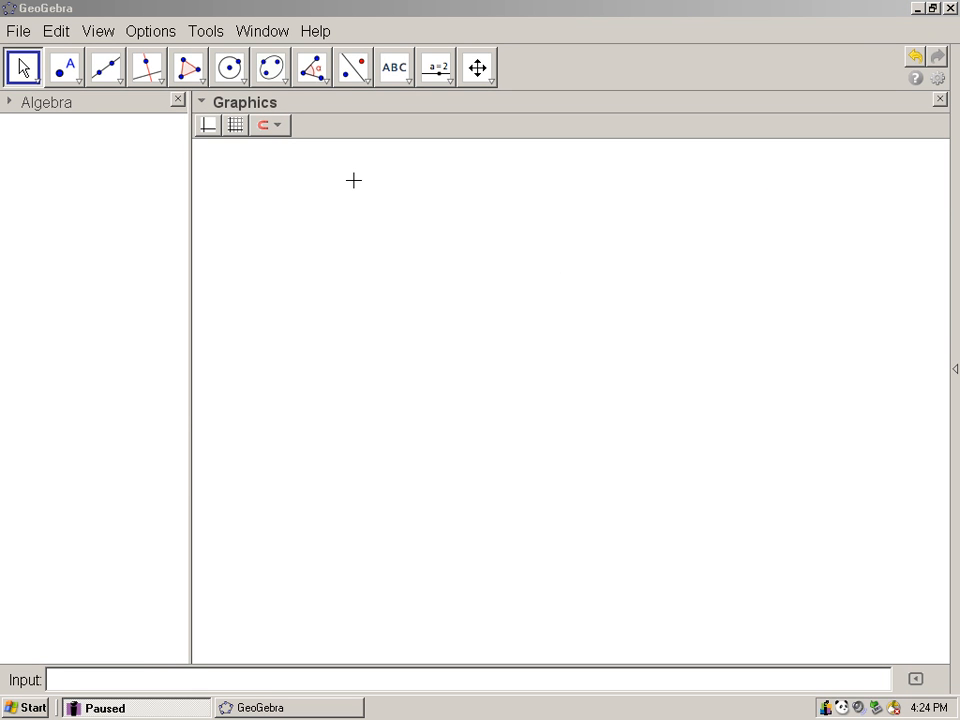
mouse_move(356, 136)
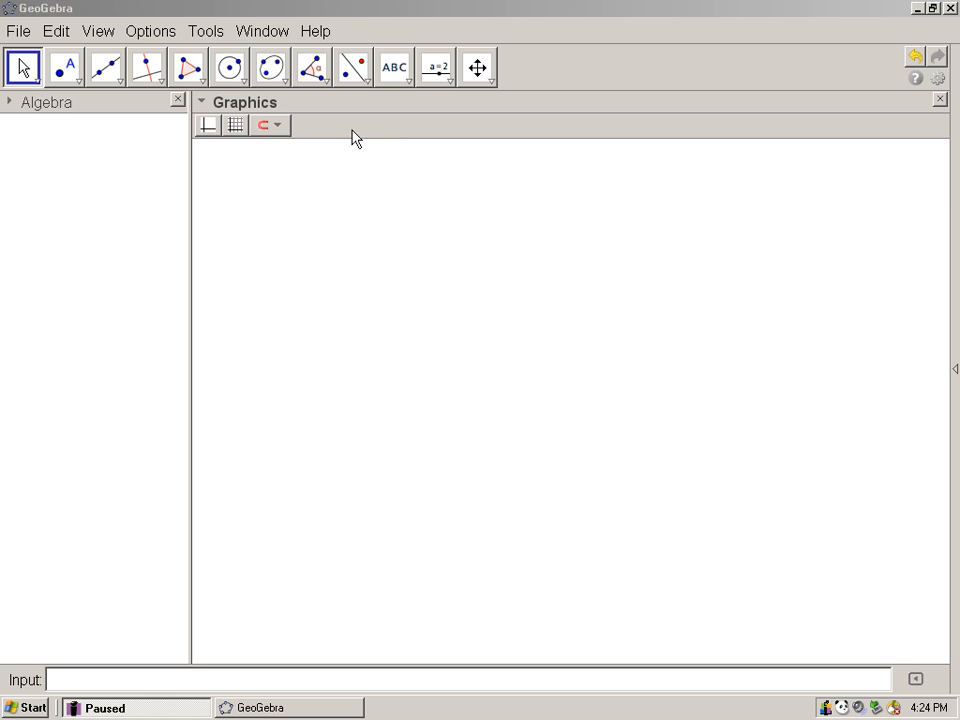
mouse_move(372, 142)
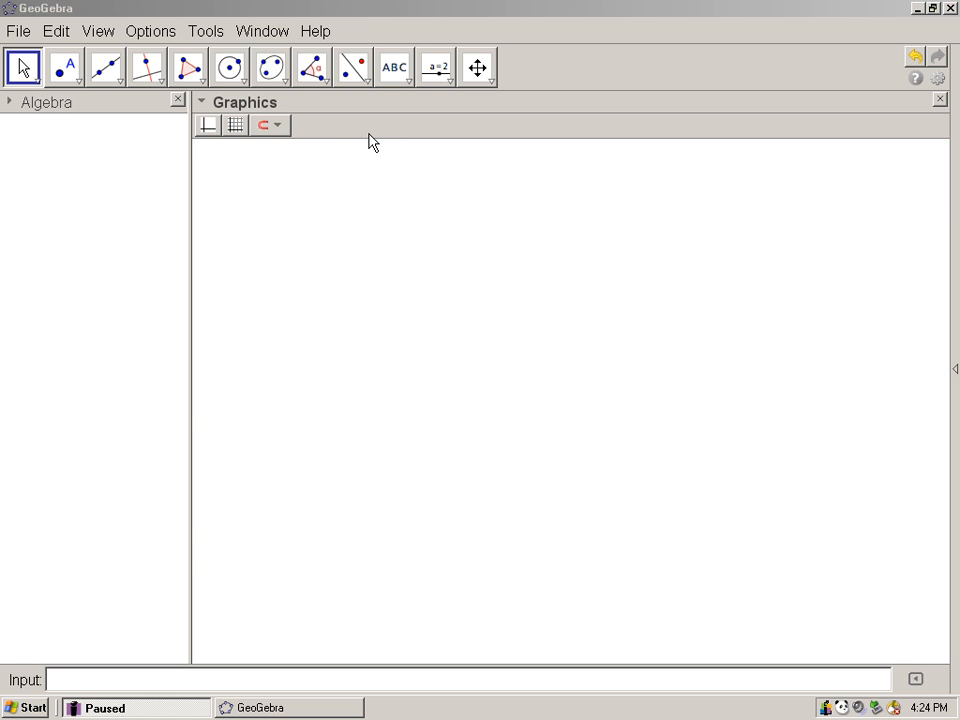
mouse_move(448, 138)
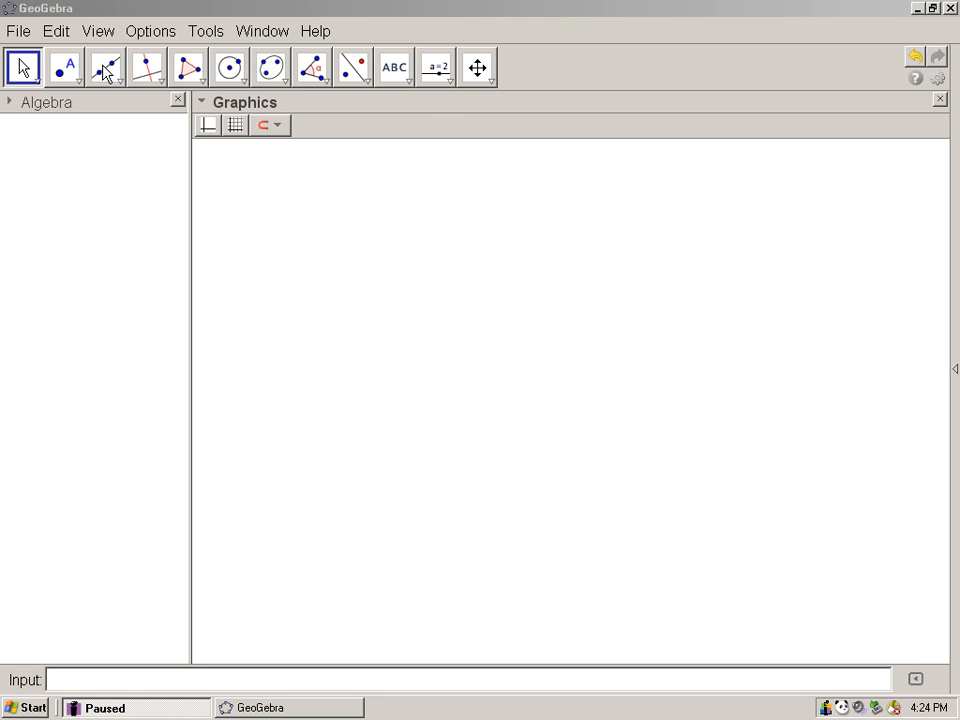
Draw line a through two new points A (upper left) and B
click(104, 68)
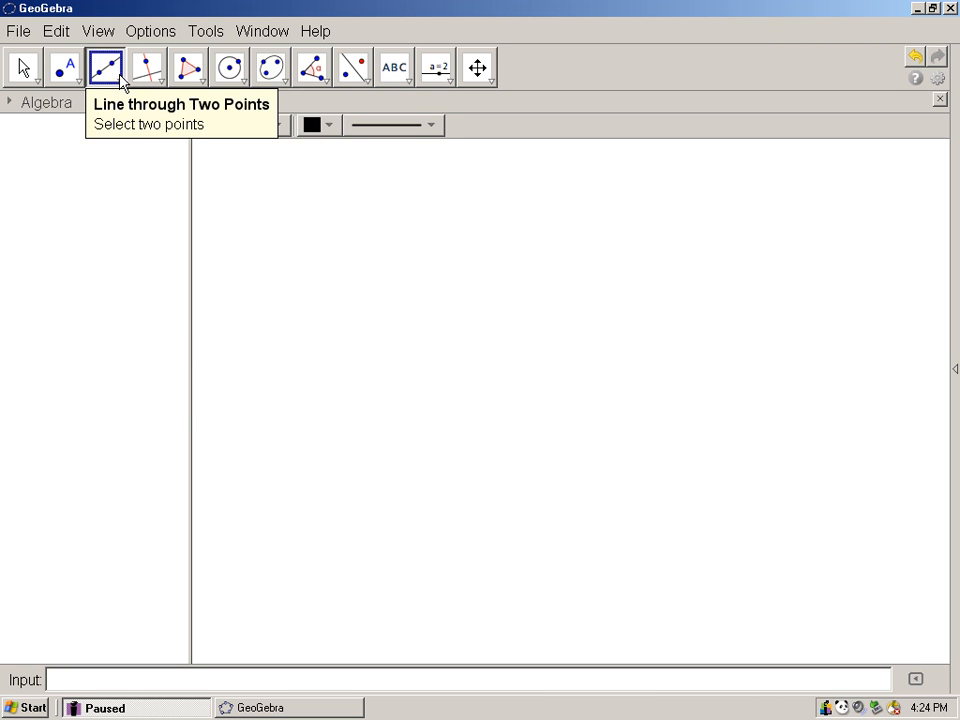
click(118, 68)
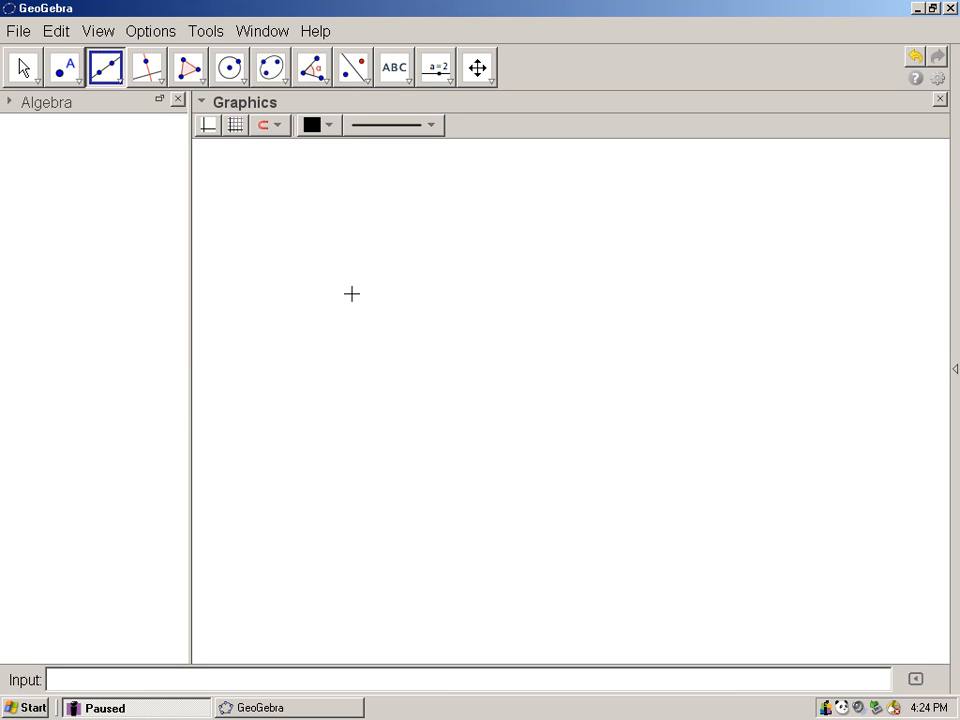
click(294, 266)
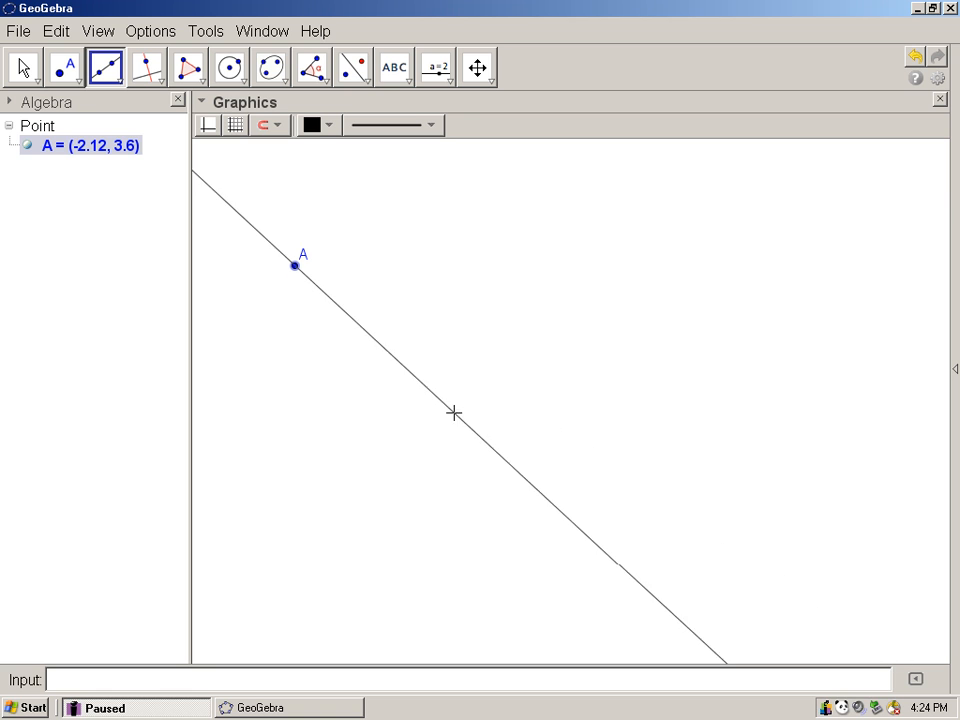
click(424, 392)
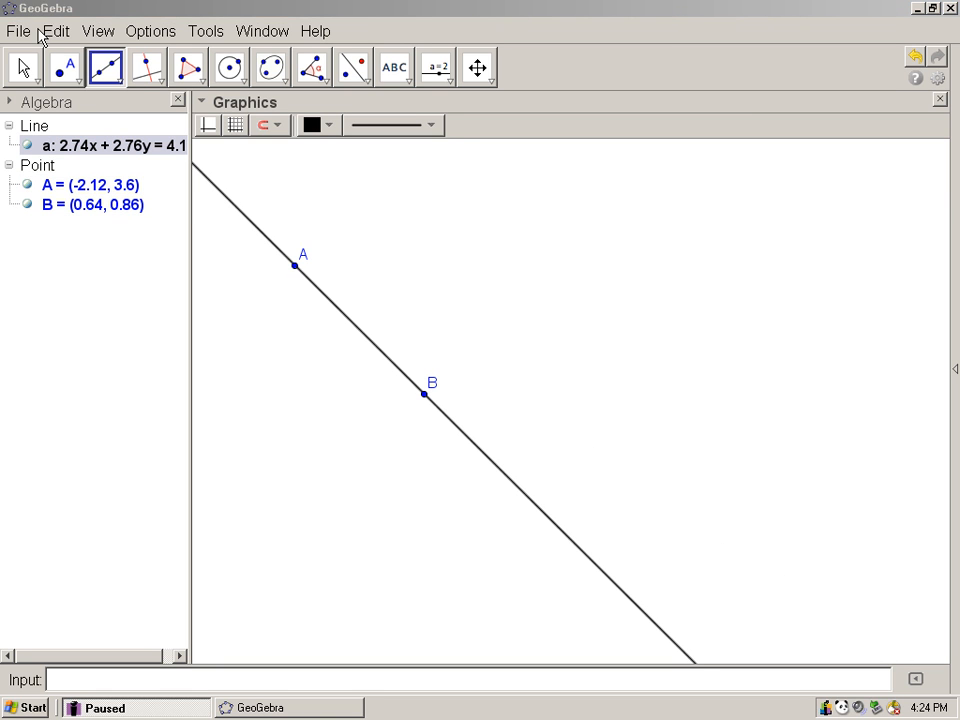
mouse_move(98, 236)
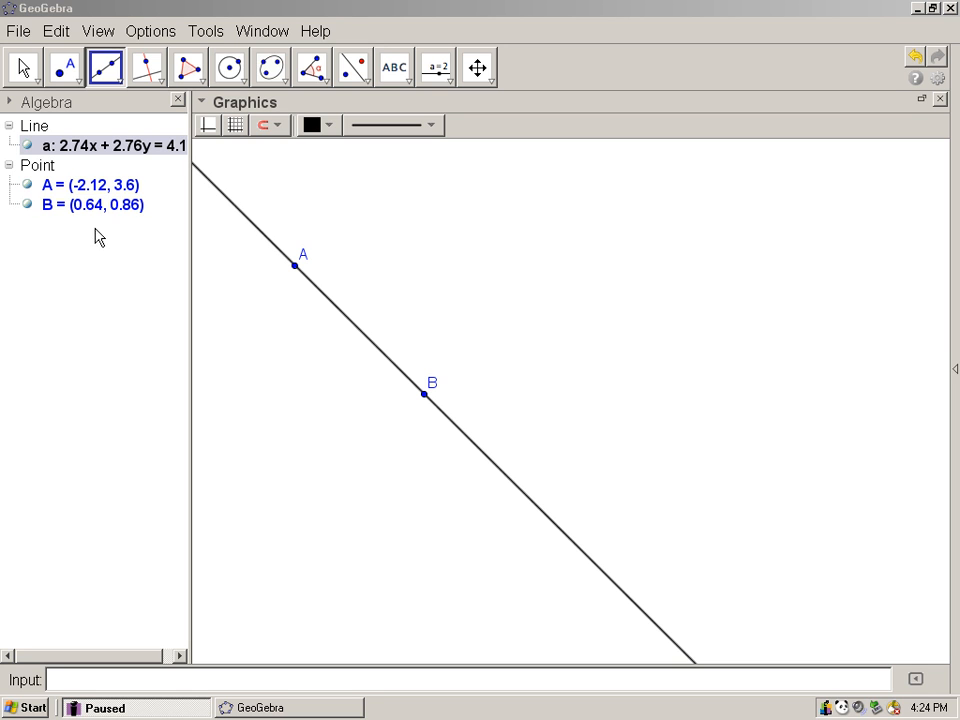
click(424, 394)
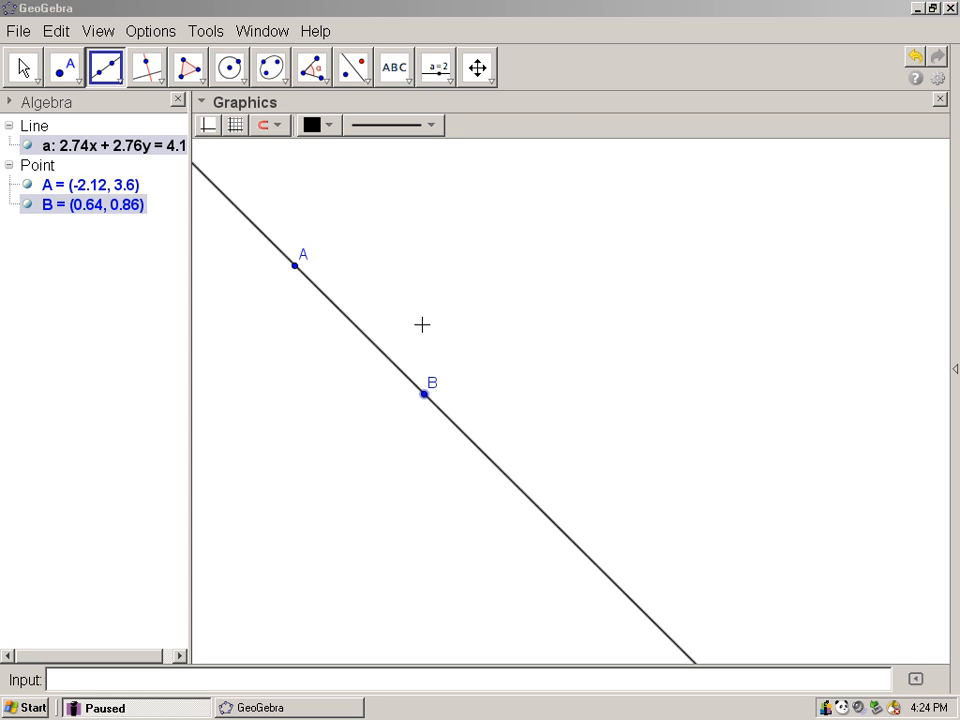
mouse_move(62, 128)
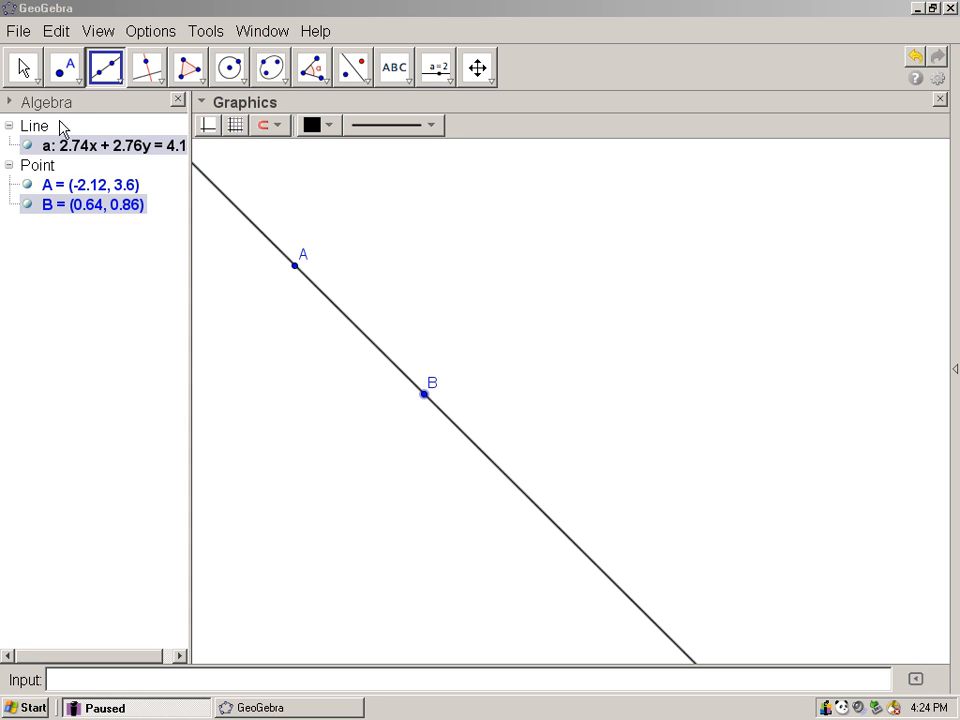
click(64, 68)
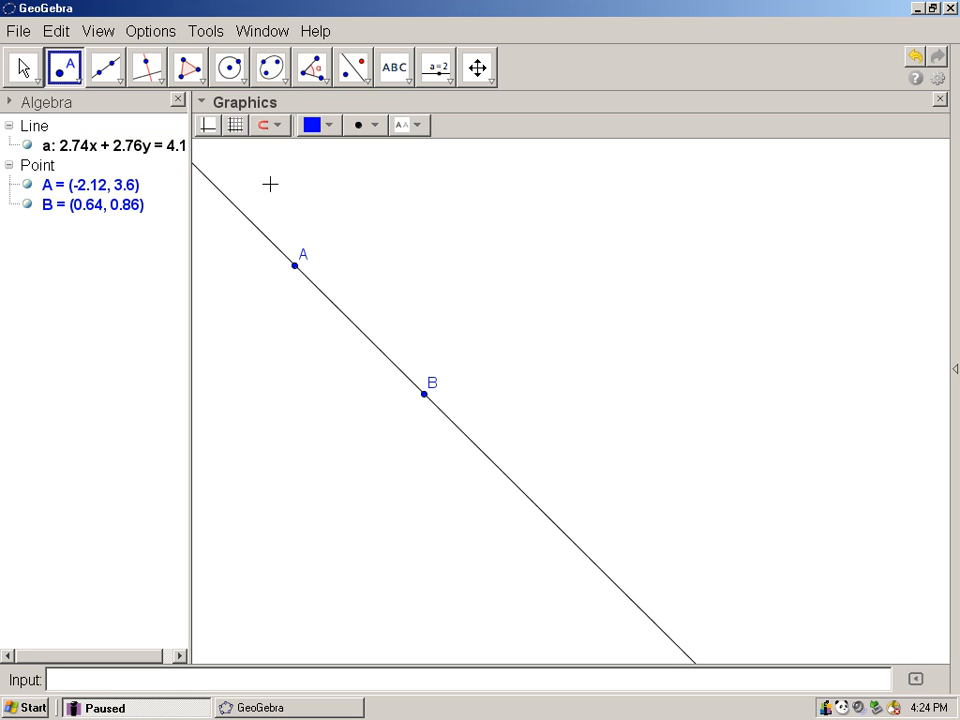
mouse_move(468, 252)
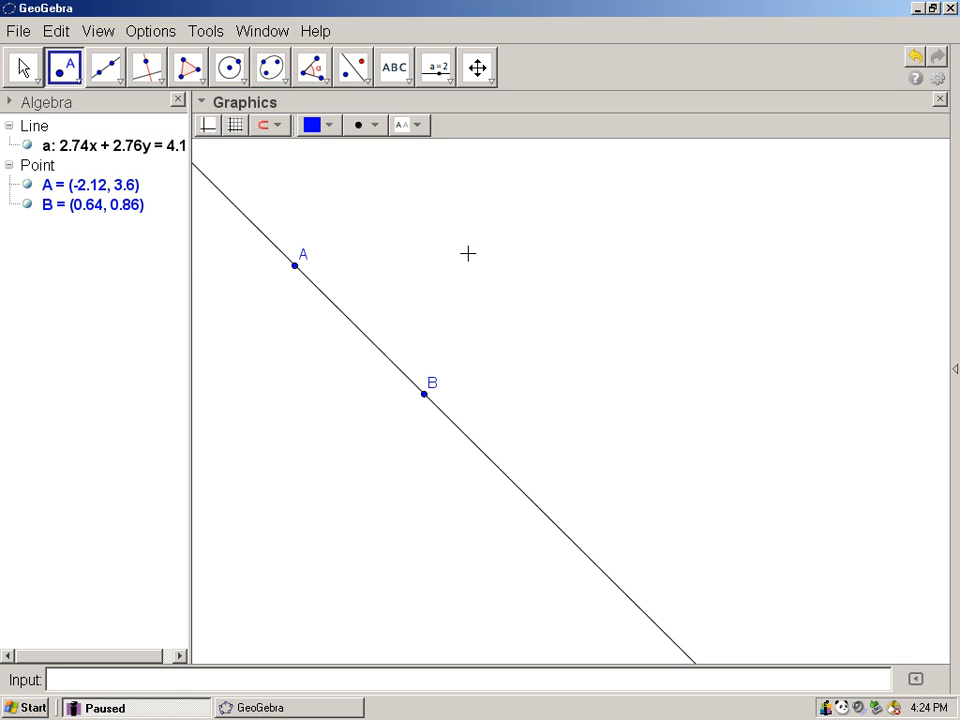
click(468, 252)
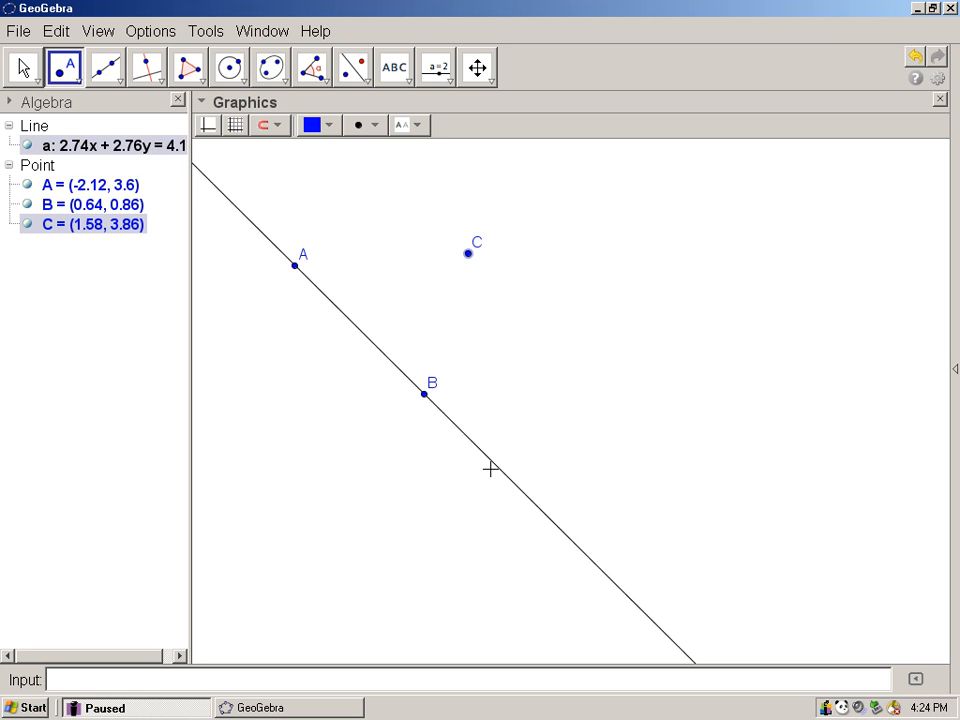
mouse_move(470, 464)
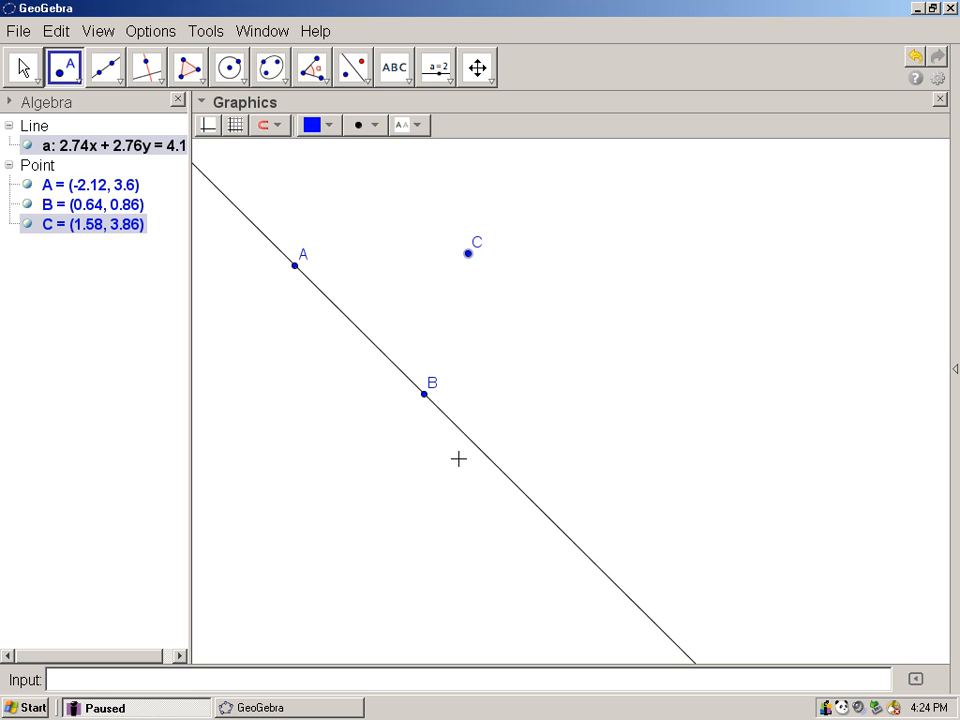
mouse_move(452, 458)
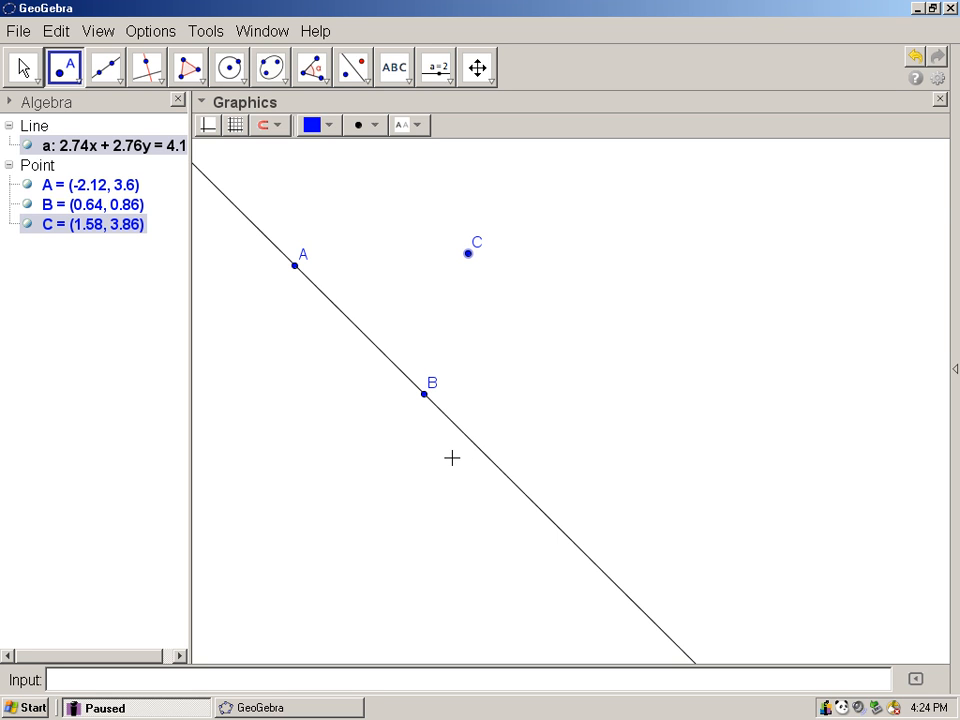
mouse_move(270, 250)
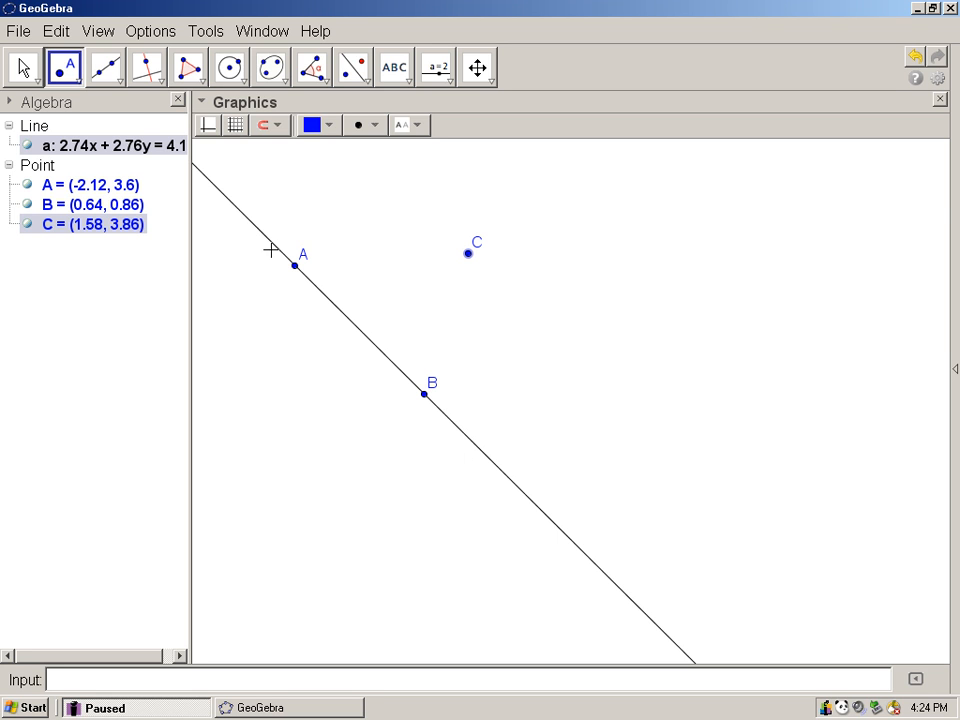
mouse_move(148, 68)
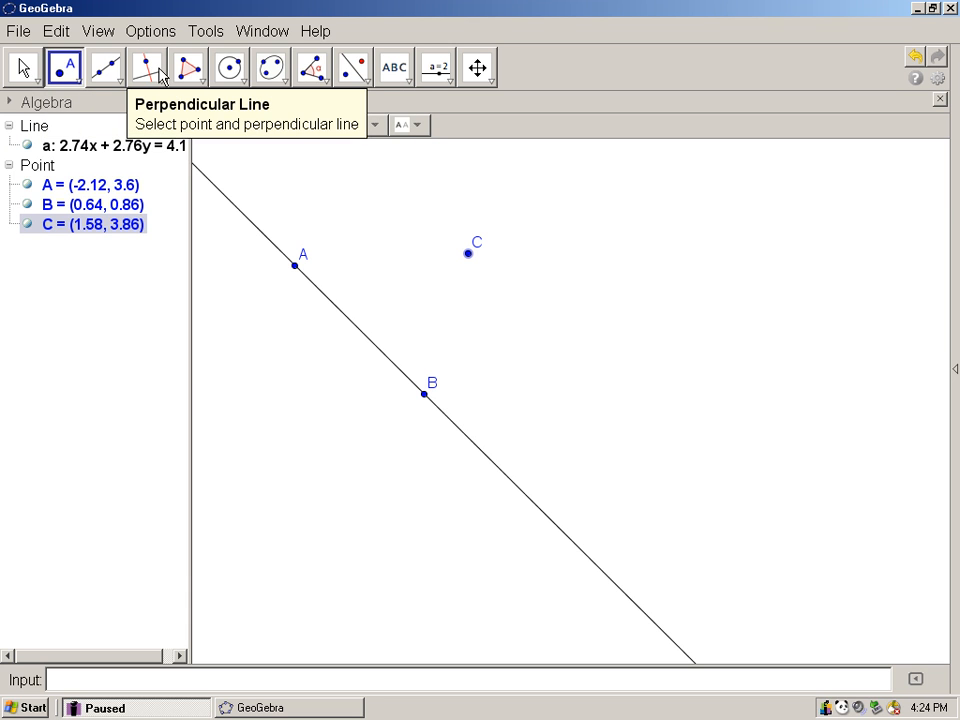
Create line b through point C parallel to line a
click(148, 68)
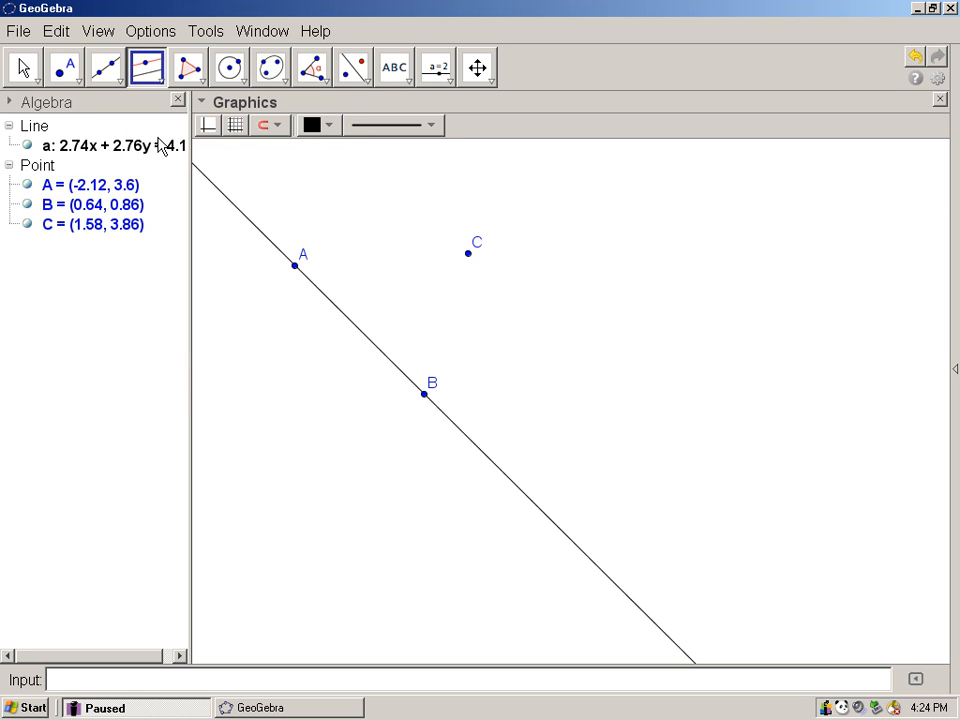
mouse_move(148, 68)
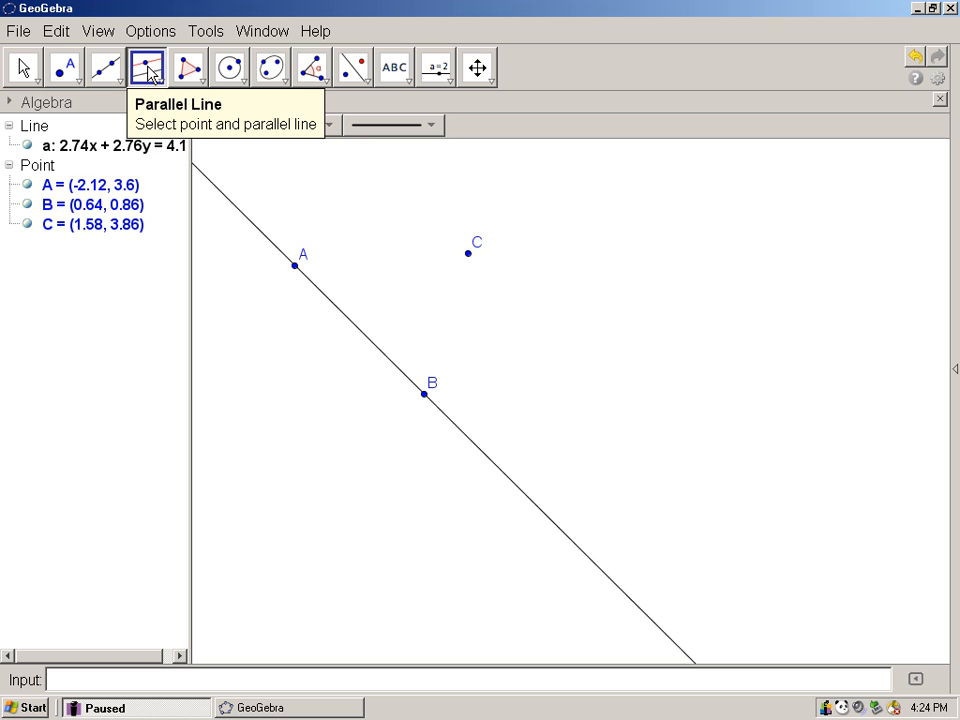
mouse_move(264, 192)
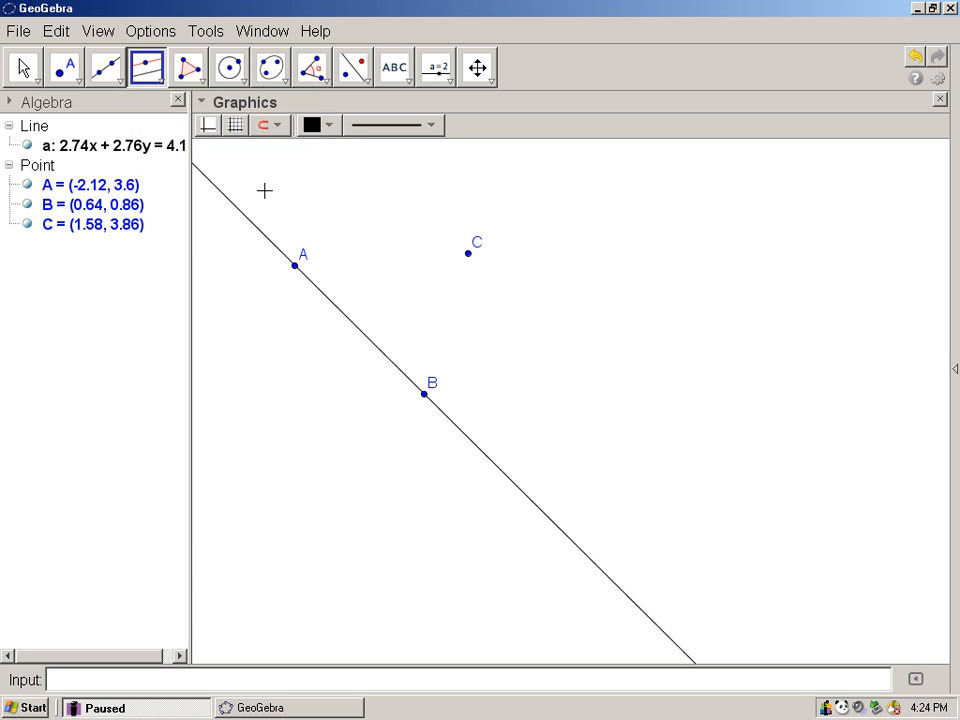
click(468, 252)
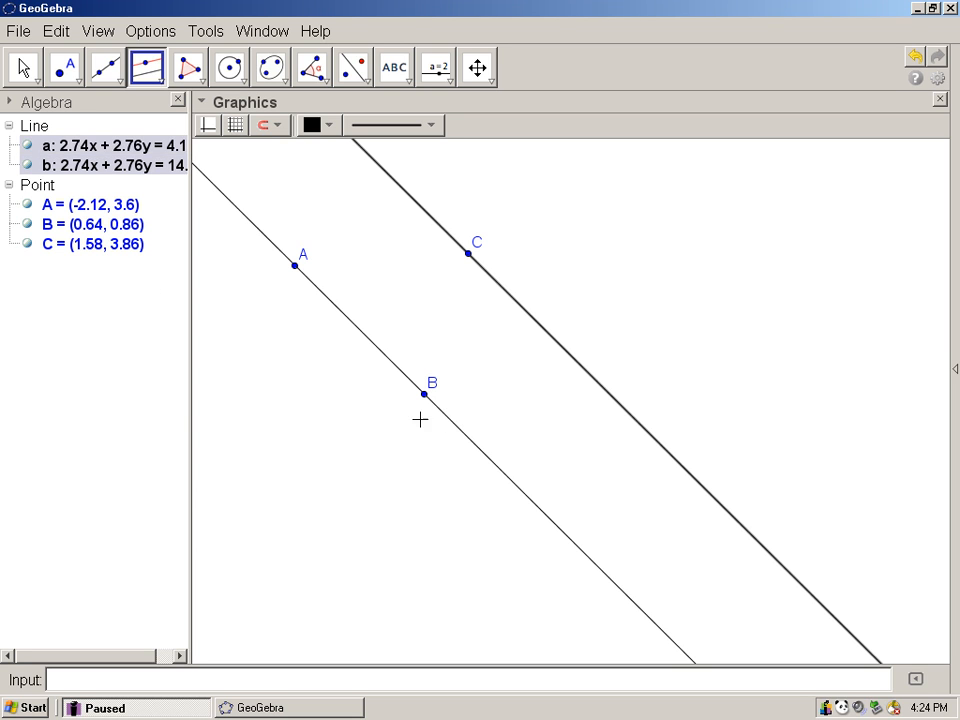
mouse_move(264, 356)
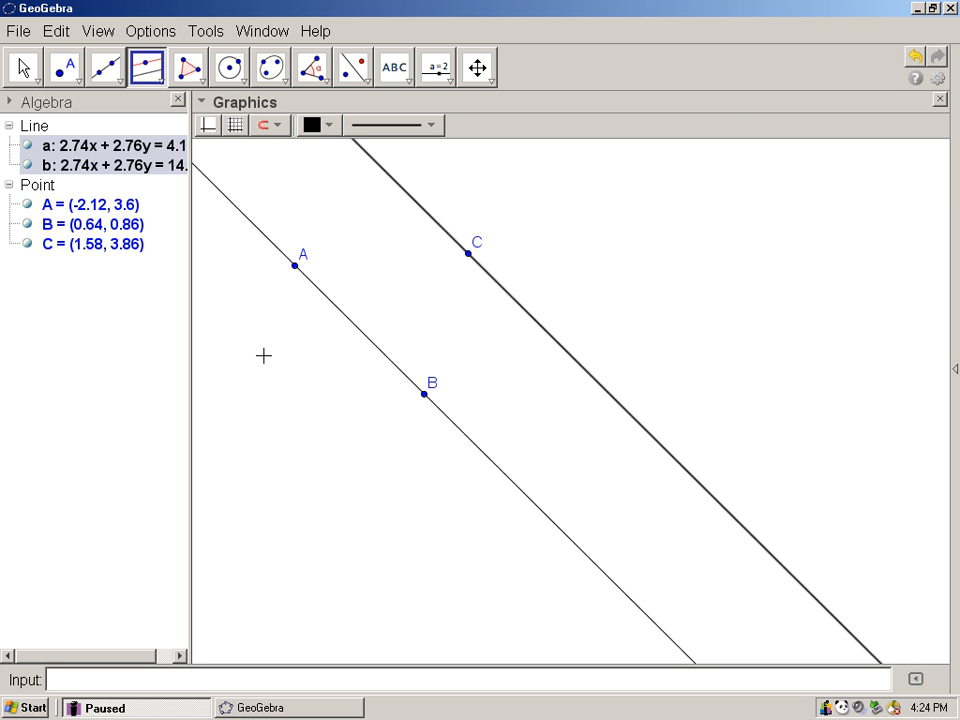
click(22, 68)
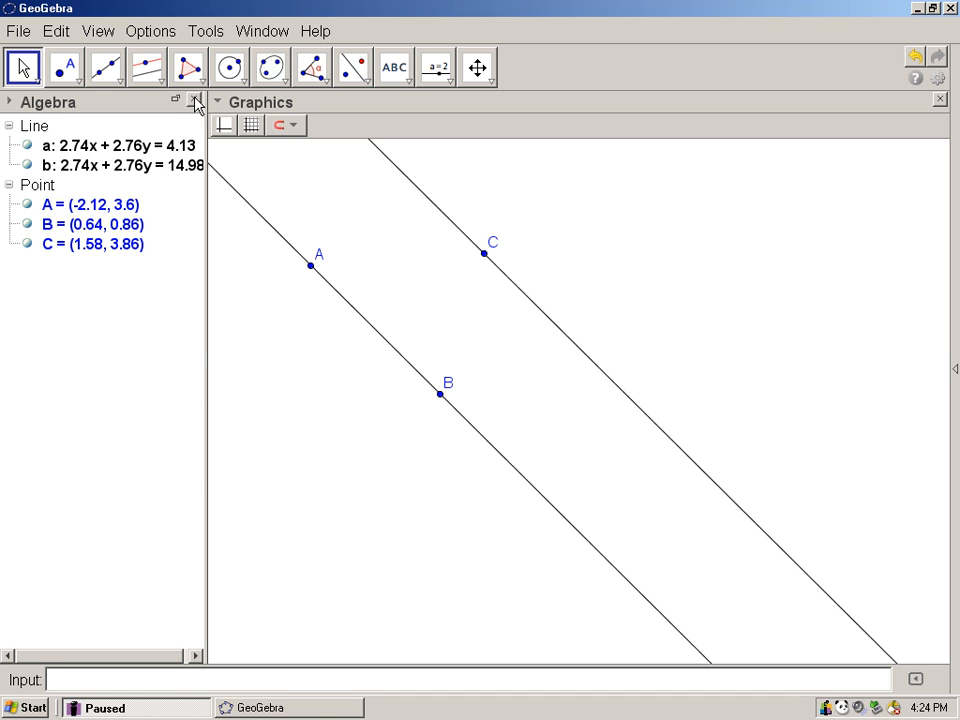
Hide point B from the drawing via its visibility bullet in the Algebra view
click(96, 32)
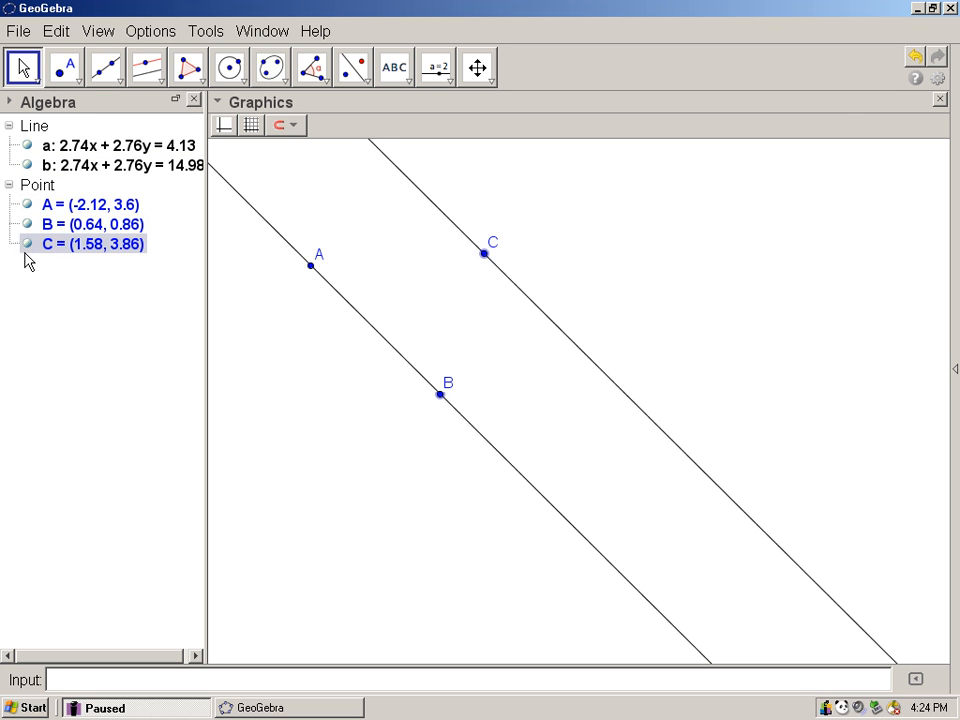
click(28, 224)
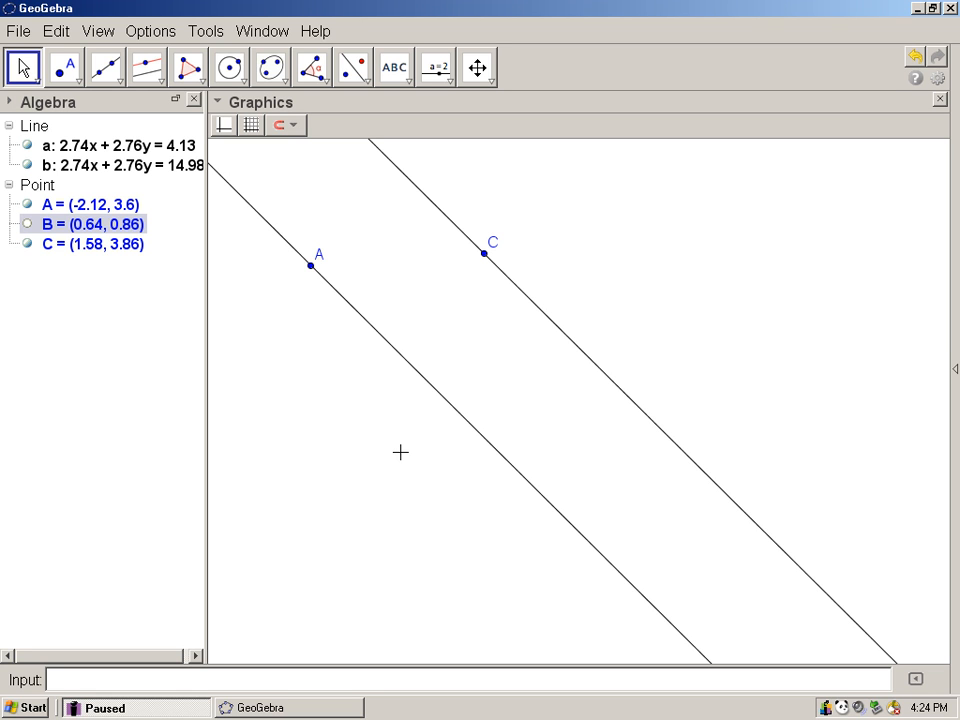
mouse_move(368, 362)
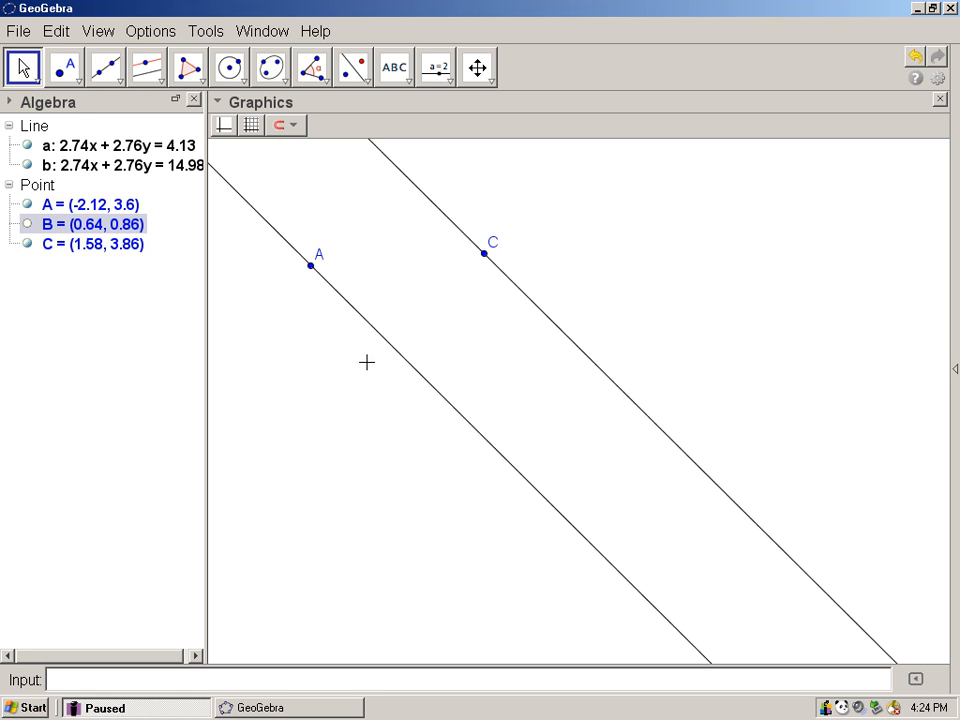
mouse_move(148, 68)
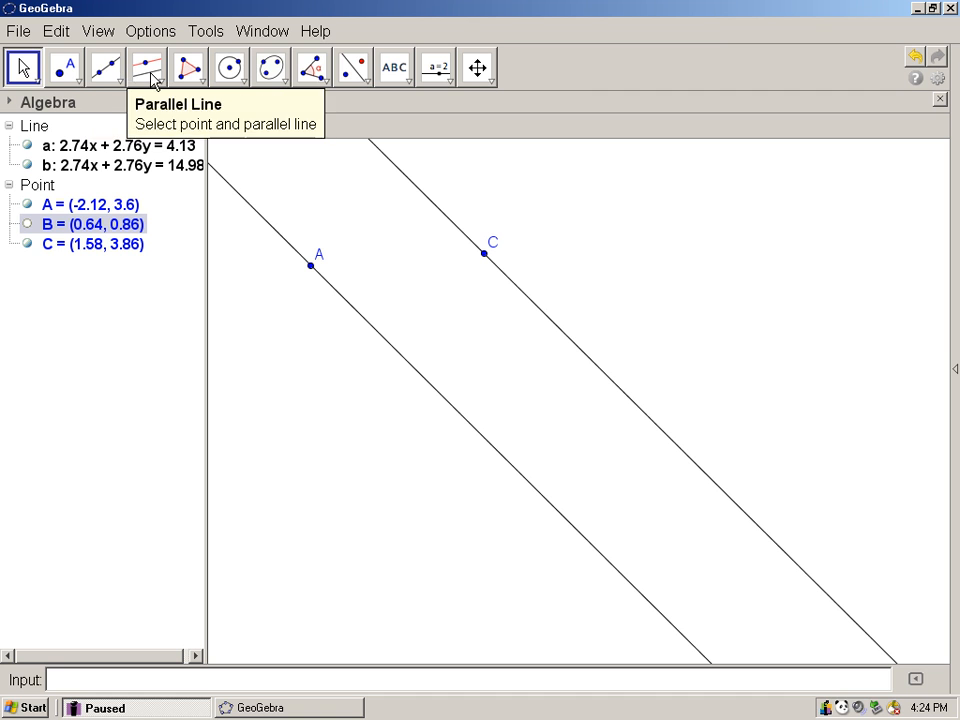
Draw circle c centred at A passing through C
click(228, 68)
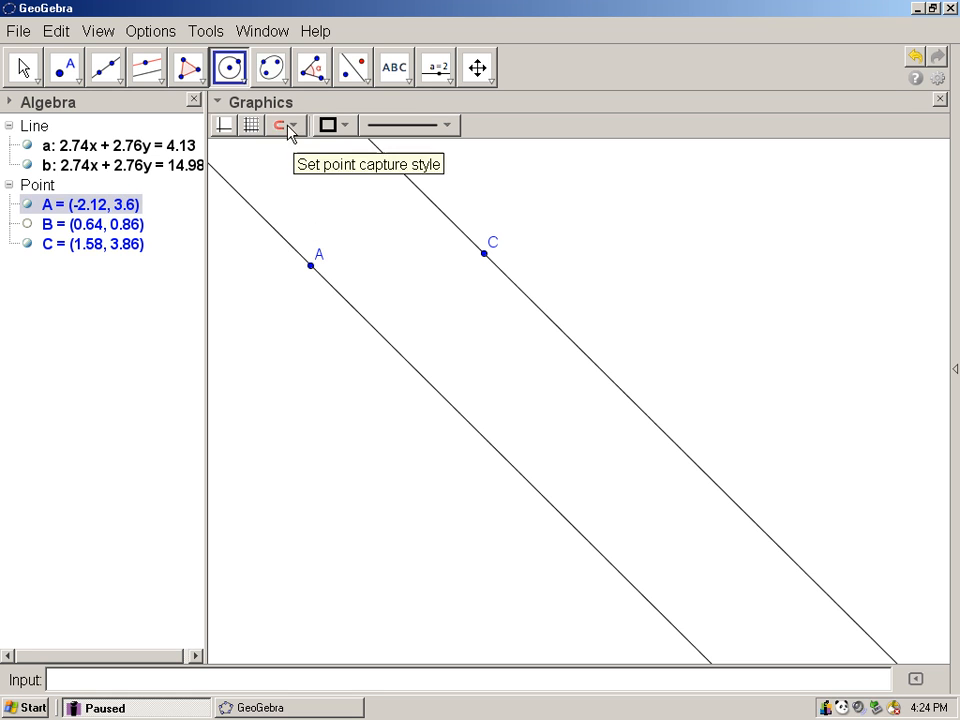
mouse_move(310, 264)
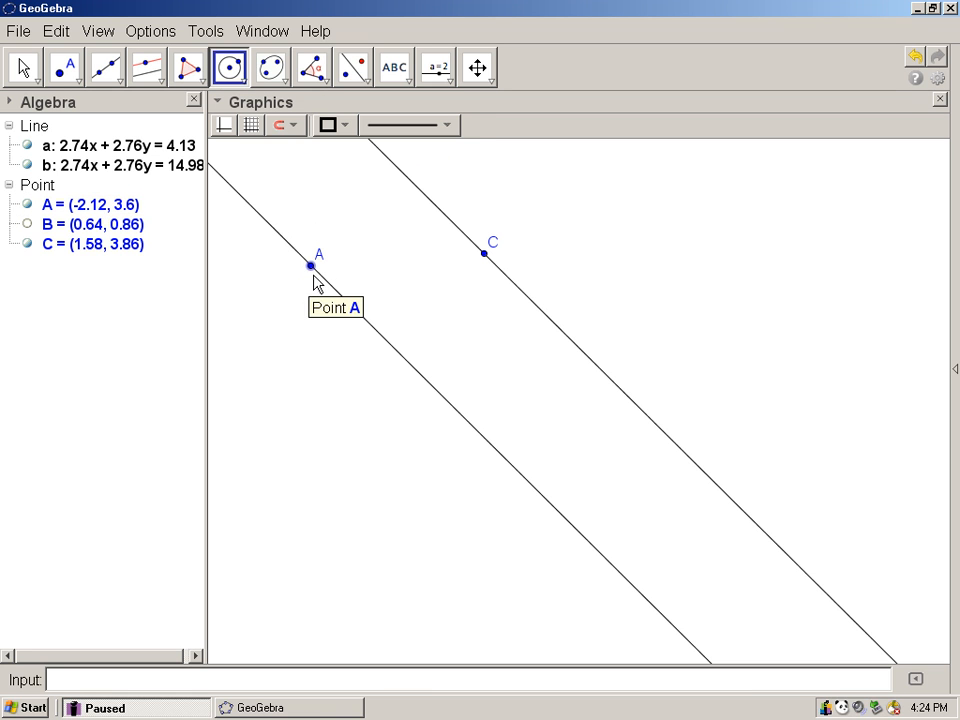
click(310, 264)
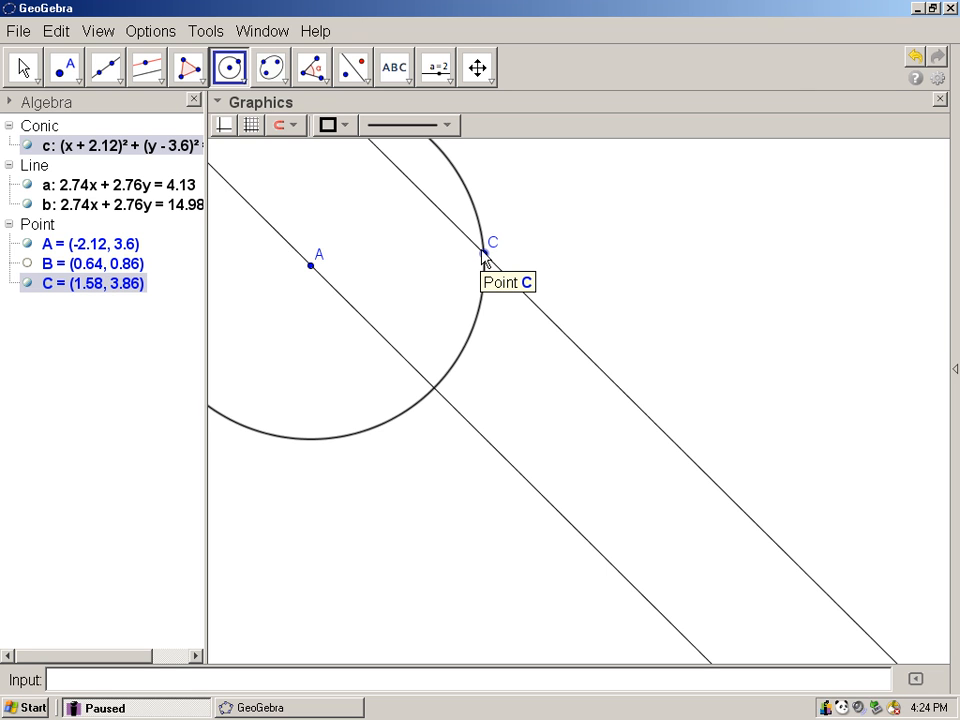
click(24, 66)
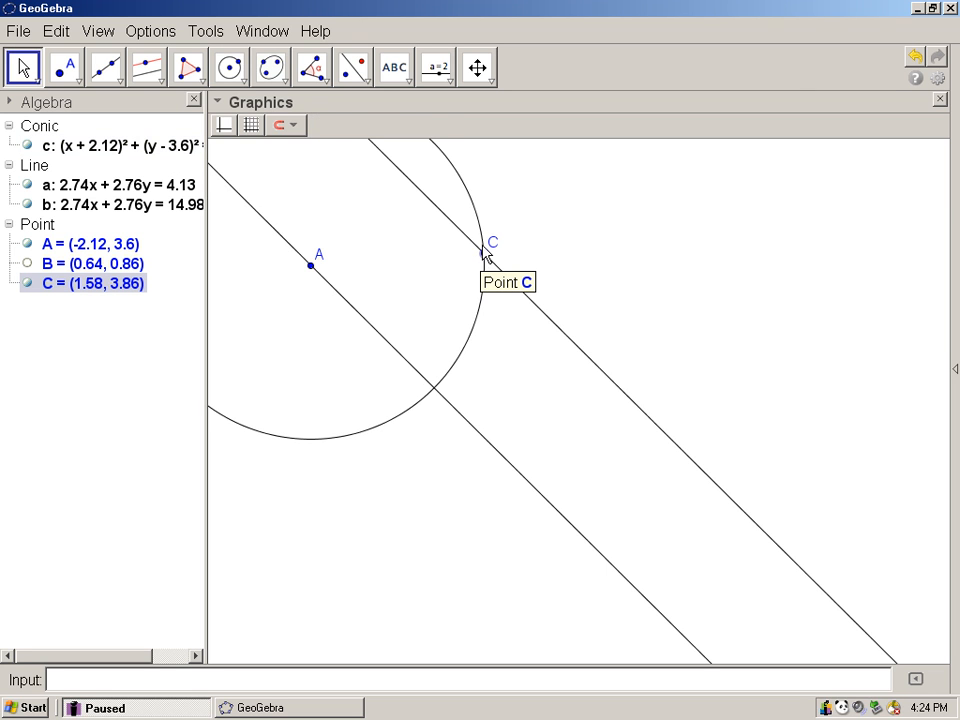
Drag point C closer to A so line b and the circle shift with it
drag(488, 244, 432, 268)
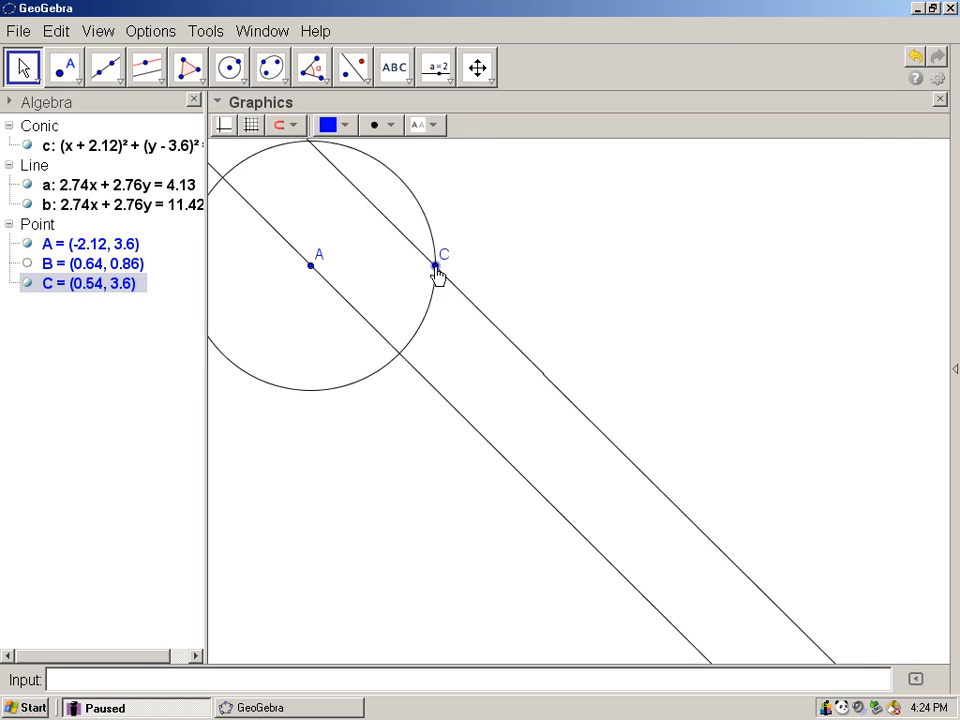
drag(432, 268, 456, 258)
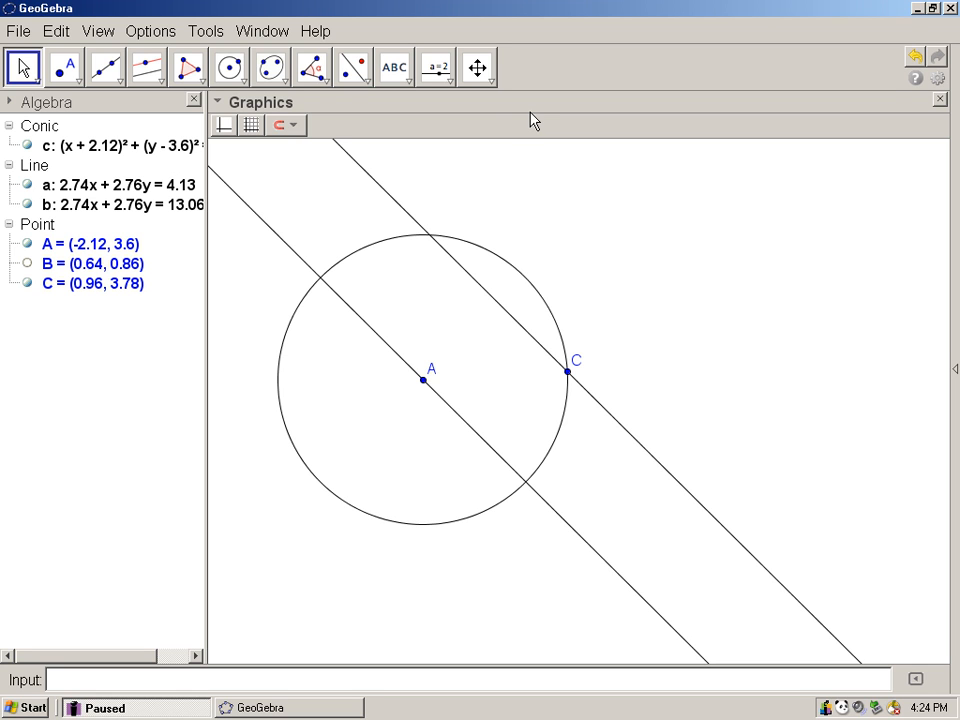
mouse_move(424, 322)
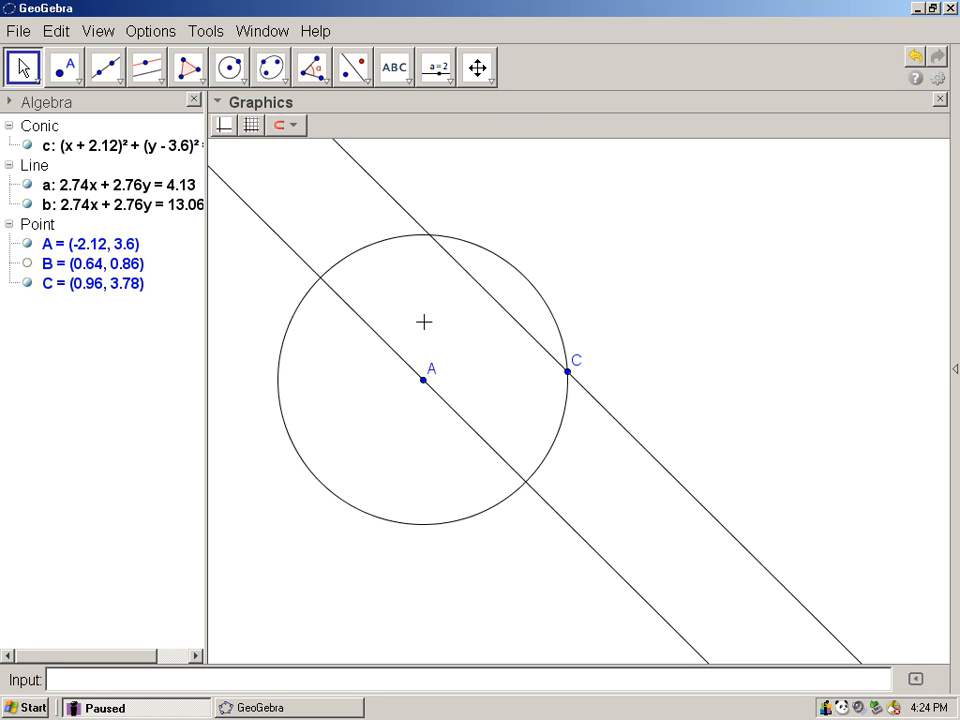
Deselect and switch to the Intersect Two Objects tool from the point options
click(92, 264)
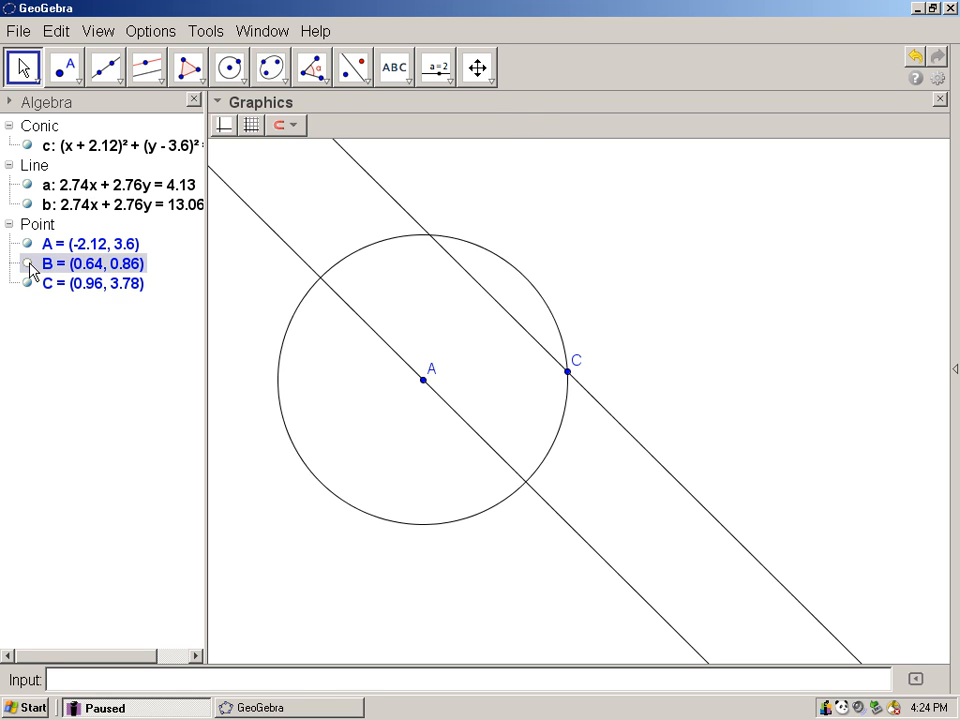
click(530, 496)
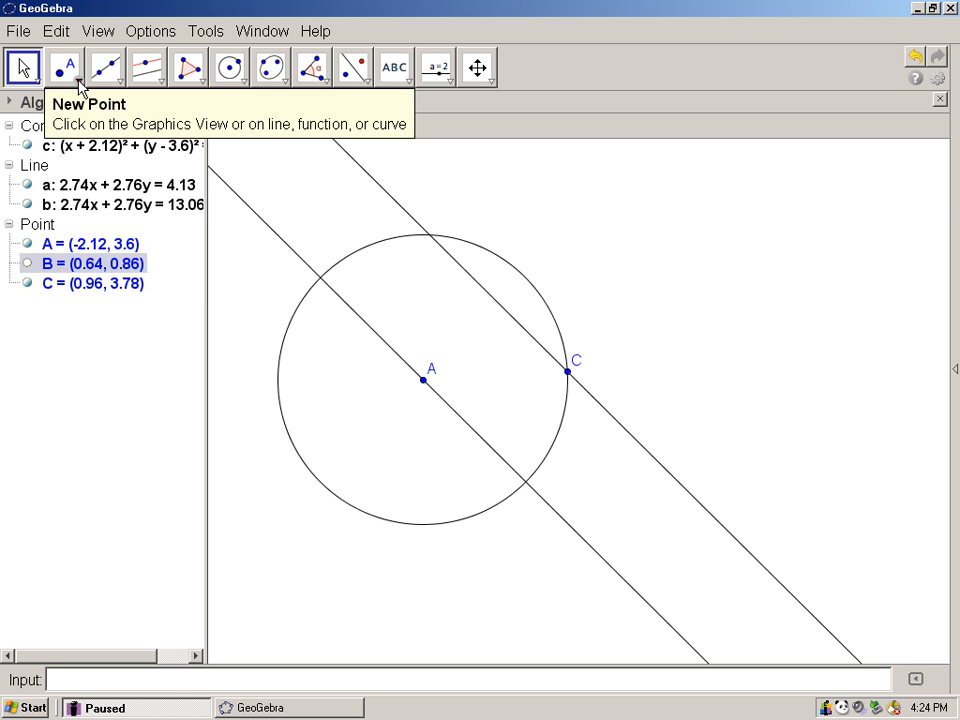
click(64, 68)
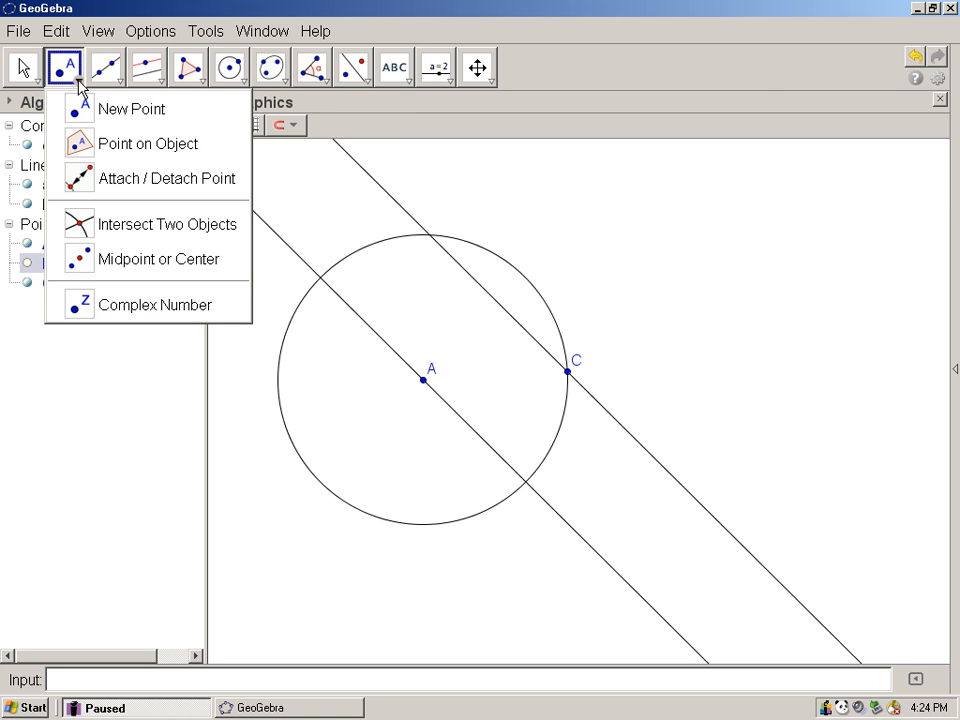
mouse_move(148, 144)
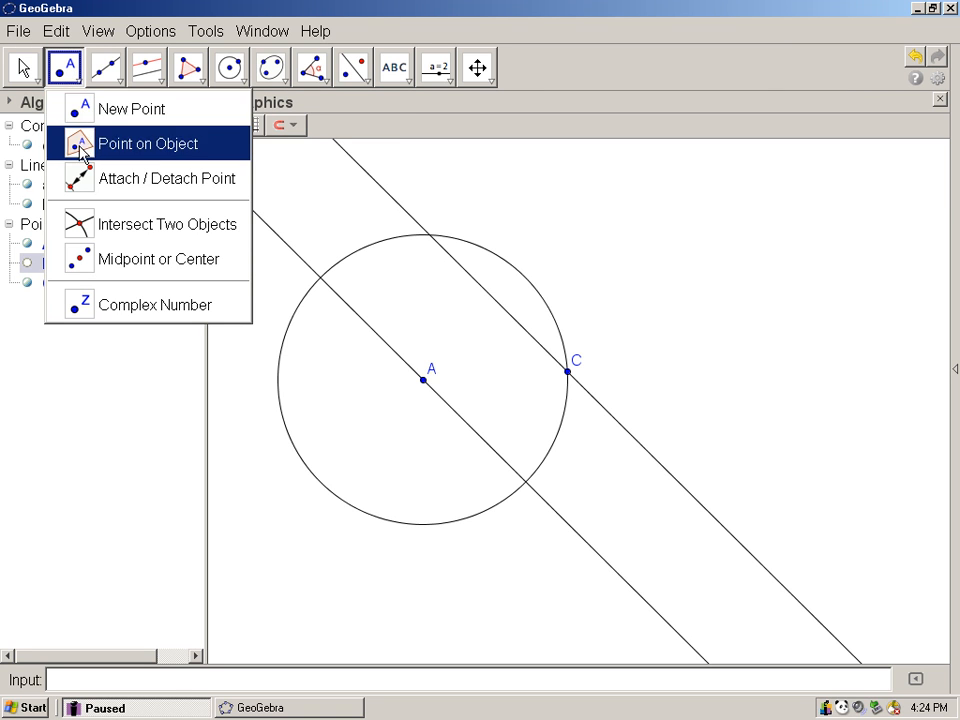
mouse_move(160, 224)
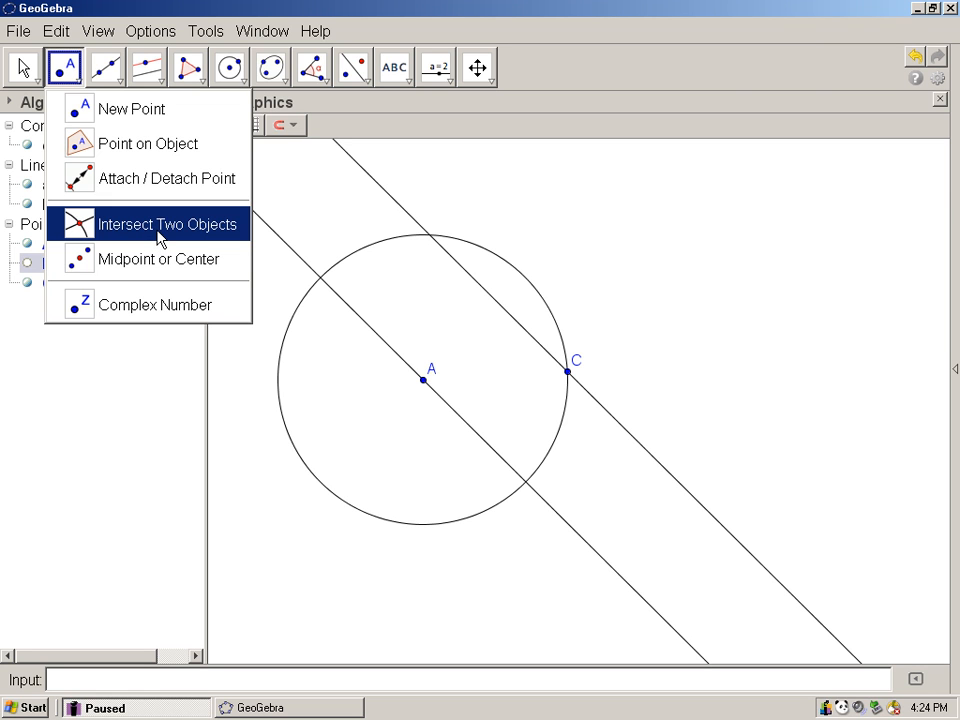
mouse_move(156, 236)
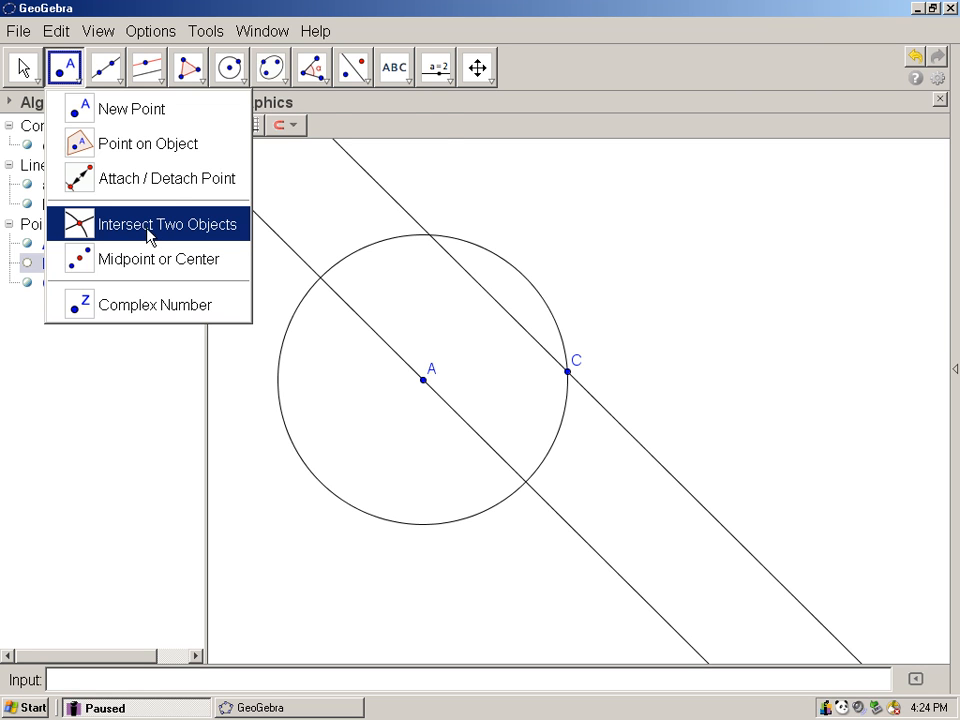
click(168, 224)
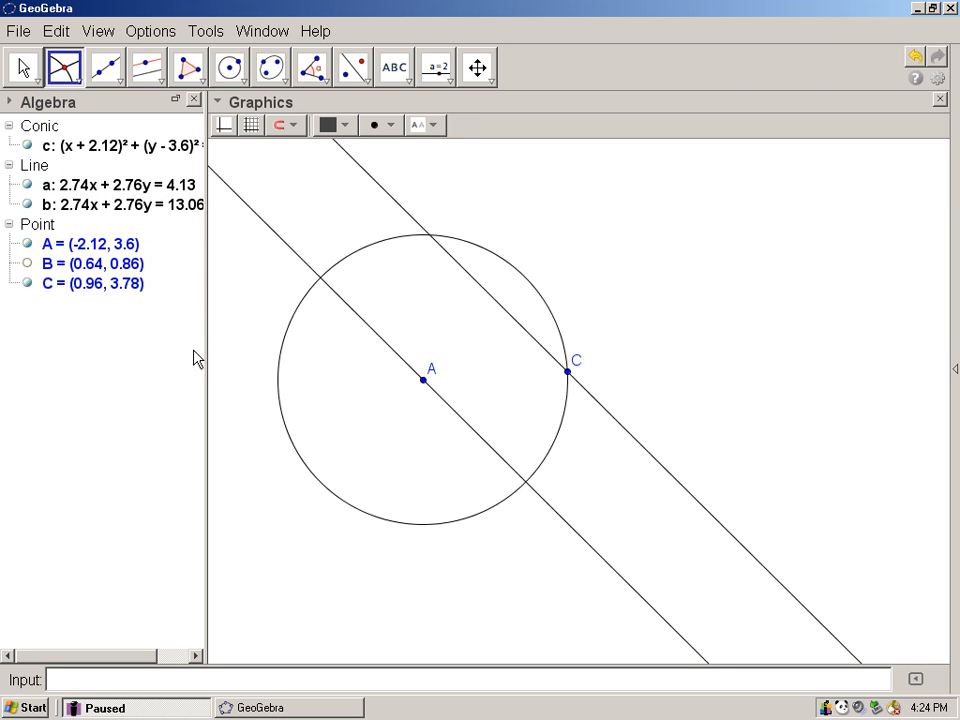
Create point D where circle c crosses line a, below and right of A
click(120, 146)
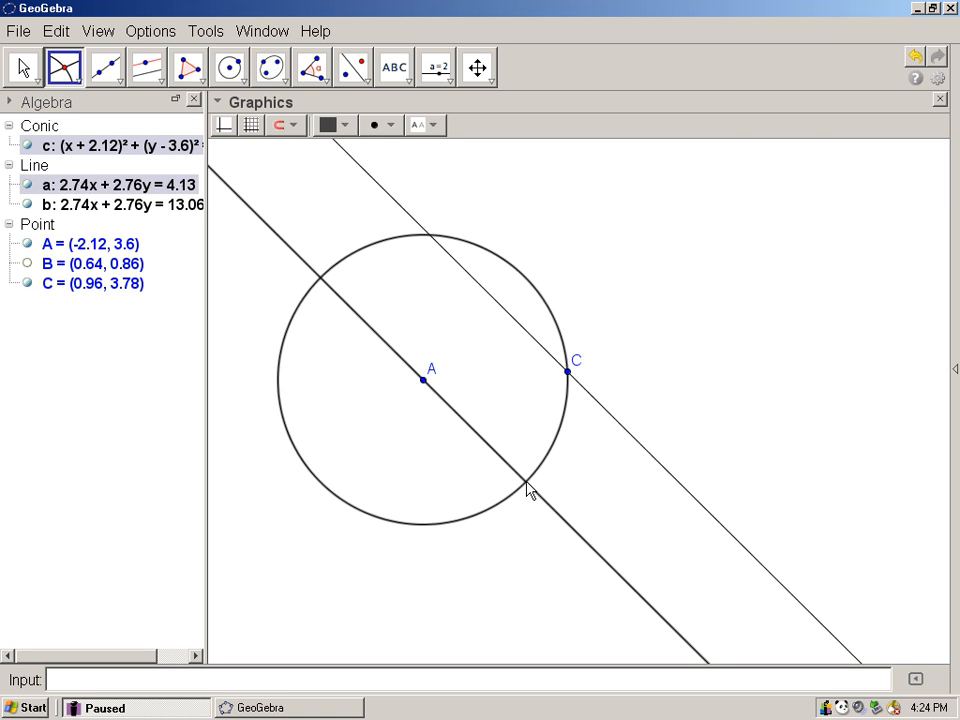
click(528, 480)
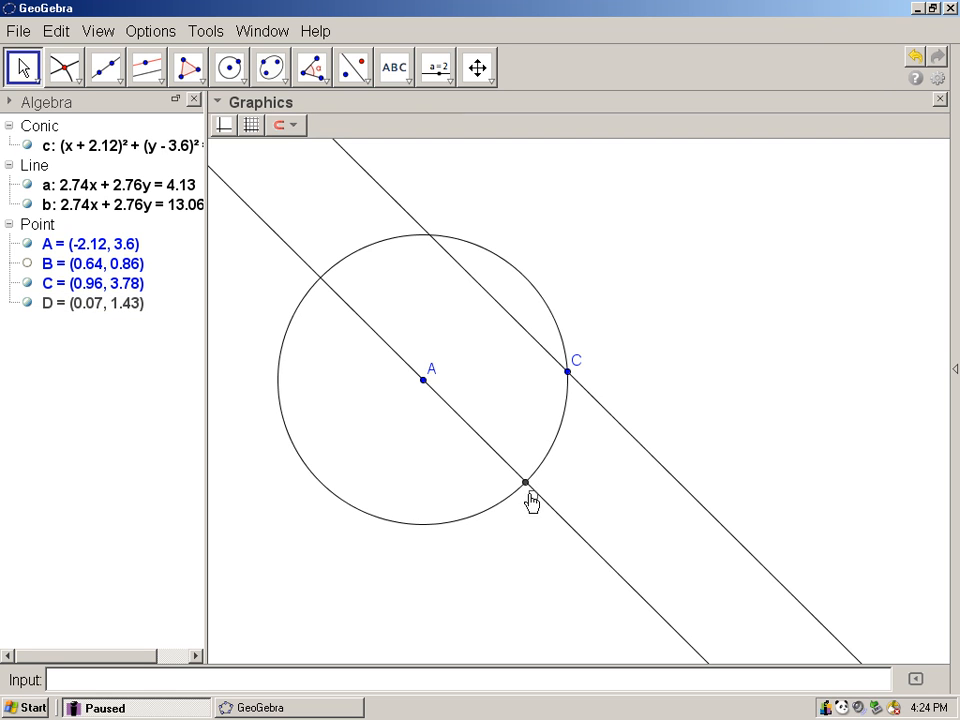
click(528, 482)
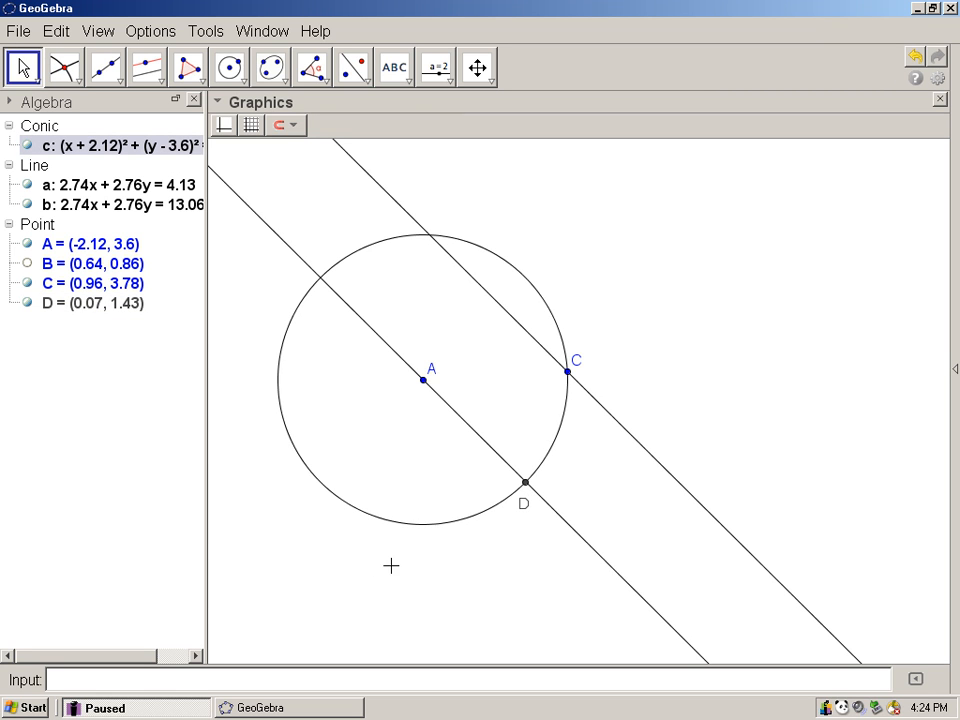
mouse_move(536, 440)
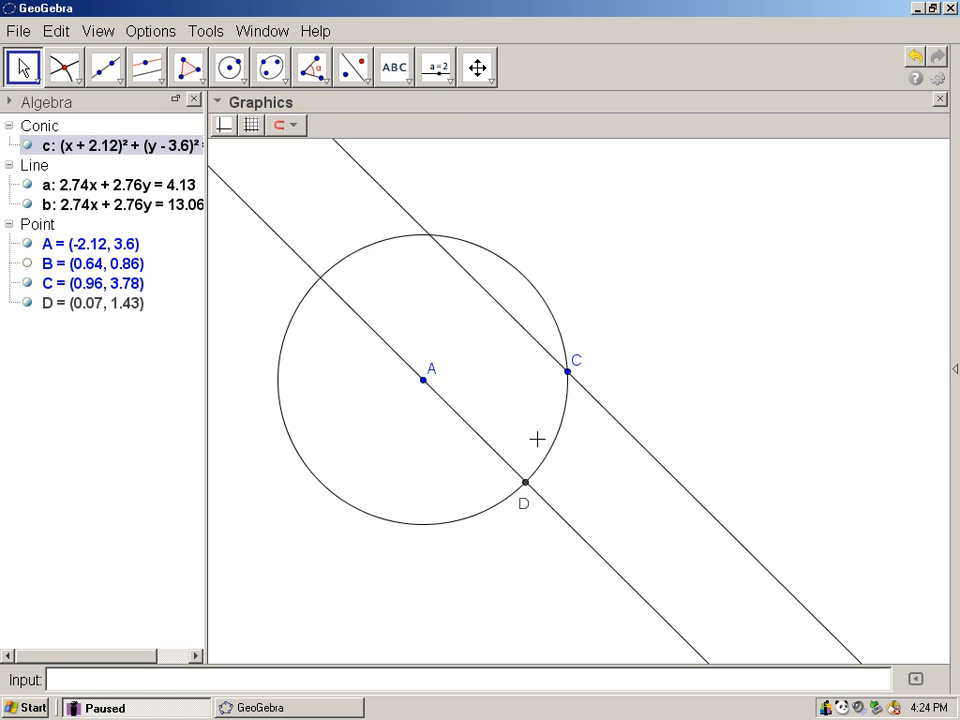
click(90, 184)
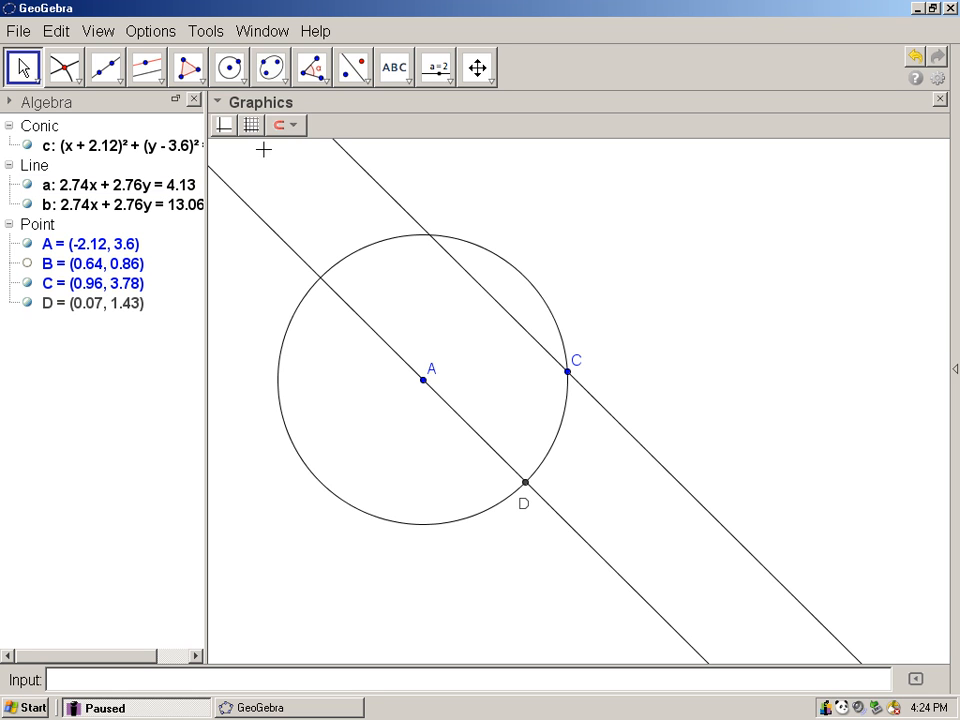
Draw circle d centred at D passing through A
click(228, 66)
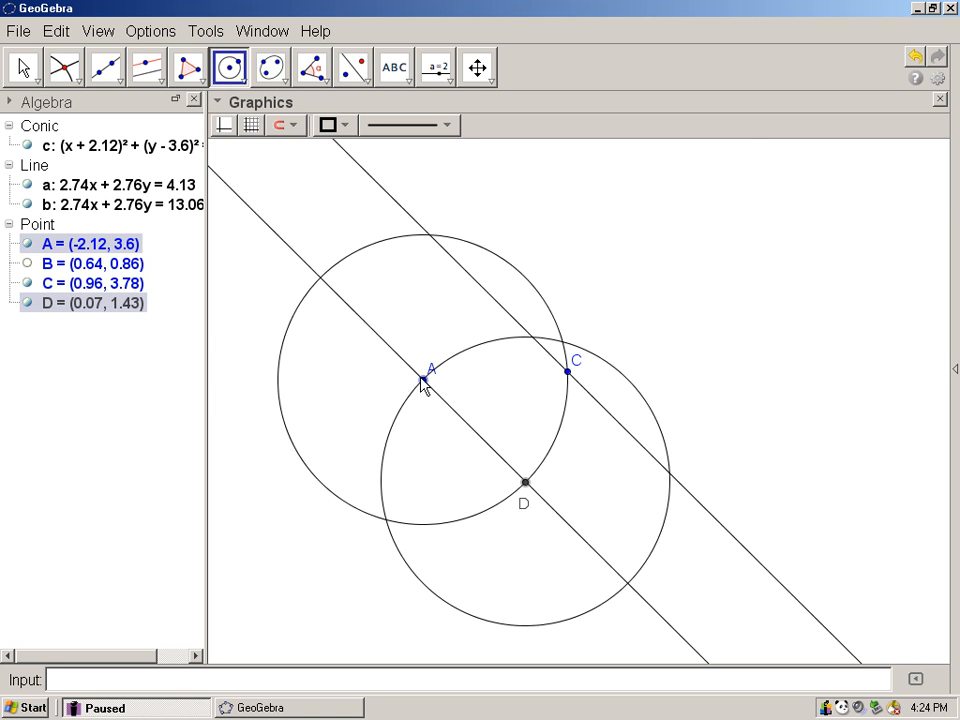
click(430, 378)
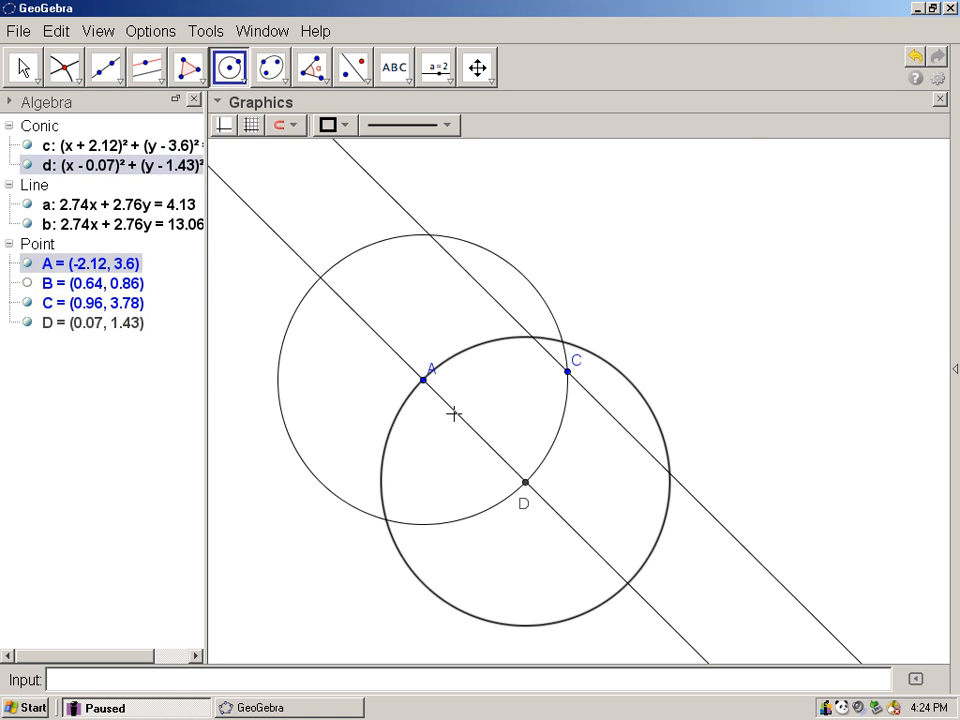
mouse_move(524, 486)
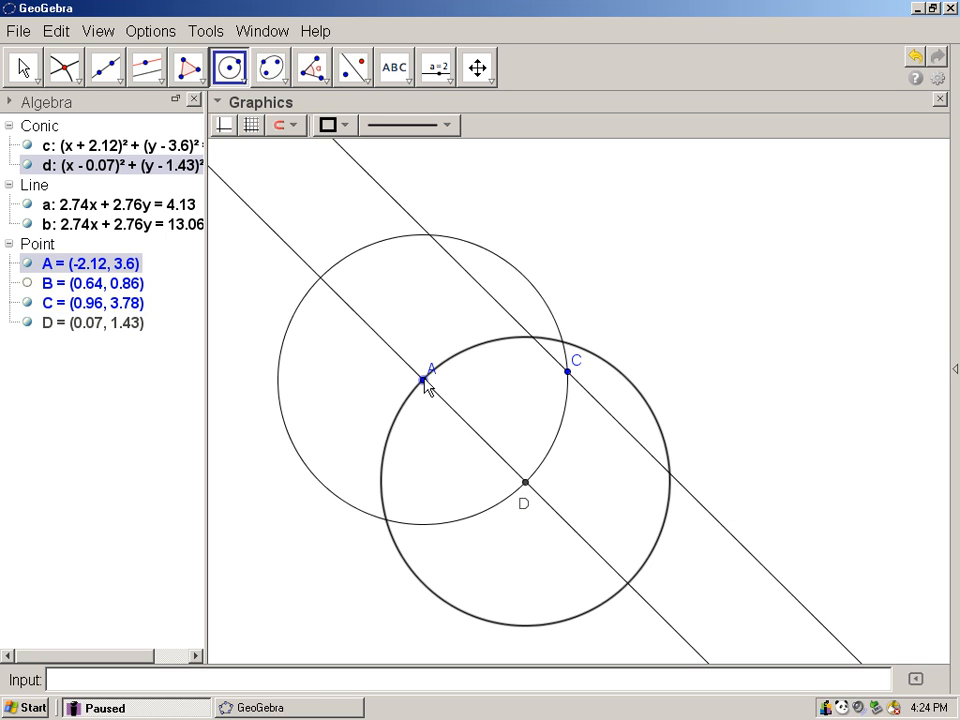
mouse_move(570, 512)
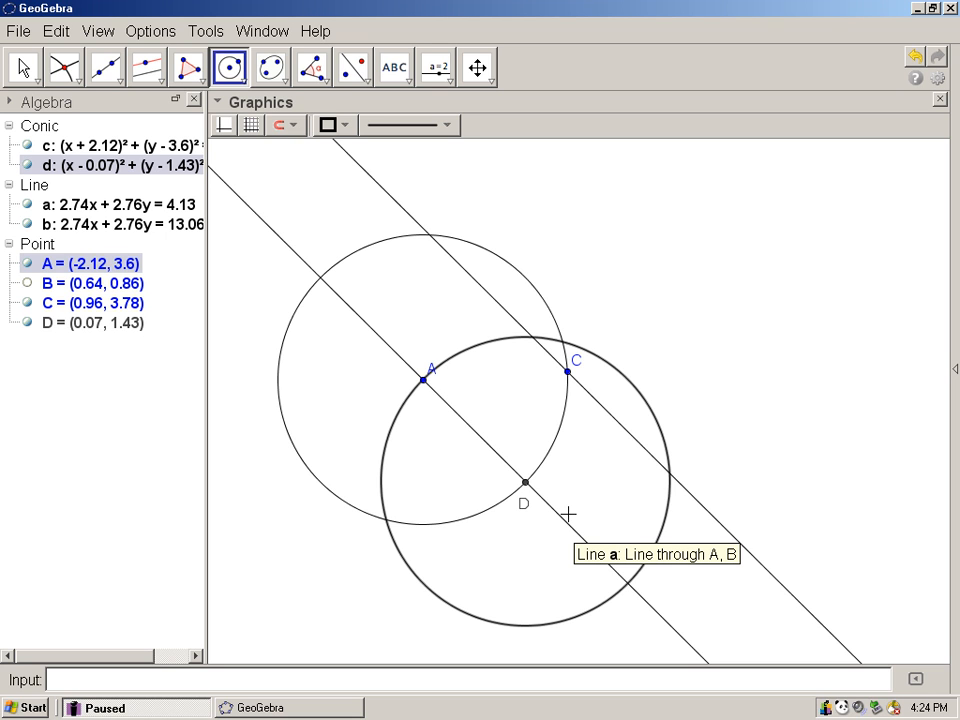
mouse_move(560, 500)
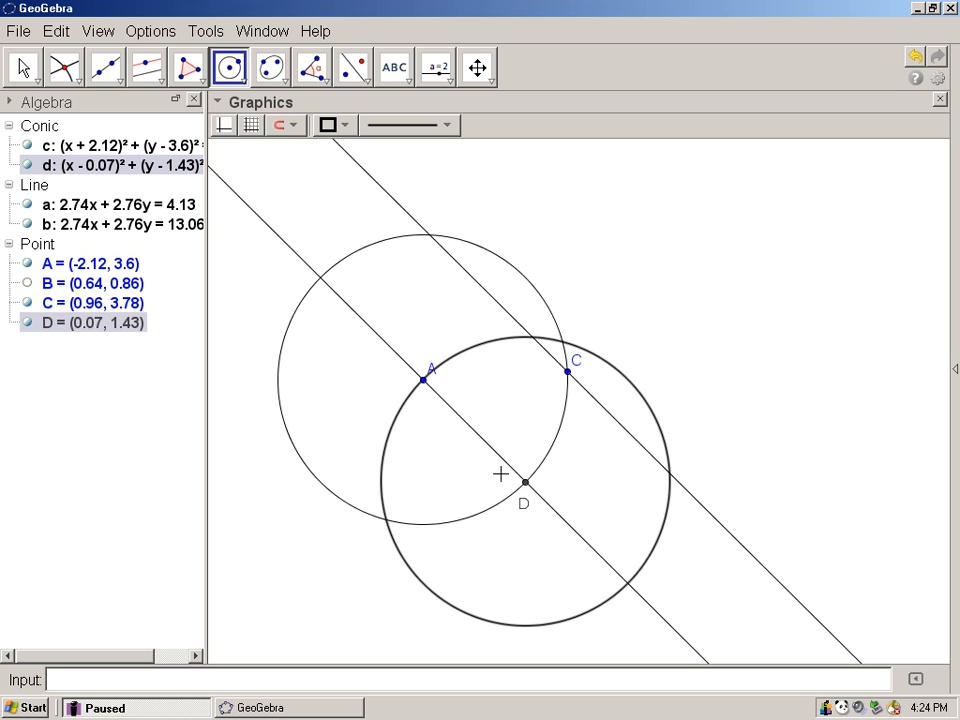
mouse_move(684, 488)
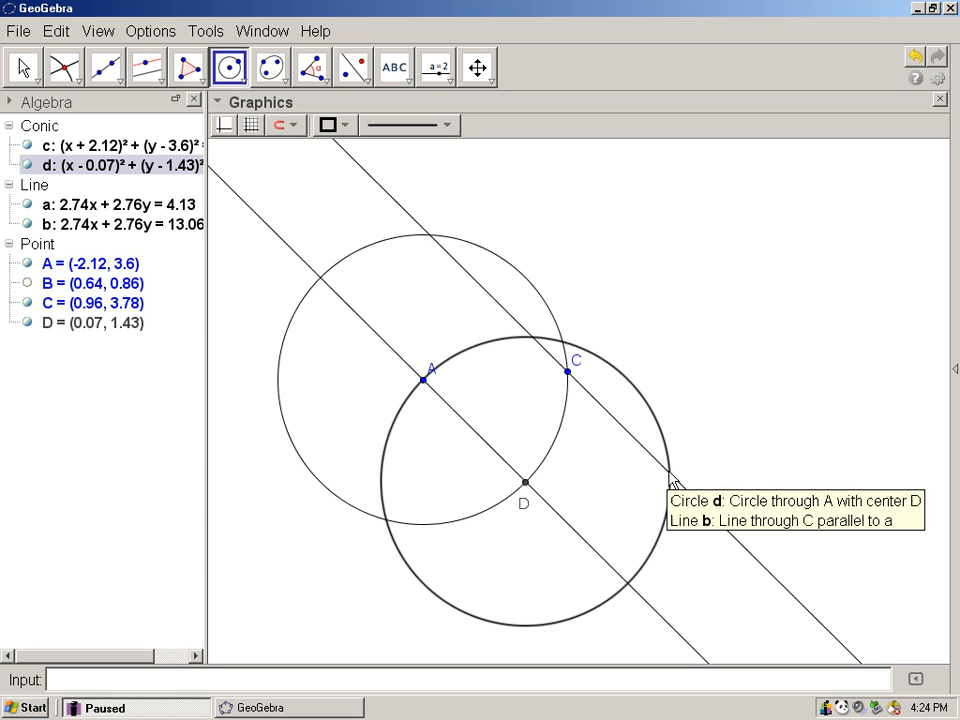
mouse_move(174, 100)
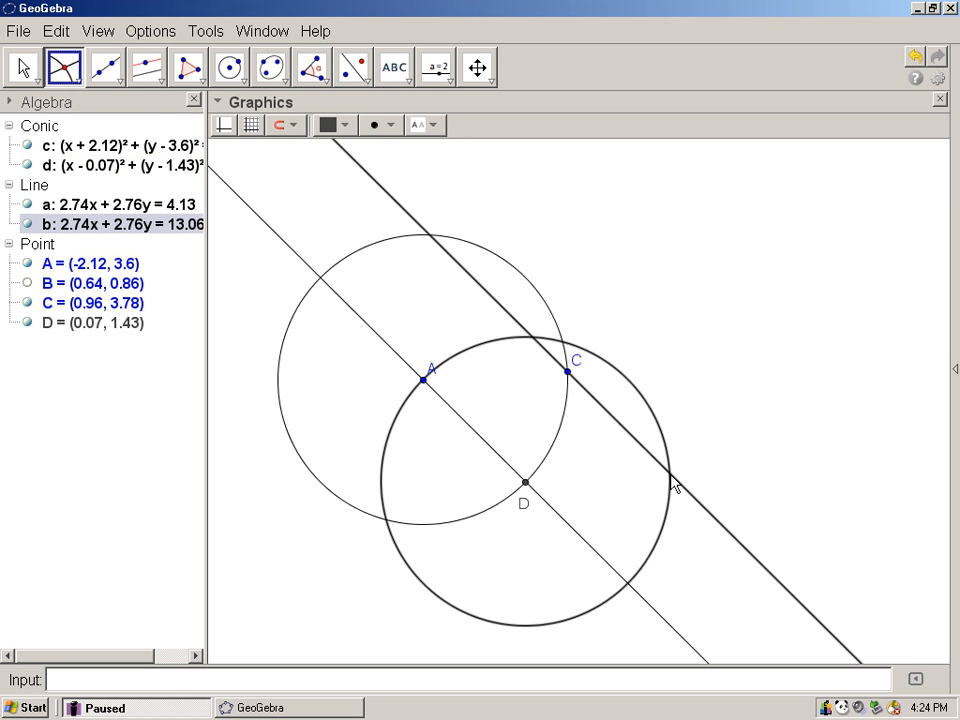
Create point E where circle d meets line b
click(668, 476)
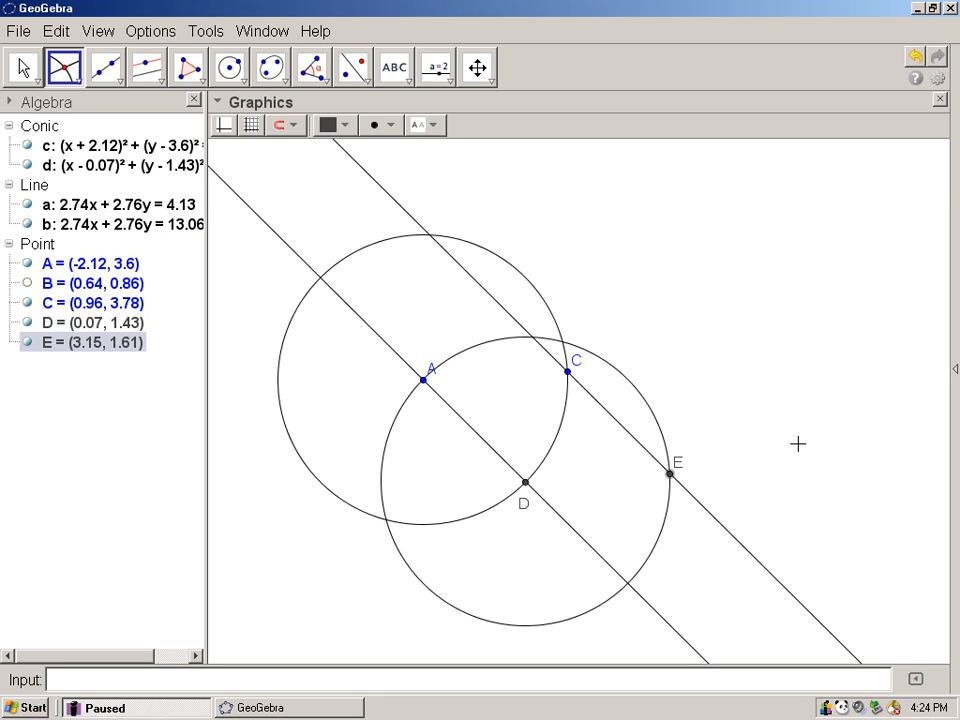
mouse_move(760, 376)
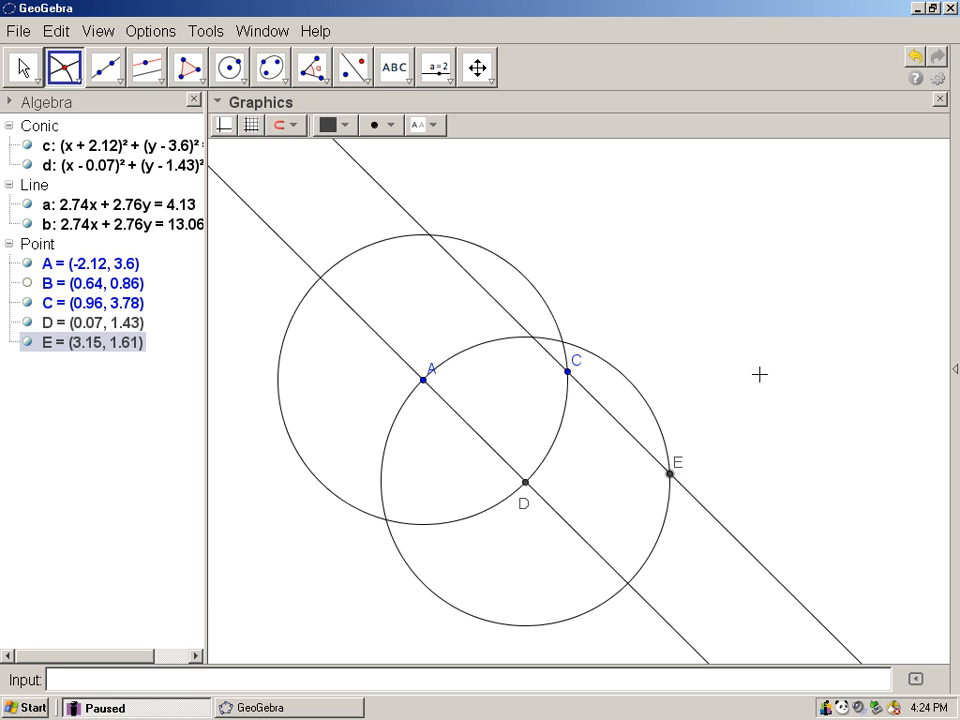
mouse_move(188, 68)
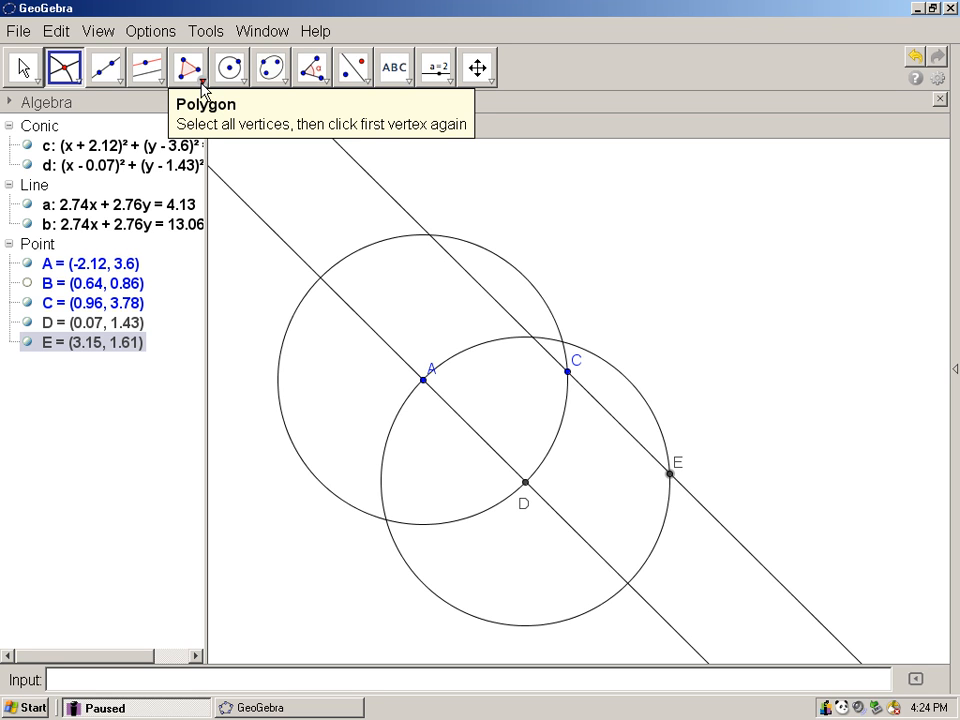
Build polygon poly1 through vertices A, C, E, D, closing back at A
click(200, 76)
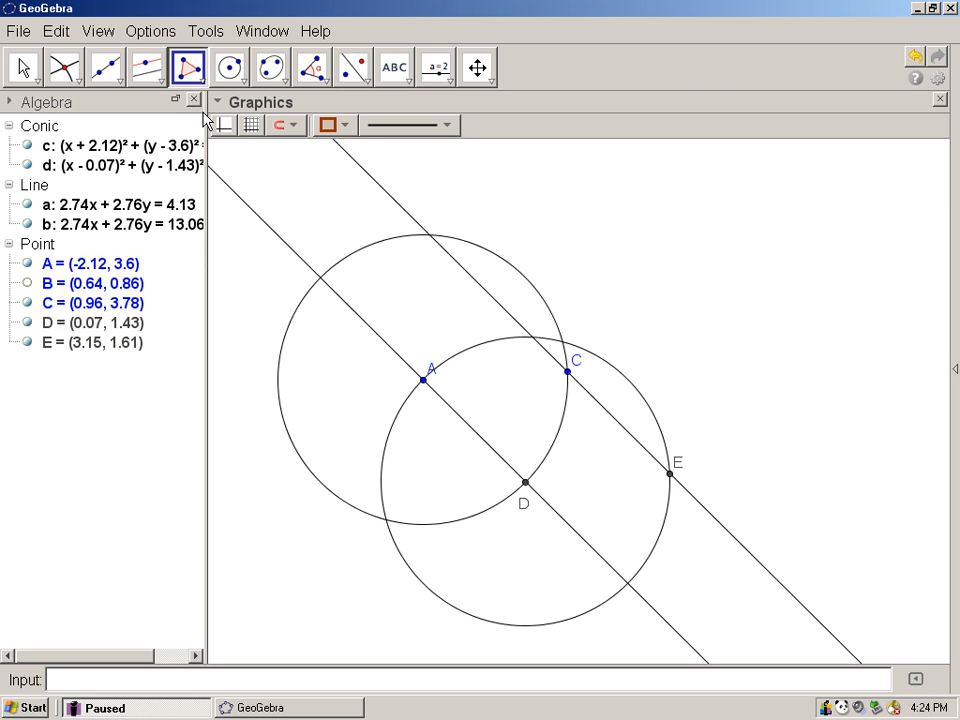
click(422, 378)
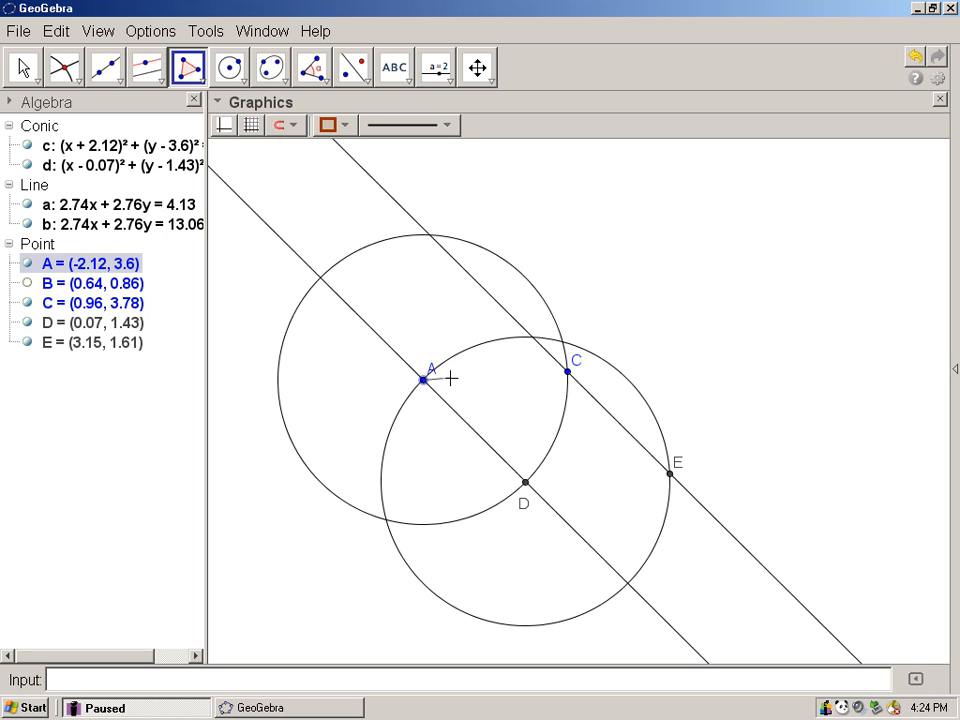
click(568, 372)
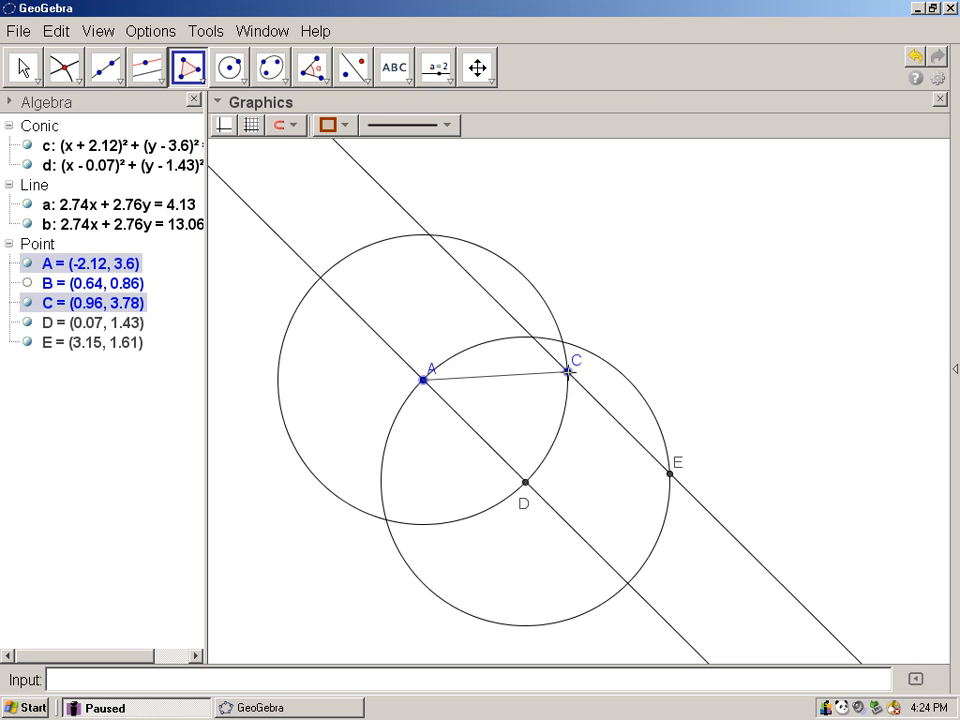
click(668, 474)
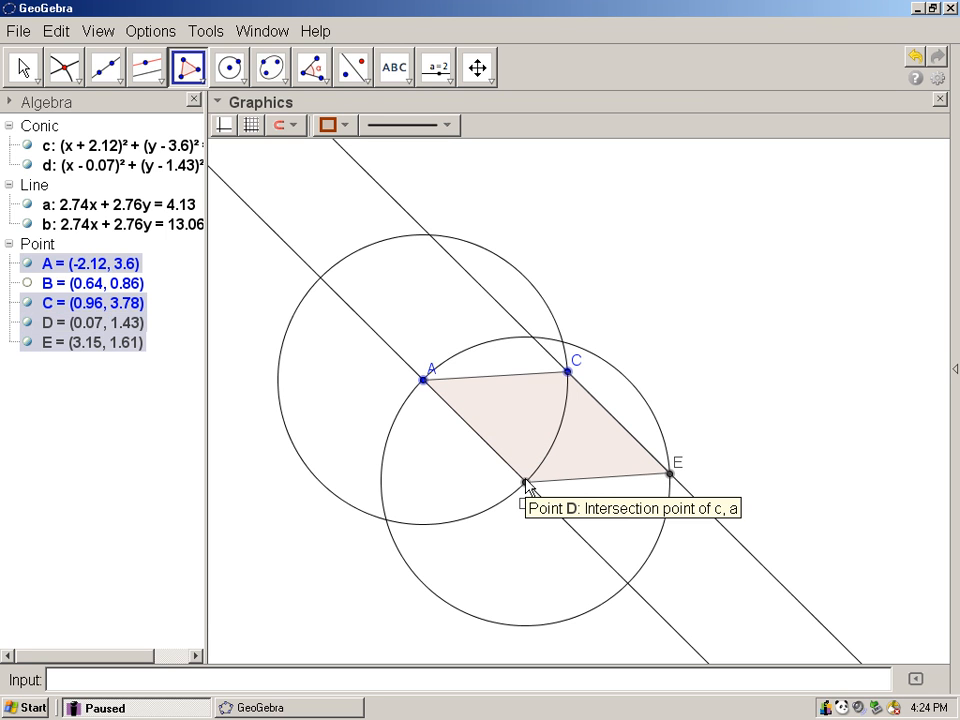
mouse_move(420, 388)
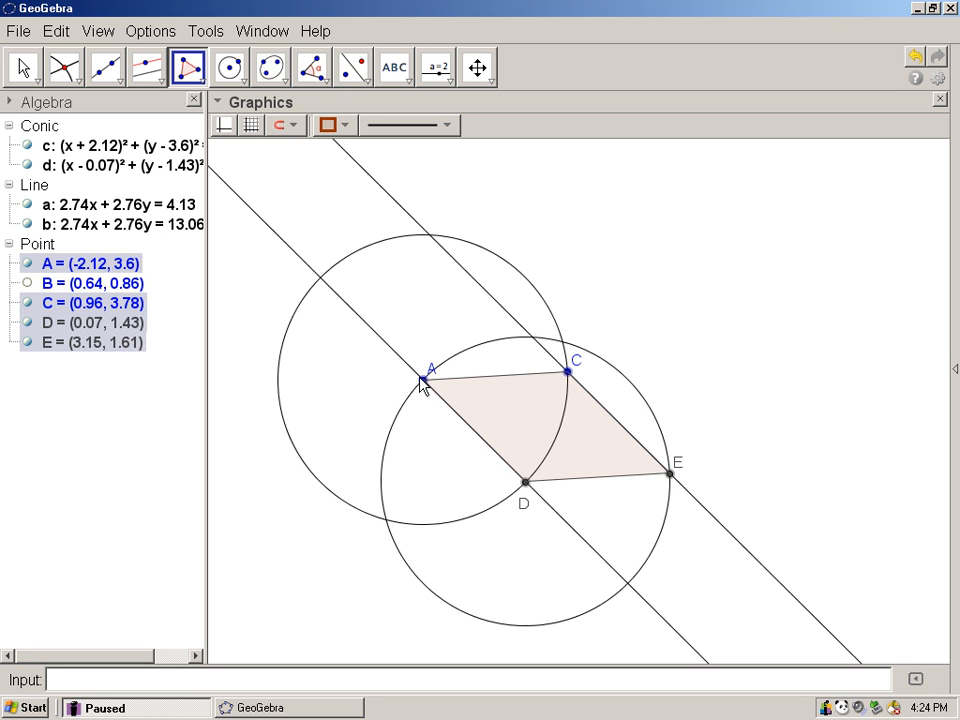
click(420, 380)
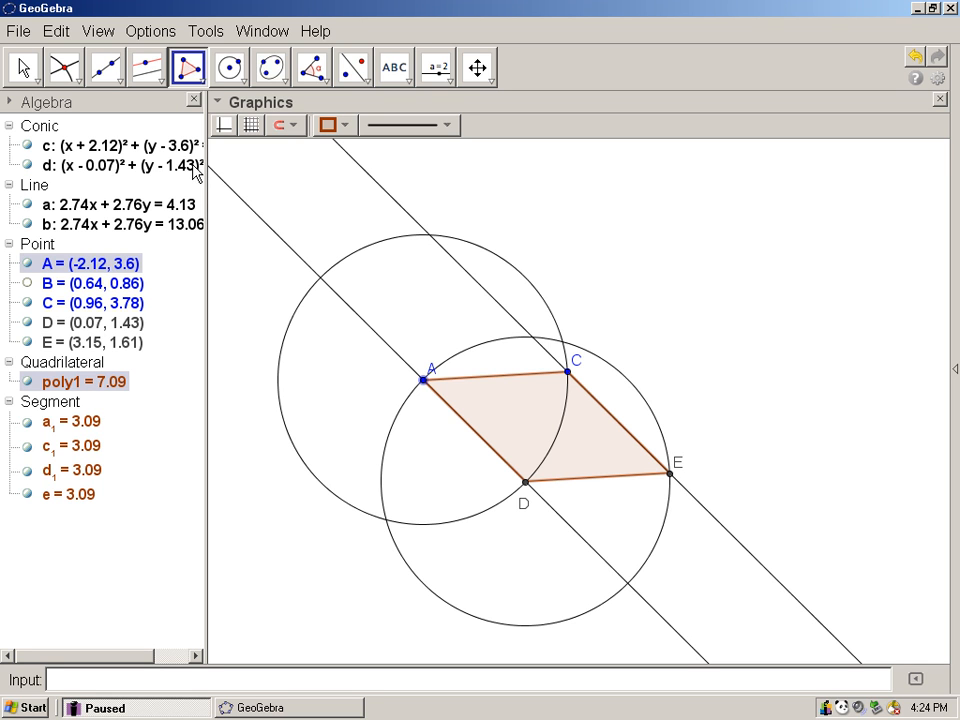
Recolour rhombus poly1 and adjust its line style and label settings from the Style Bar
click(22, 66)
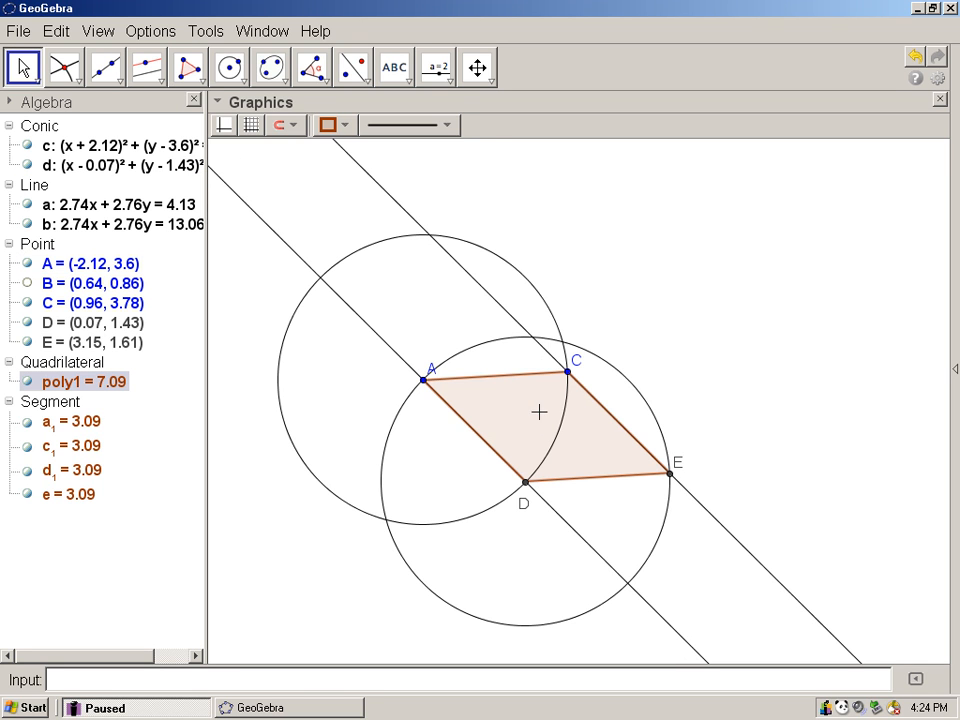
click(330, 124)
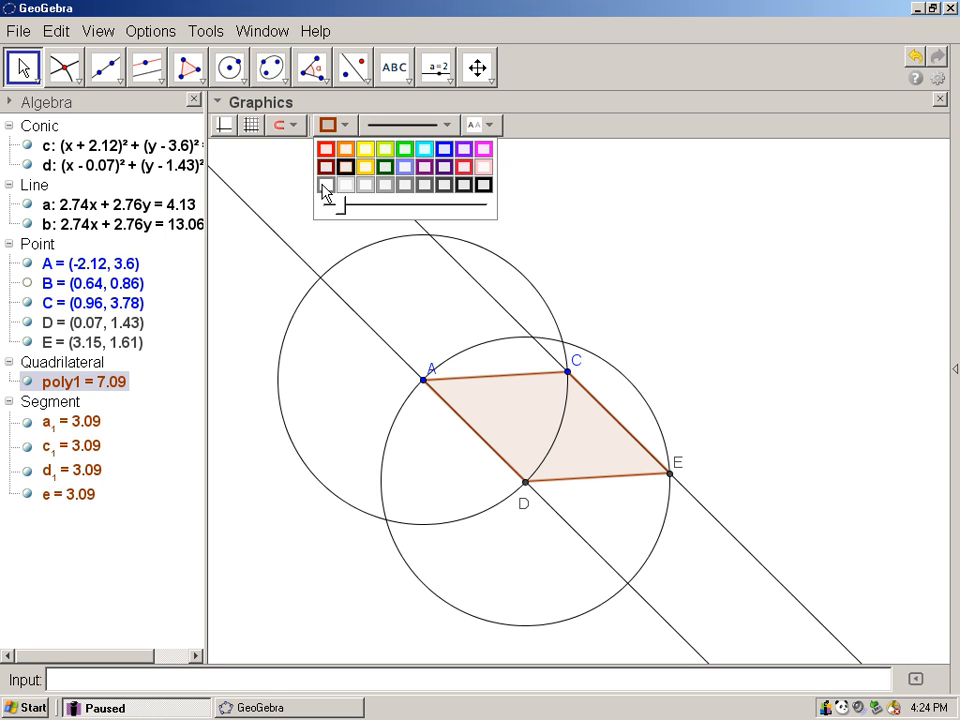
click(326, 184)
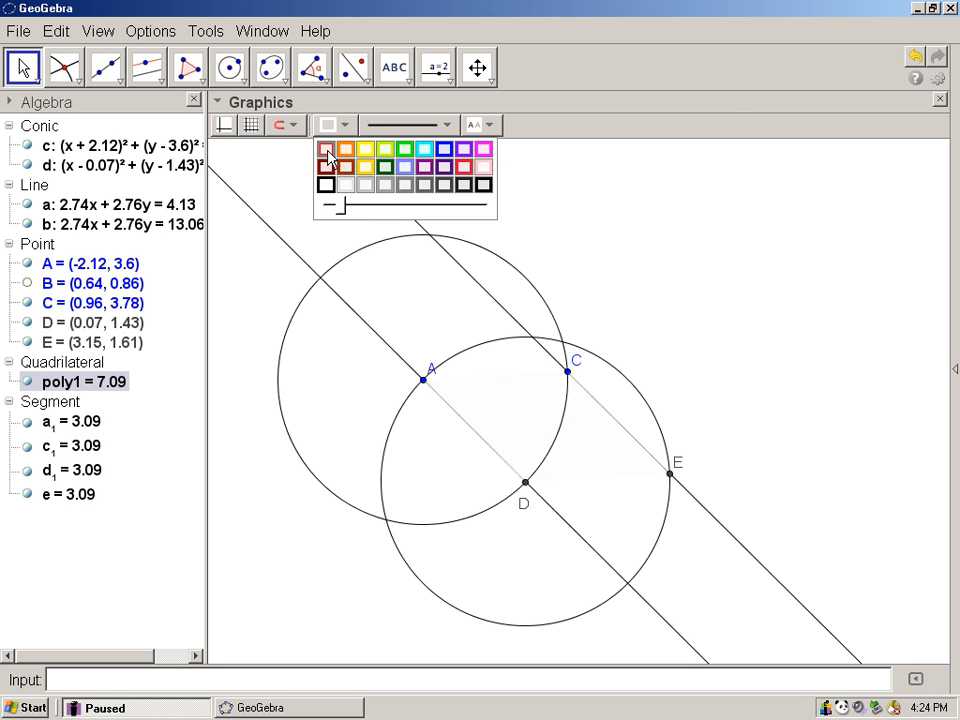
mouse_move(326, 152)
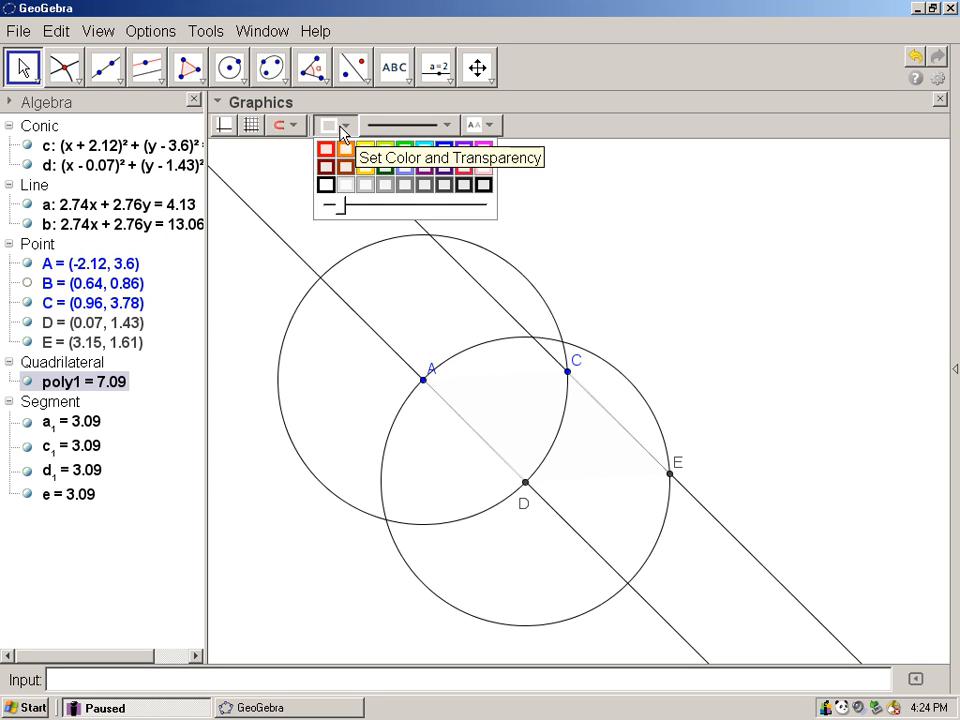
click(408, 124)
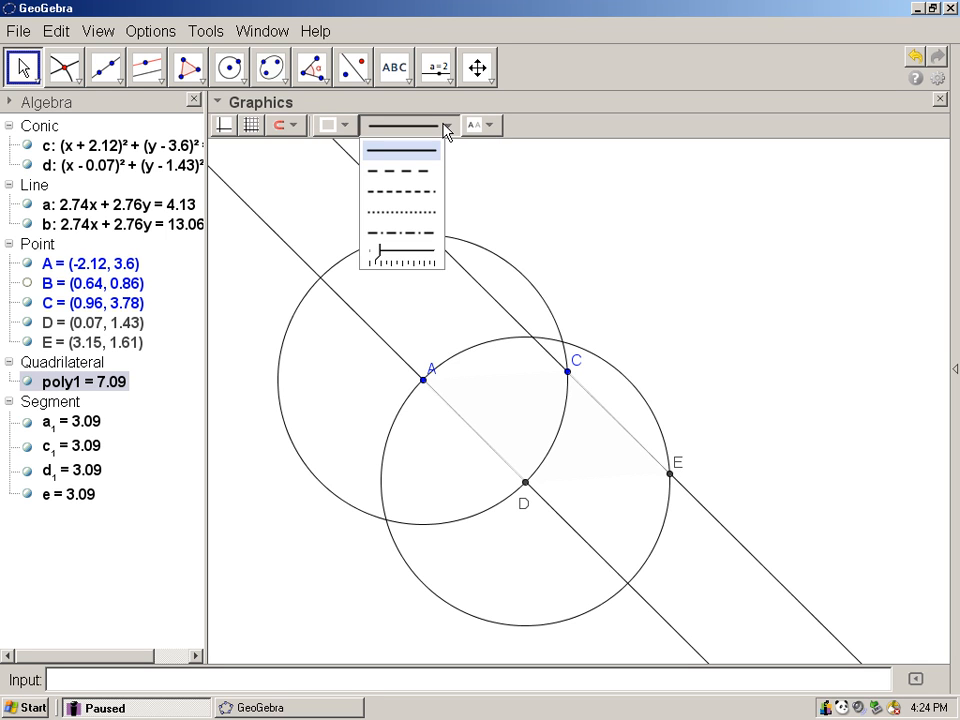
click(482, 124)
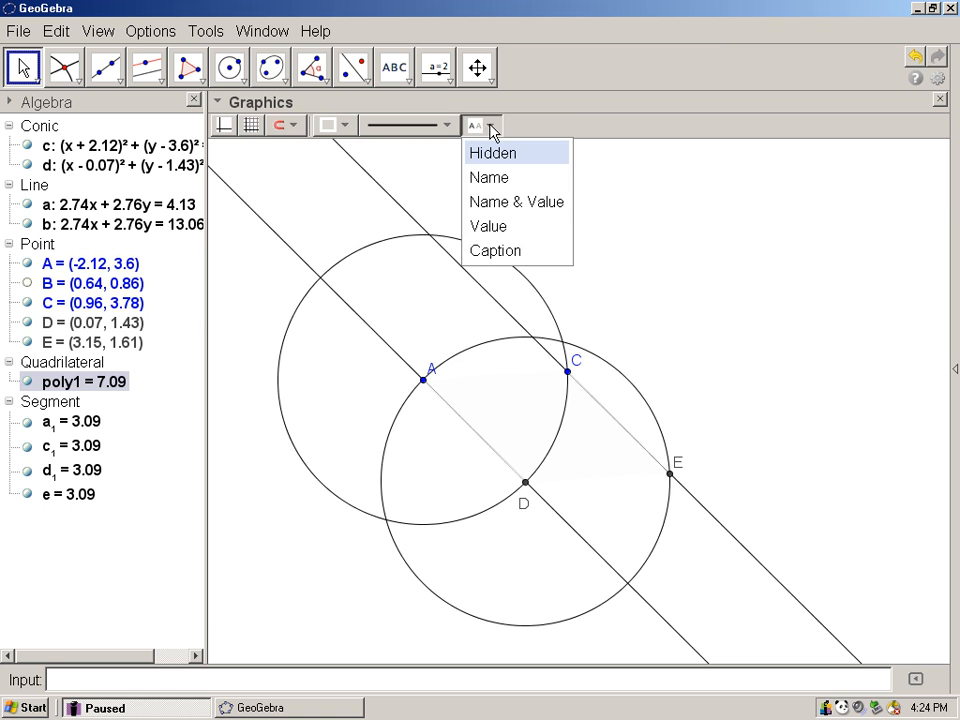
mouse_move(228, 68)
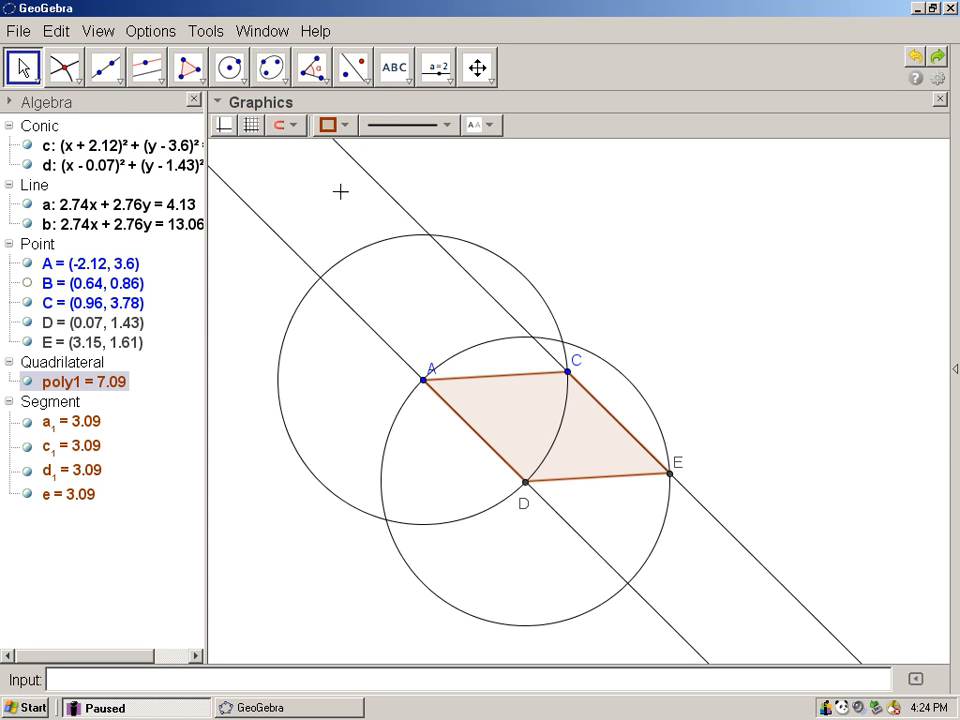
mouse_move(488, 220)
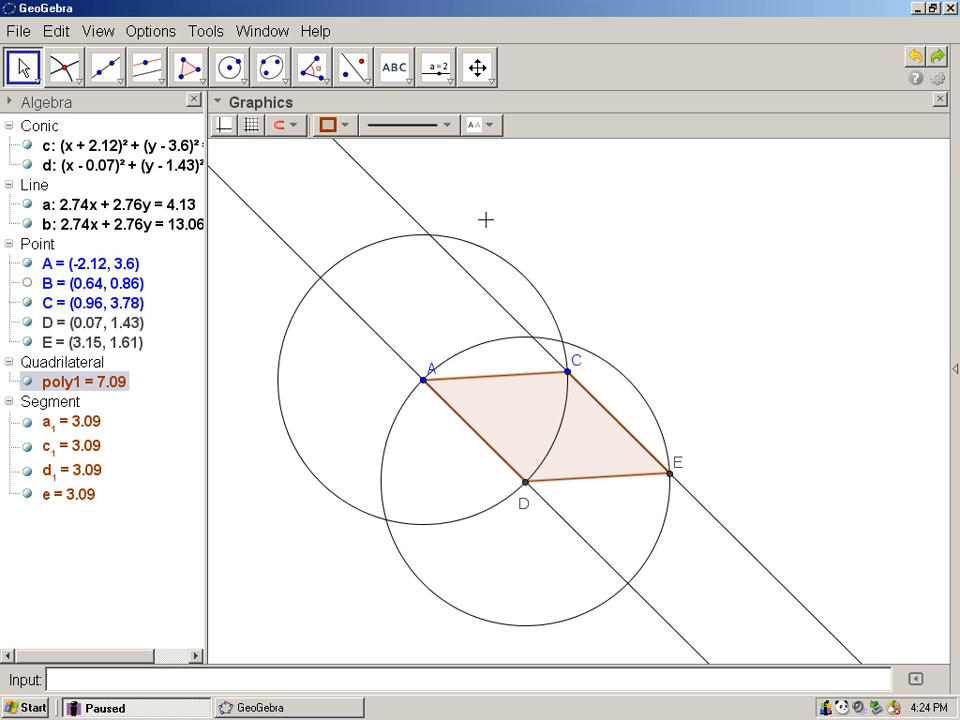
mouse_move(568, 396)
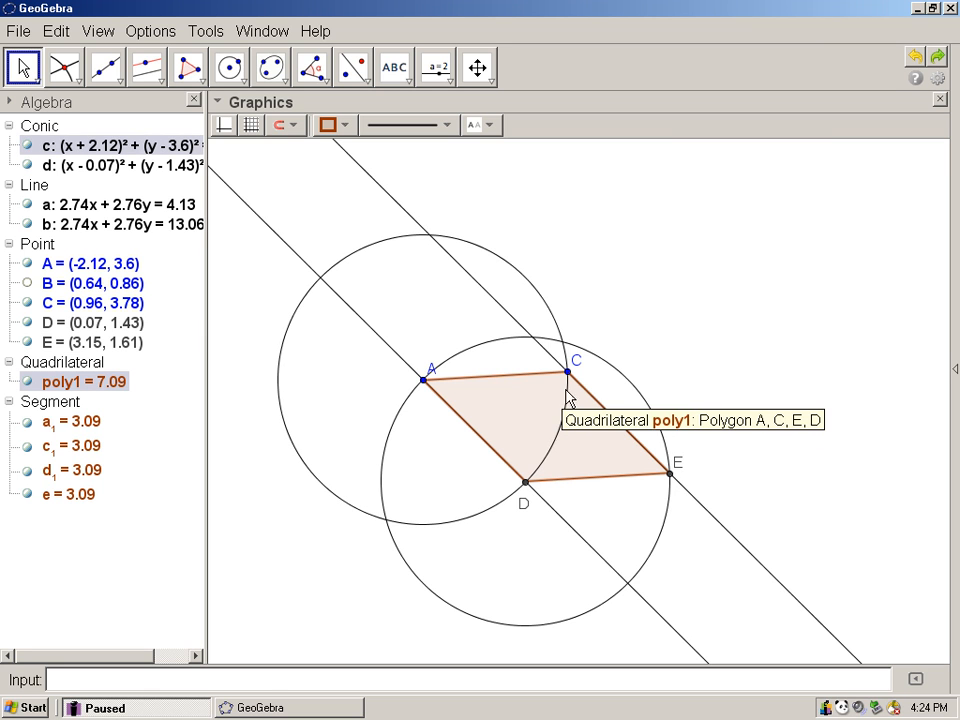
mouse_move(560, 440)
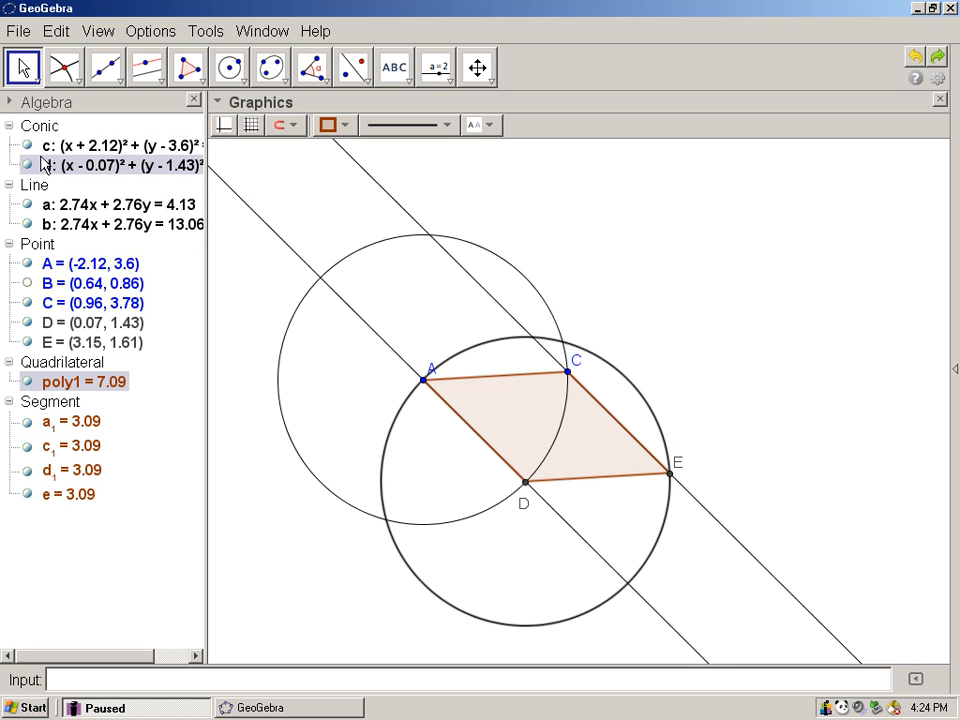
Hide circles c, d and parallel lines a, b so only rhombus ACED remains visible
click(48, 144)
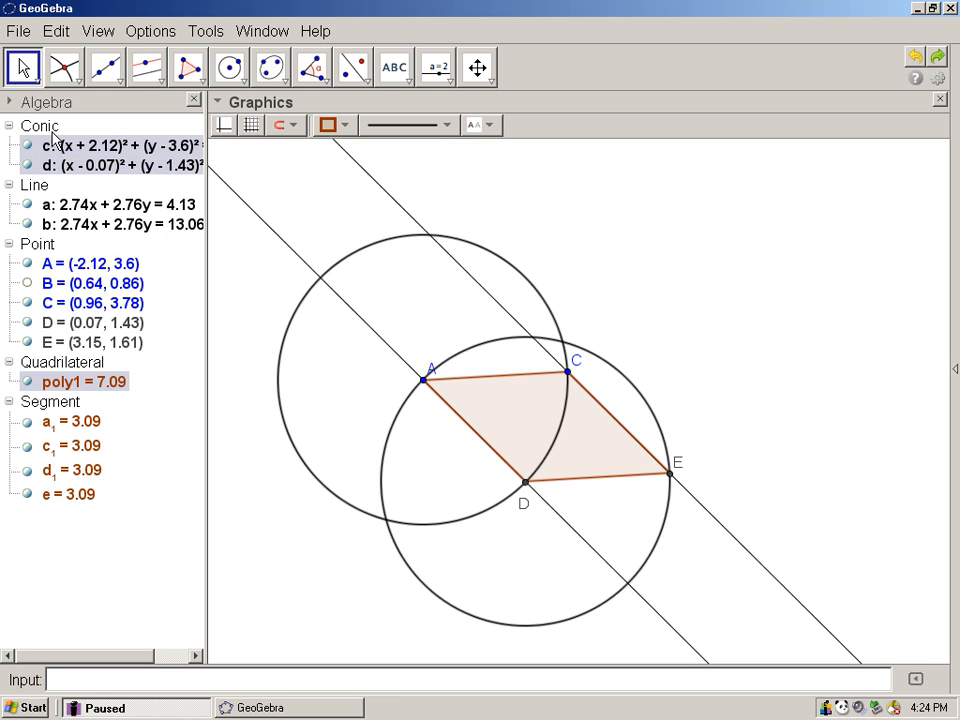
click(28, 144)
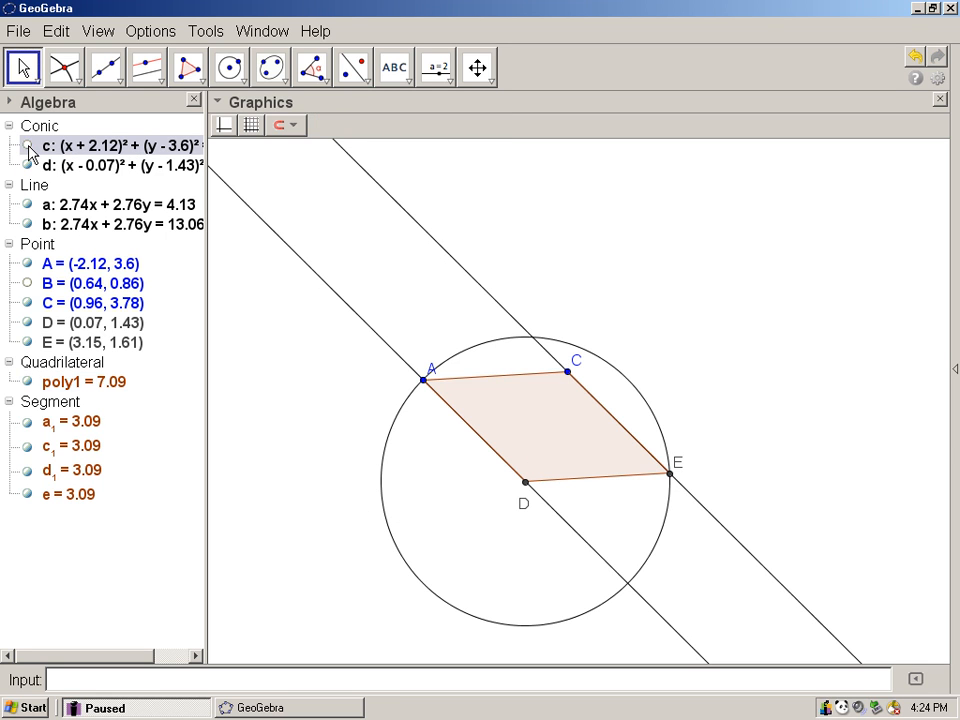
click(28, 144)
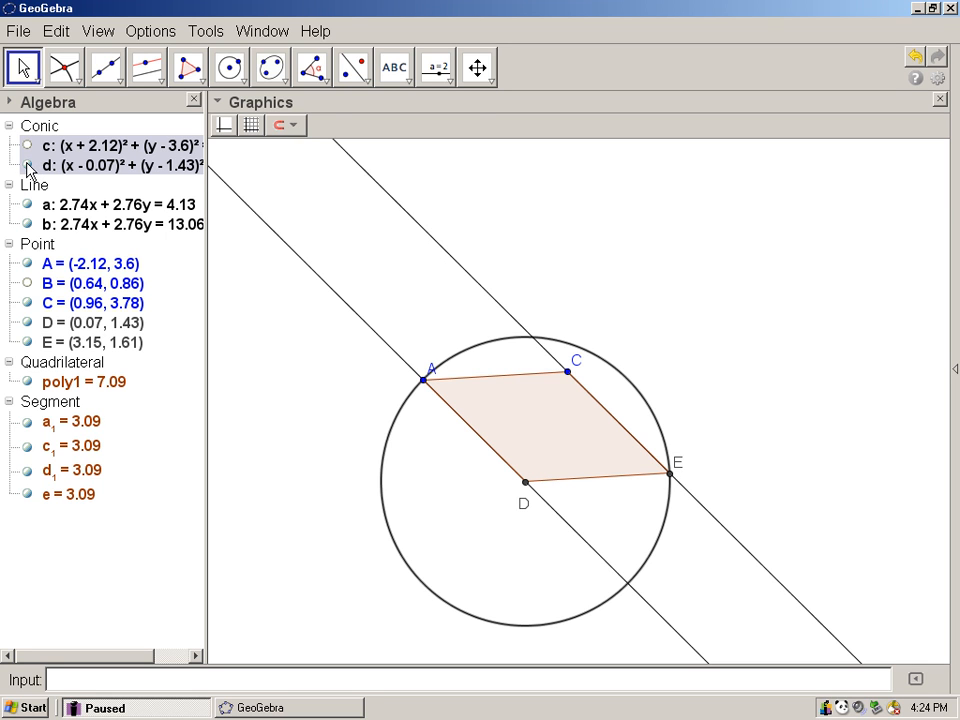
click(28, 144)
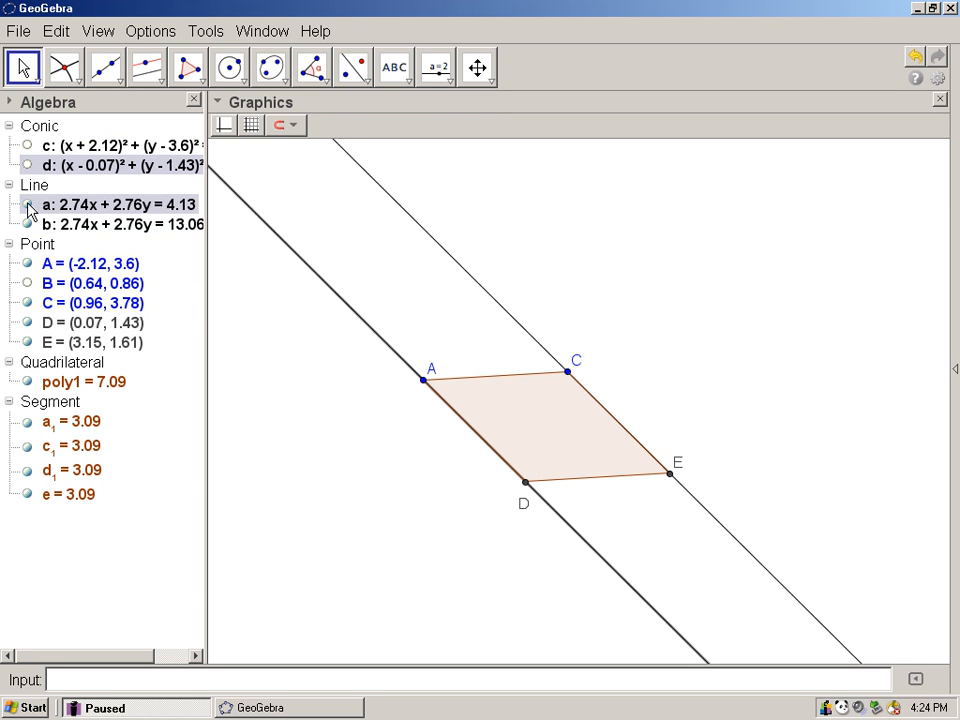
click(28, 204)
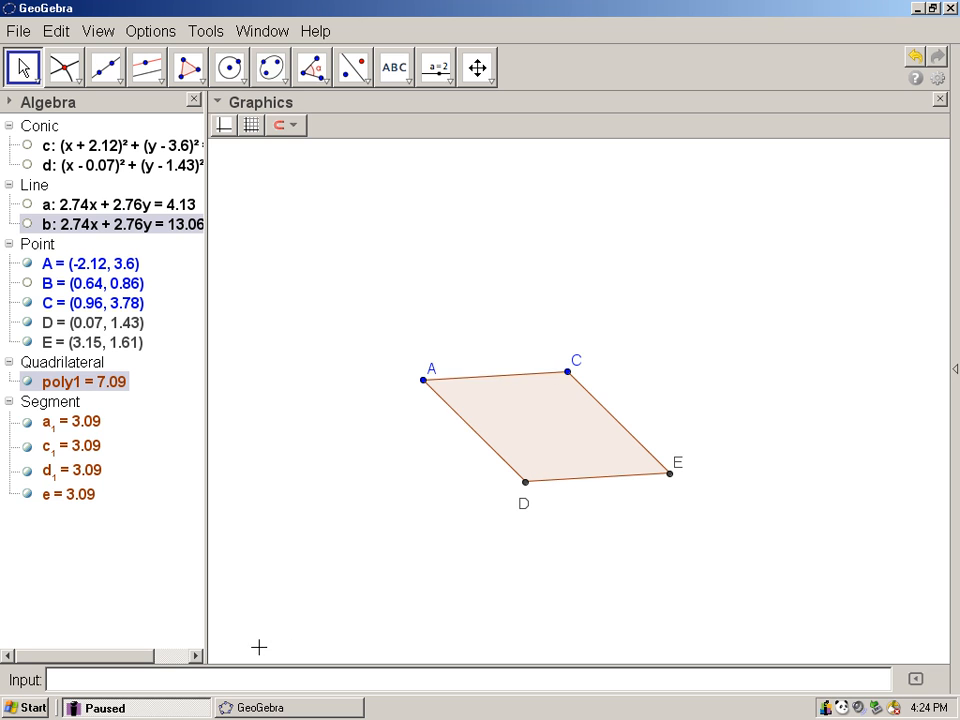
mouse_move(550, 512)
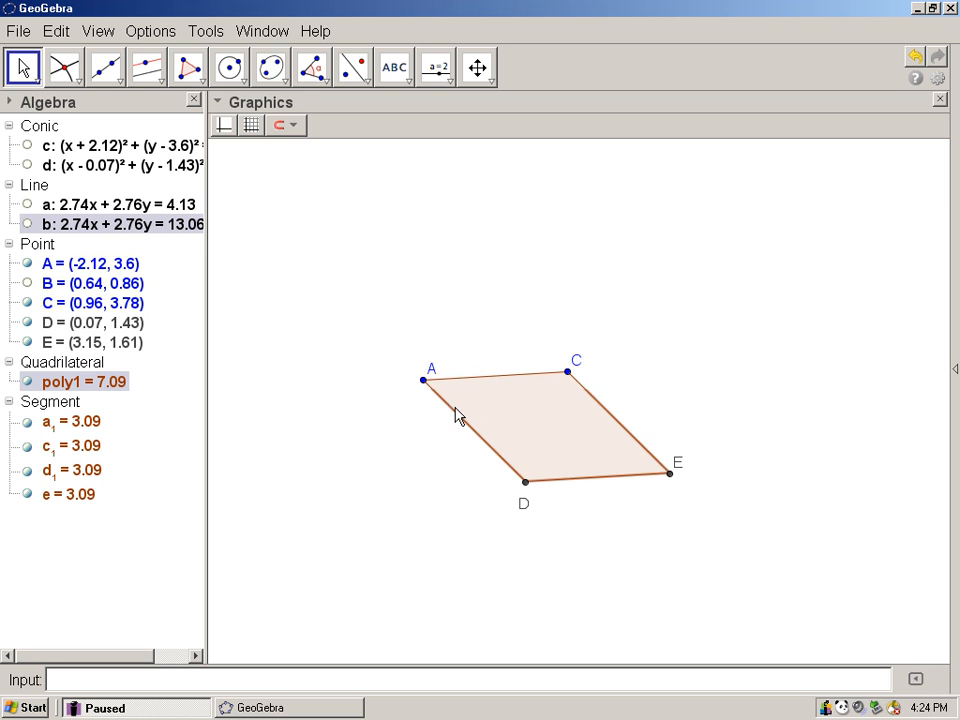
Drag vertices A and C until all four sides of ACED measure exactly 5
drag(422, 380, 358, 352)
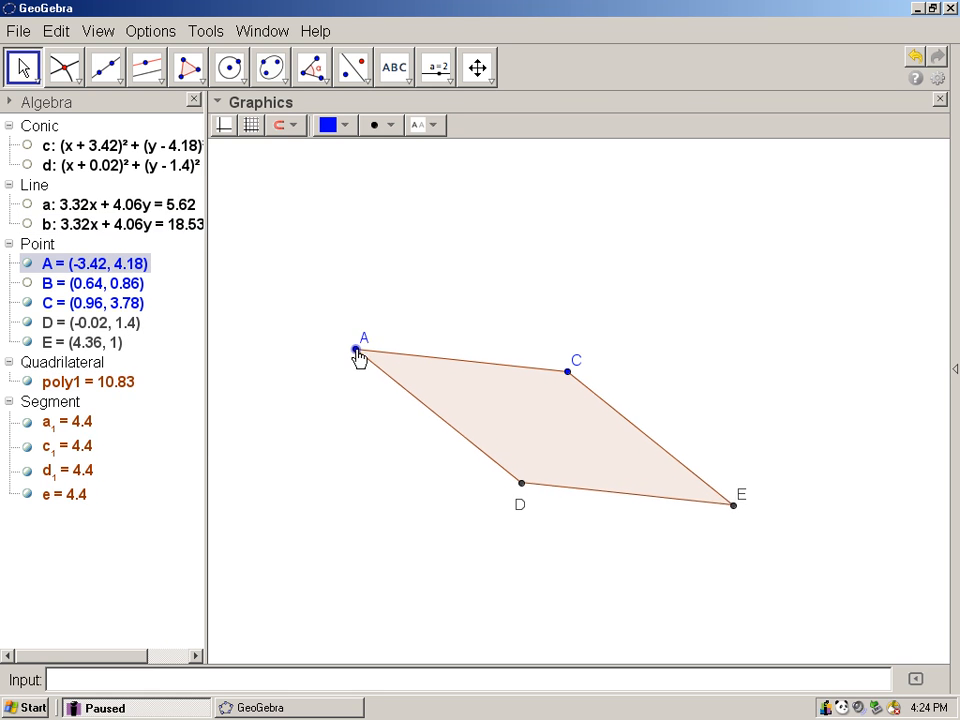
drag(568, 372, 568, 360)
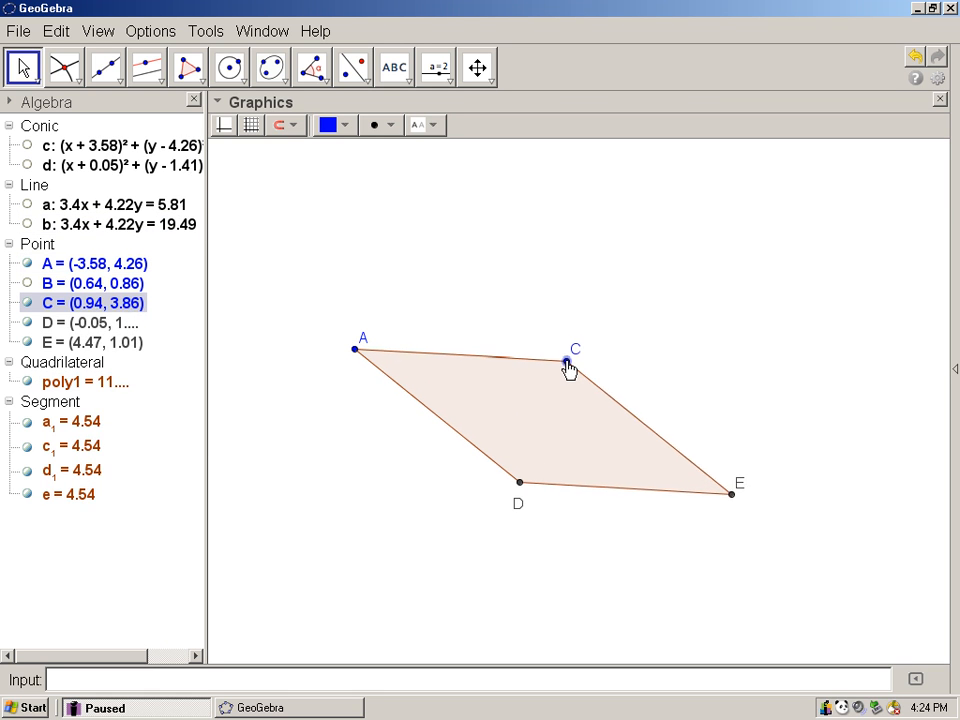
drag(568, 360, 580, 328)
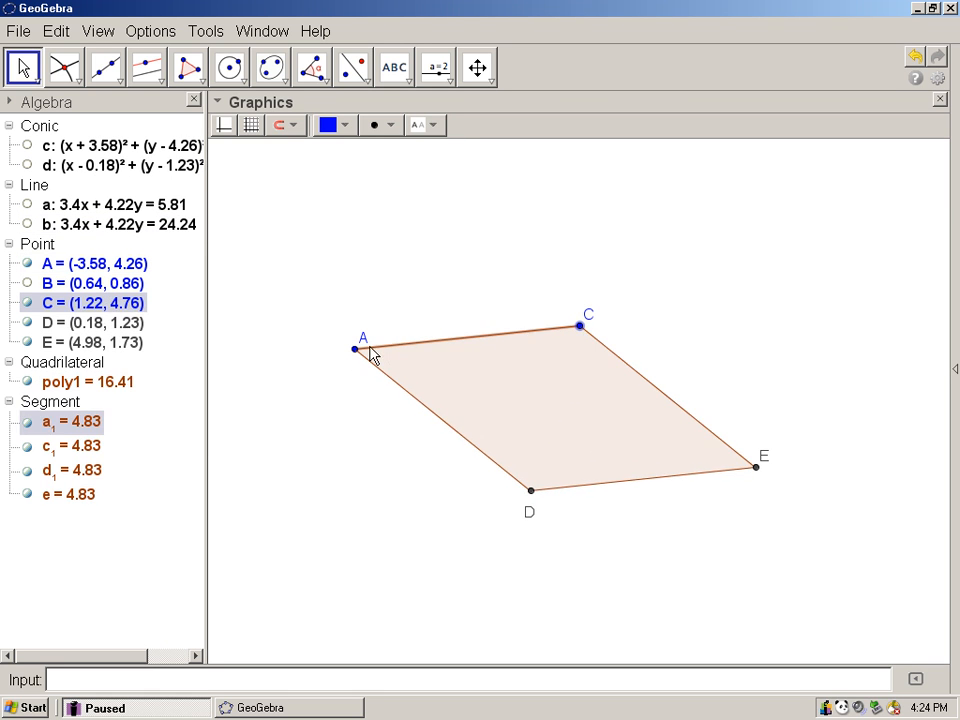
drag(352, 350, 352, 340)
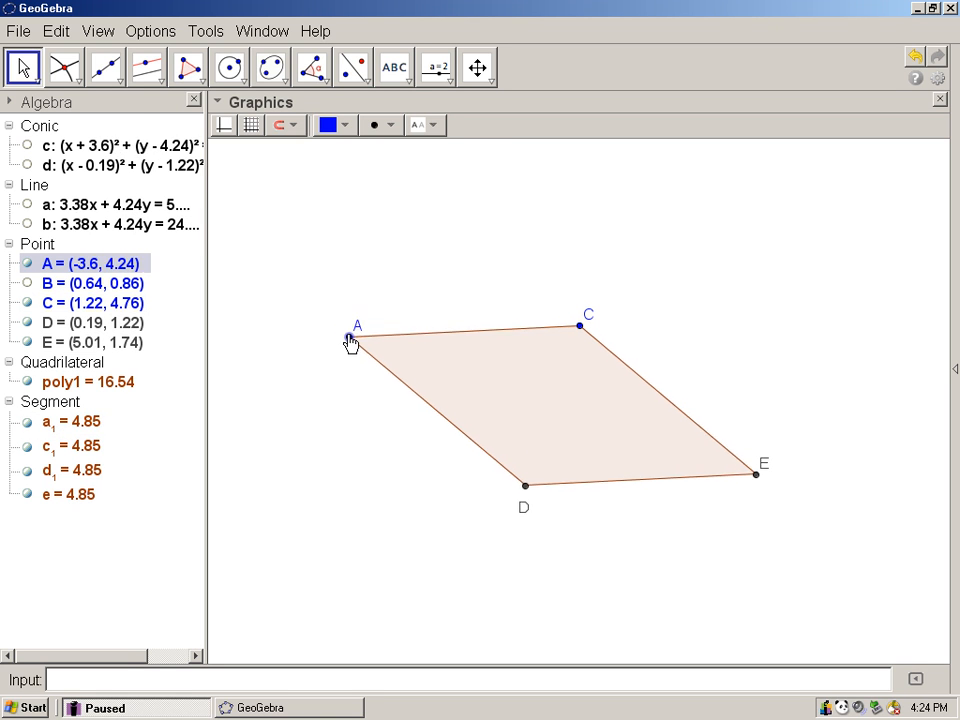
drag(350, 340, 346, 326)
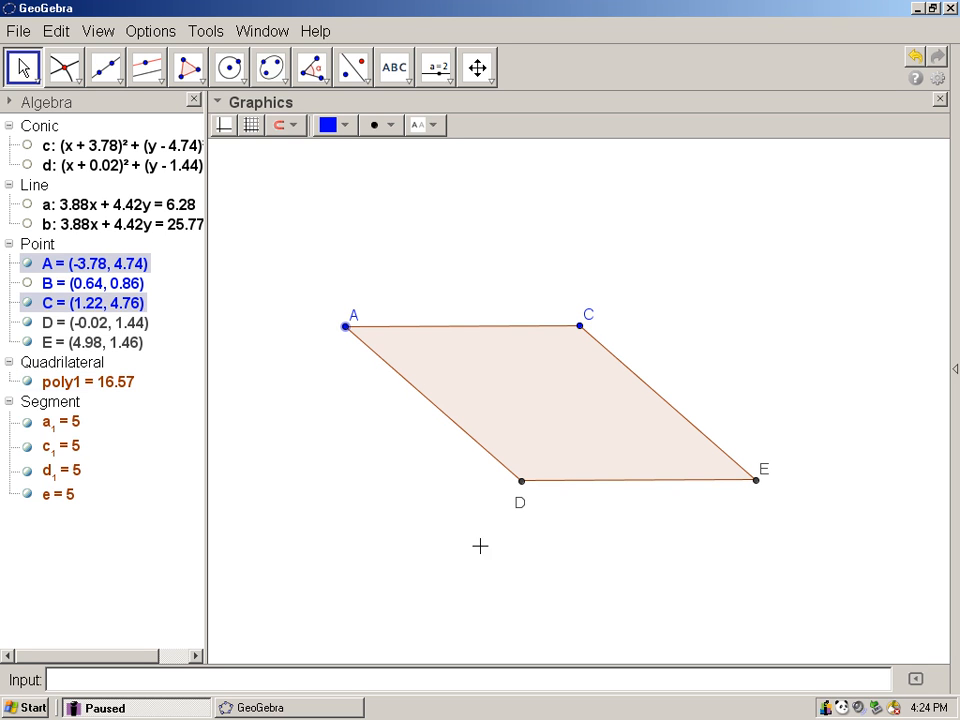
mouse_move(514, 576)
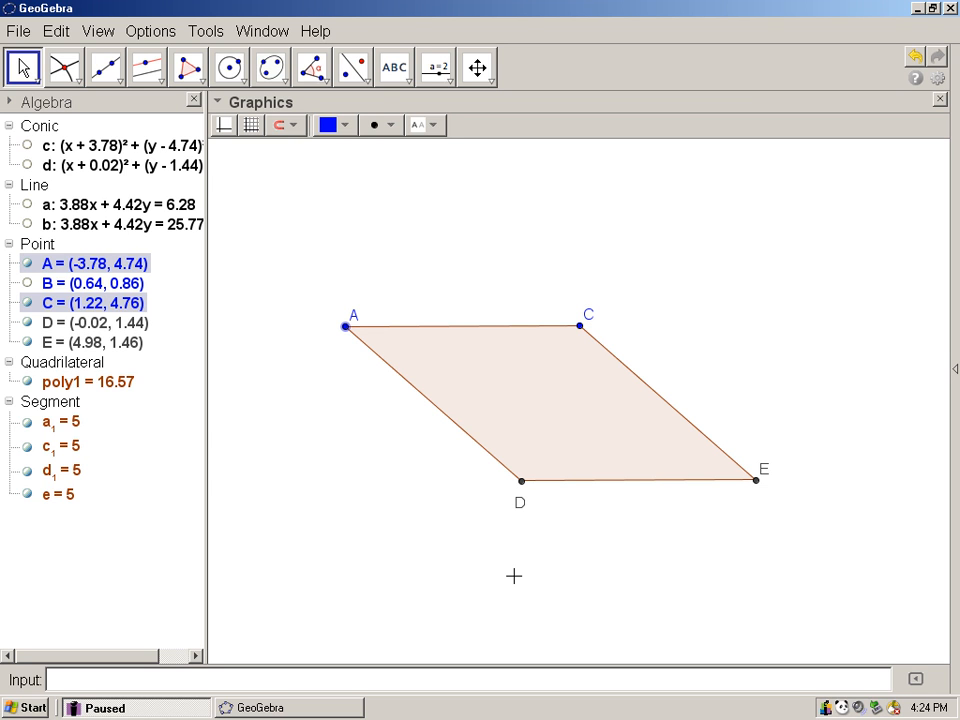
mouse_move(616, 560)
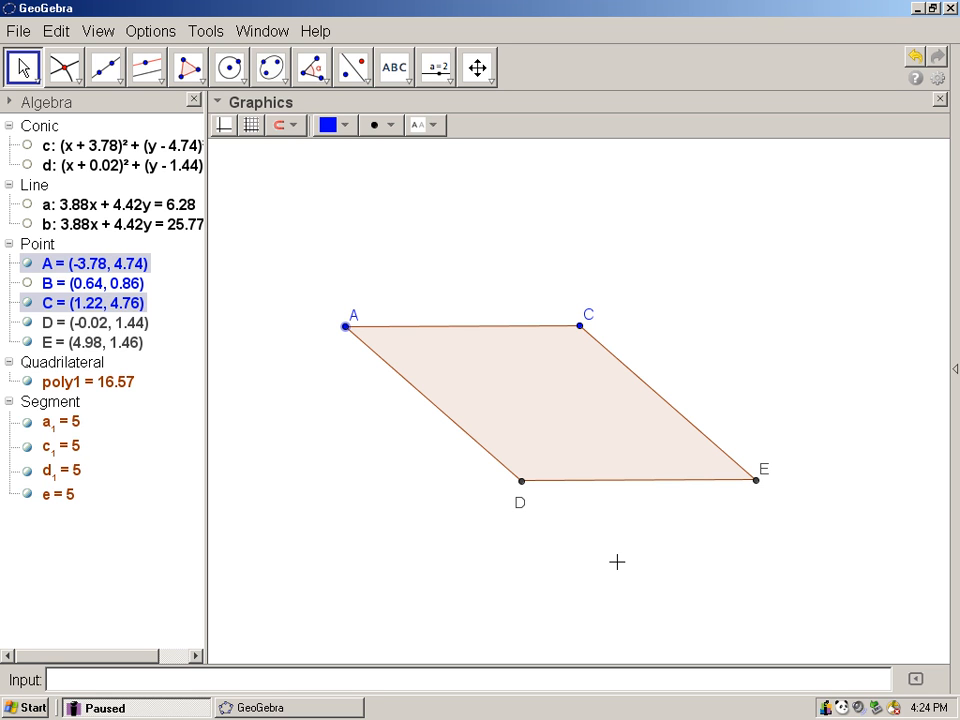
mouse_move(352, 68)
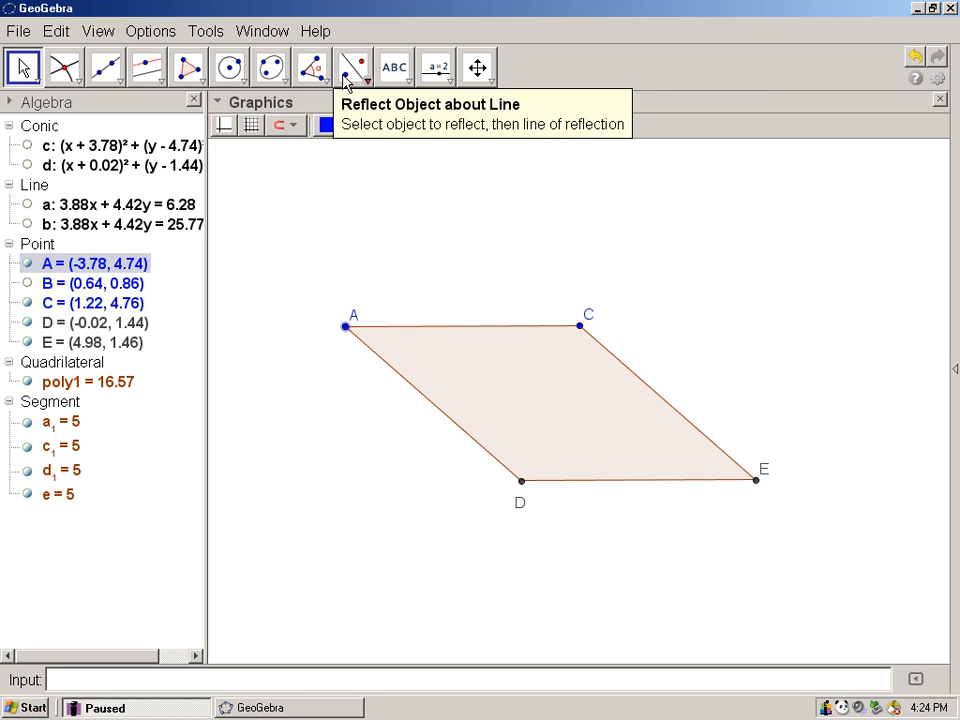
Label sides AC, CE, ED and DA with their length 5 using the Distance tool
click(312, 68)
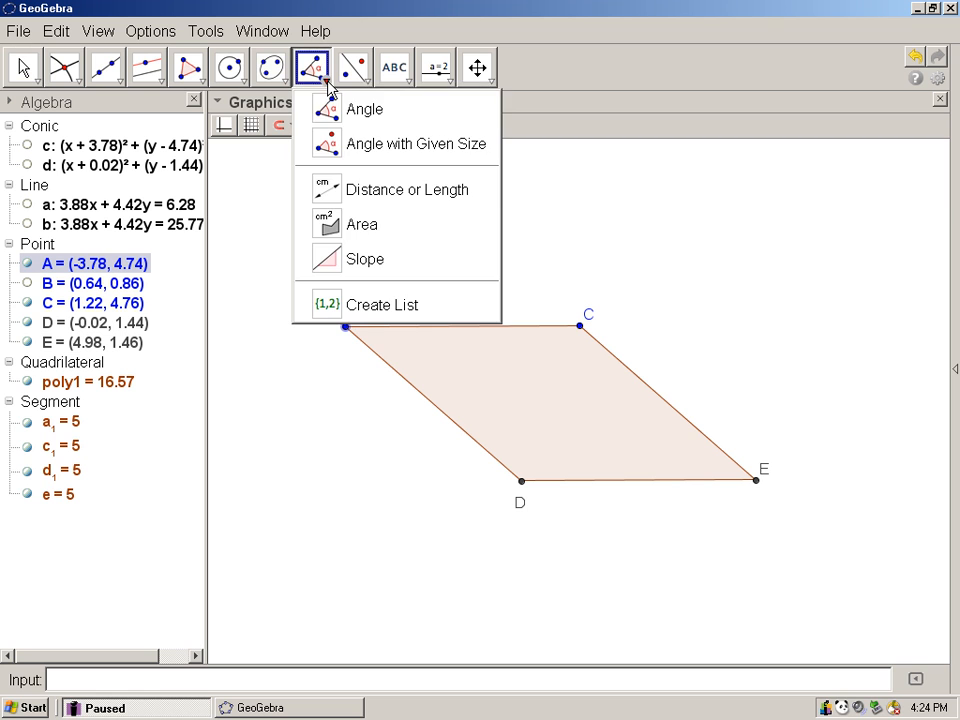
mouse_move(410, 188)
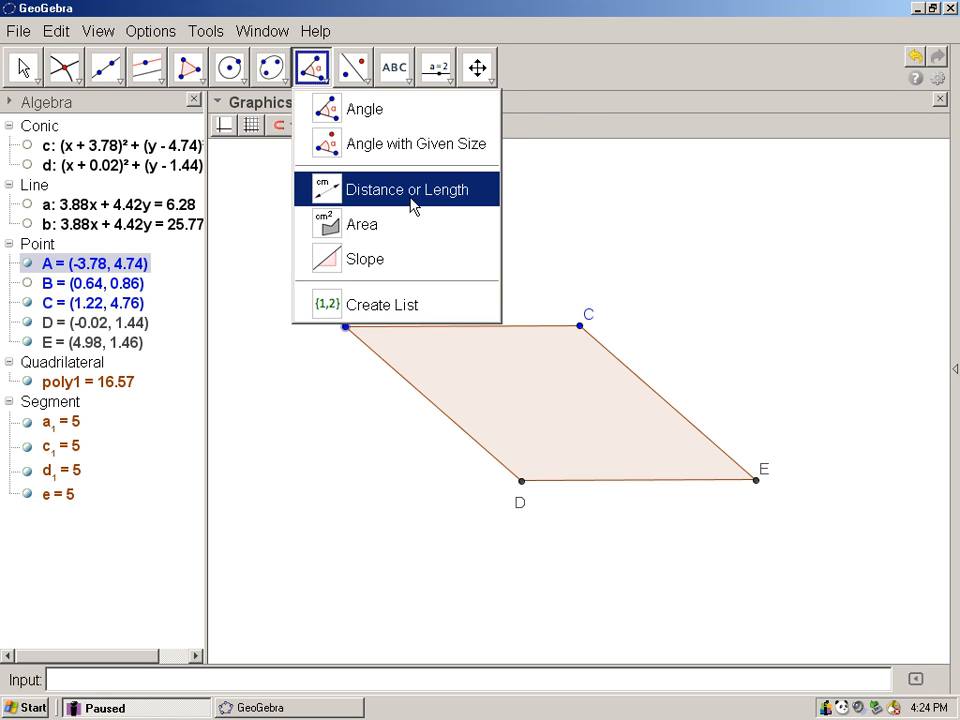
click(406, 188)
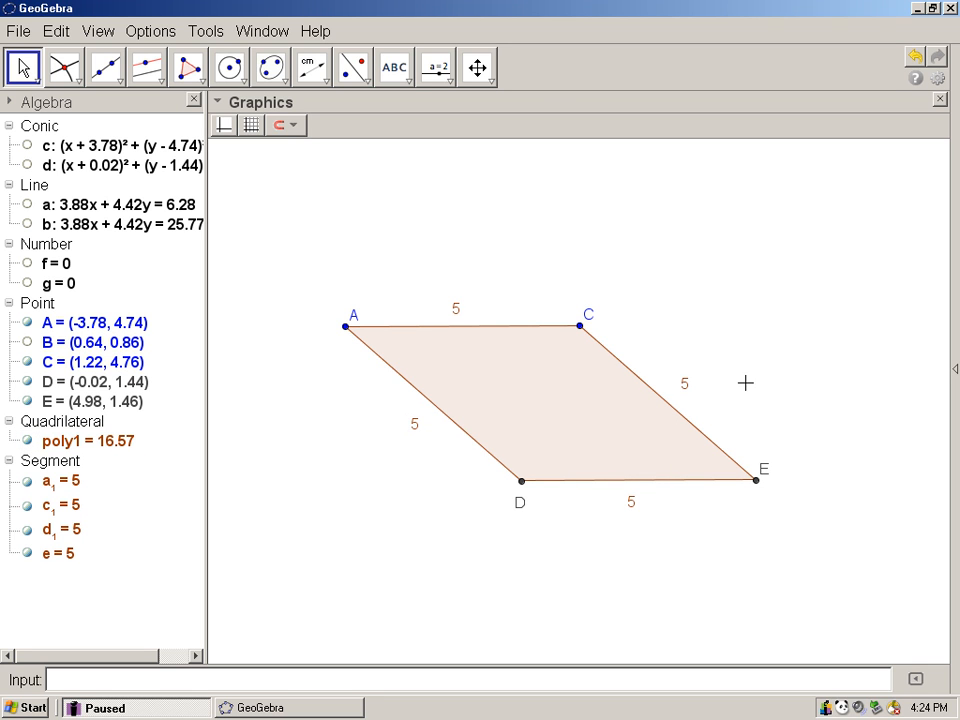
mouse_move(880, 328)
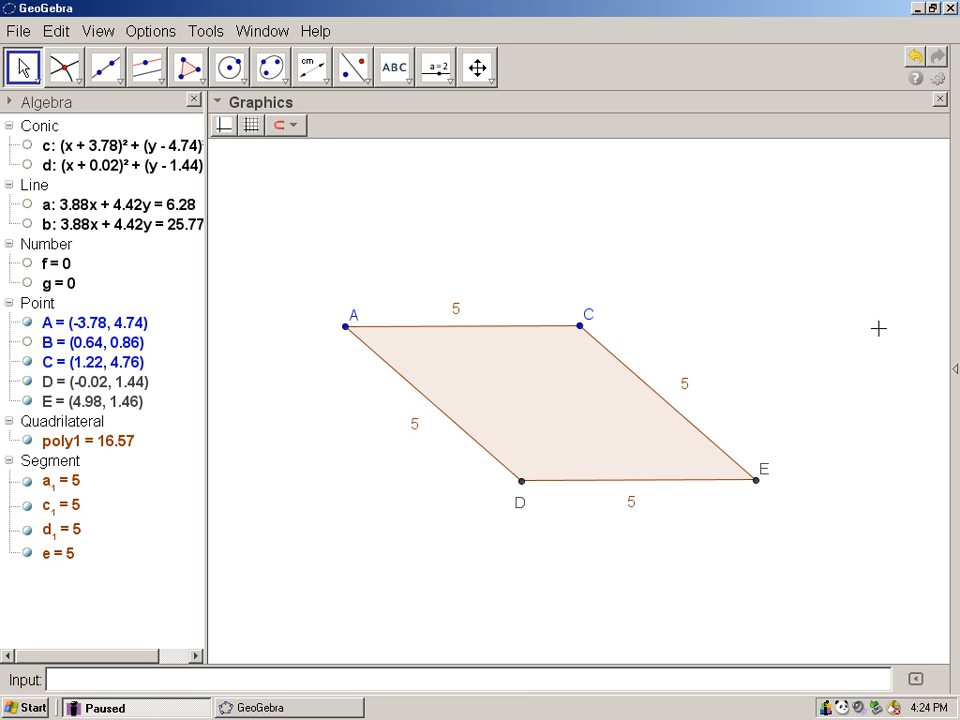
mouse_move(864, 312)
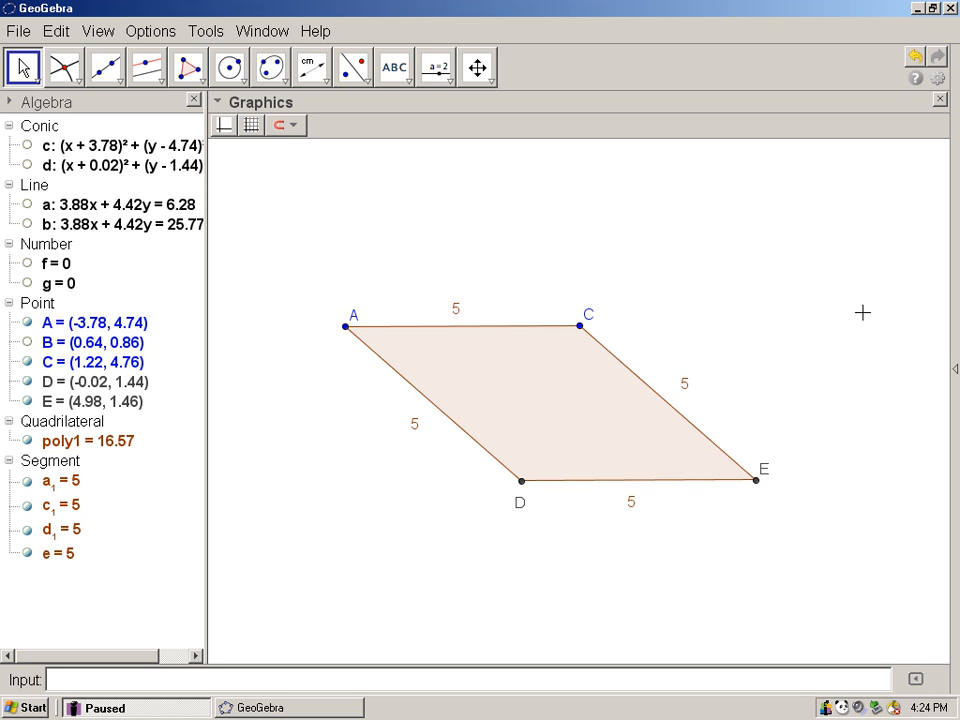
mouse_move(842, 302)
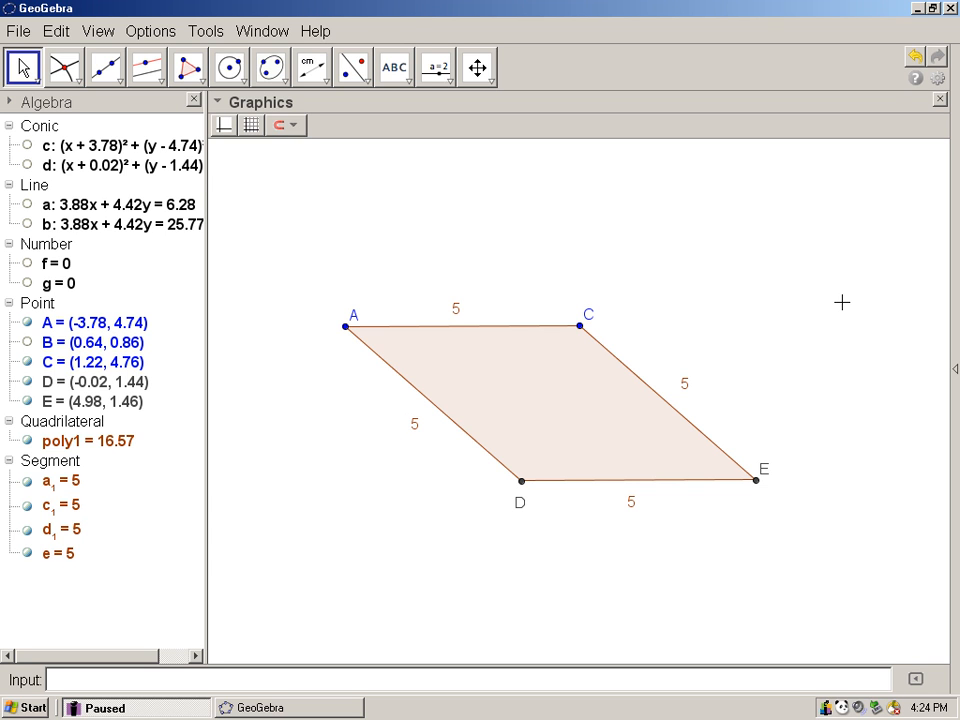
mouse_move(834, 296)
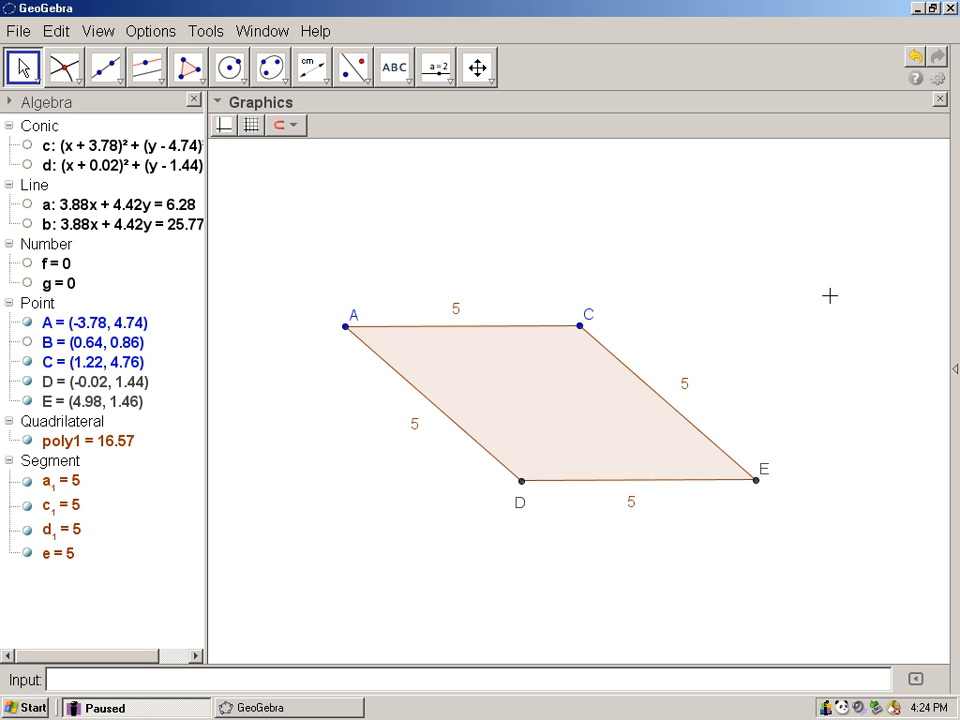
mouse_move(788, 288)
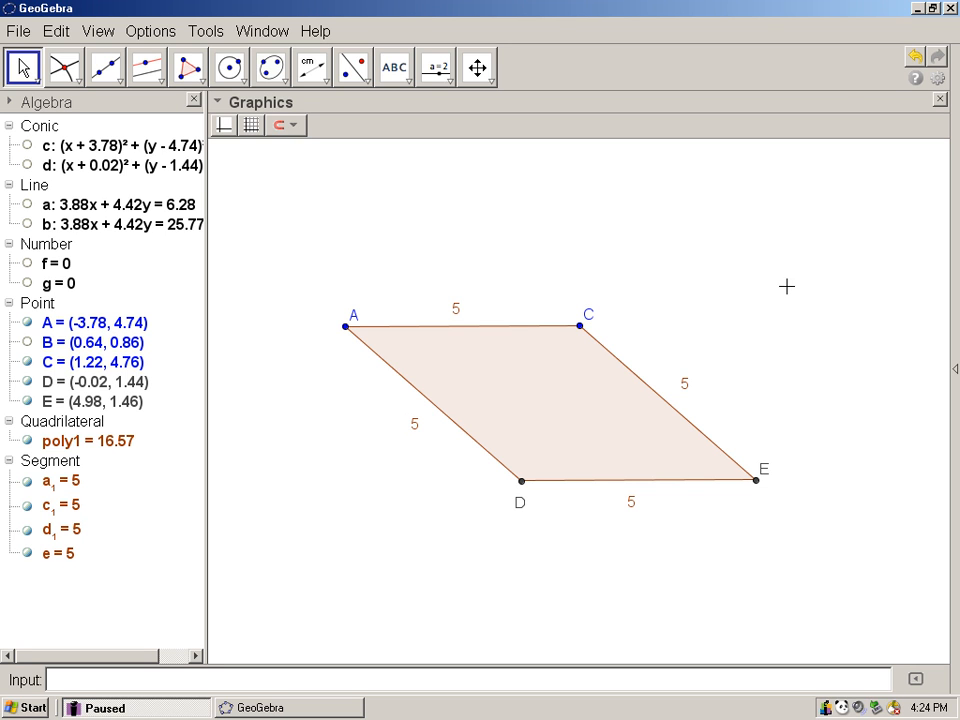
mouse_move(320, 146)
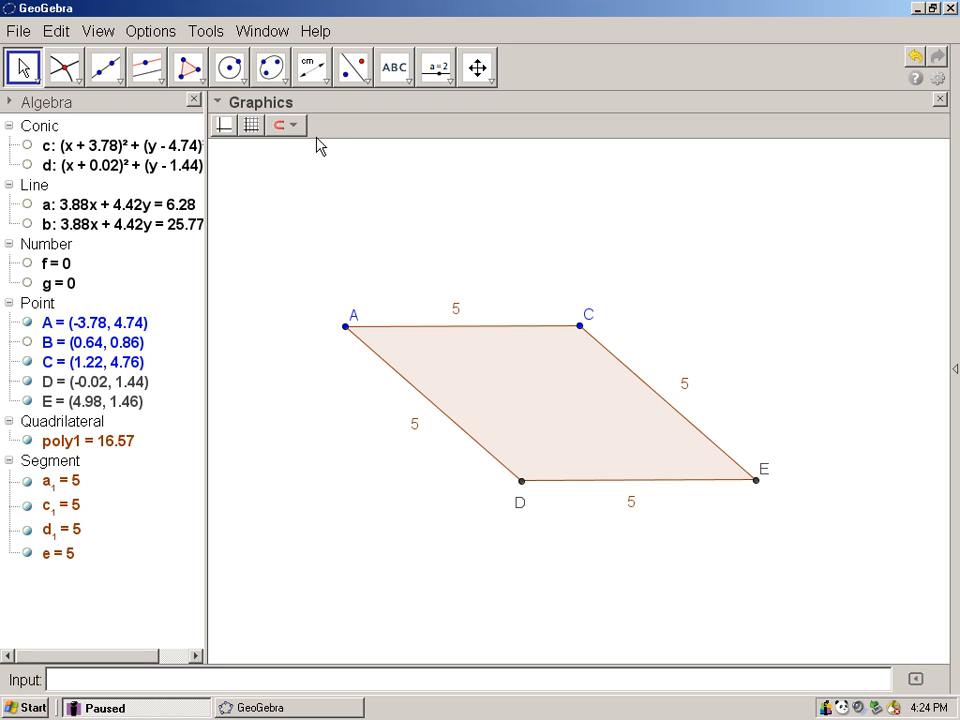
mouse_move(104, 68)
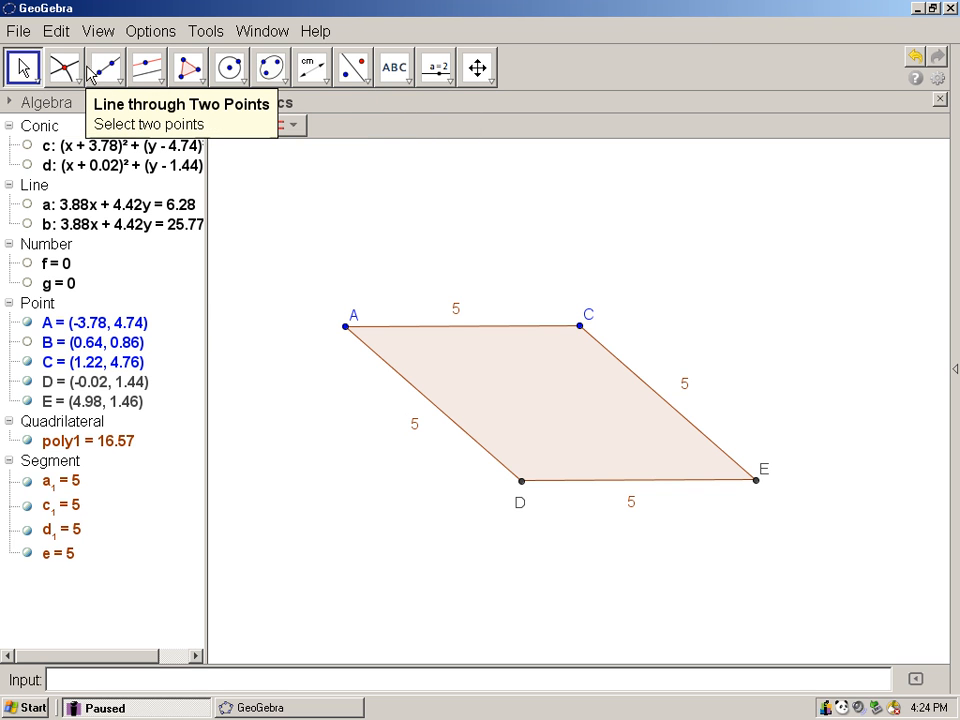
Draw dashed diagonals A–E and C–D (h = 9.35, i = 3.54) with the Segment tool
click(104, 68)
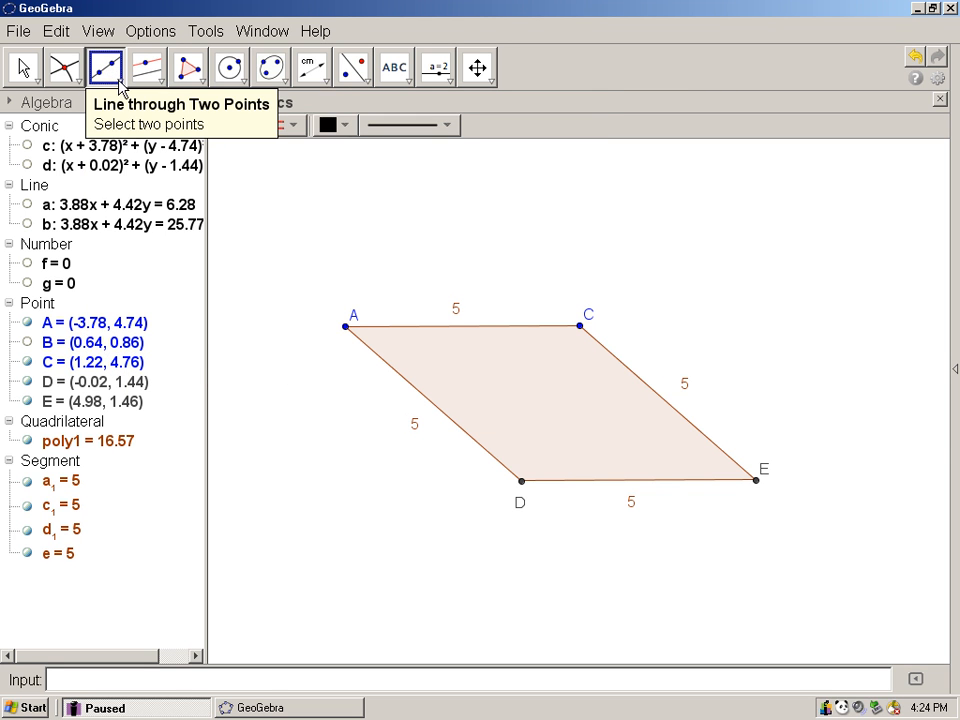
click(118, 68)
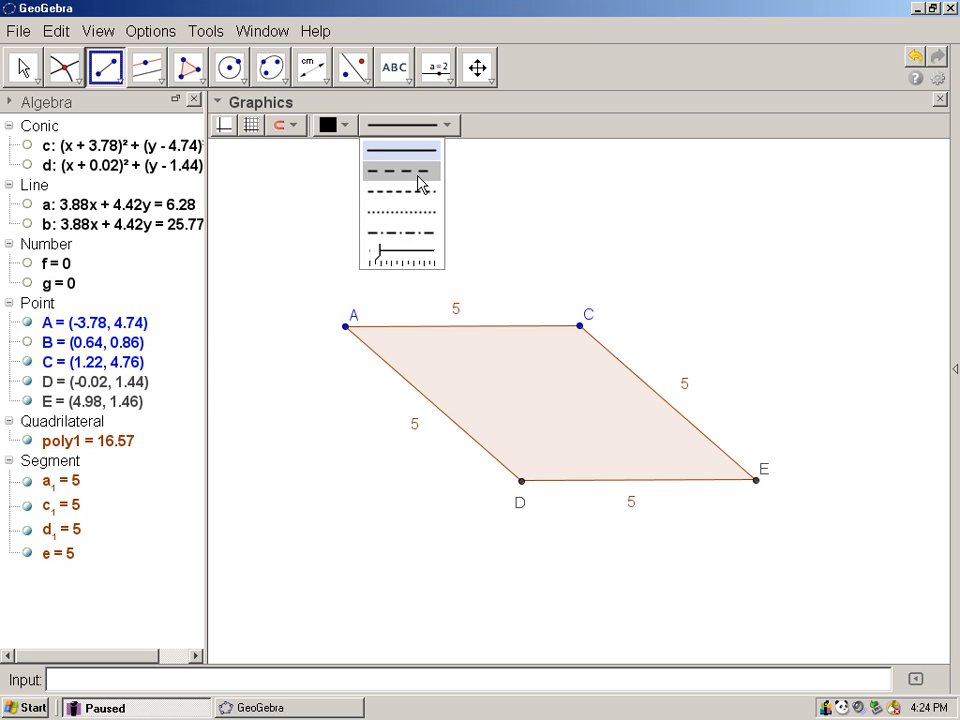
click(400, 170)
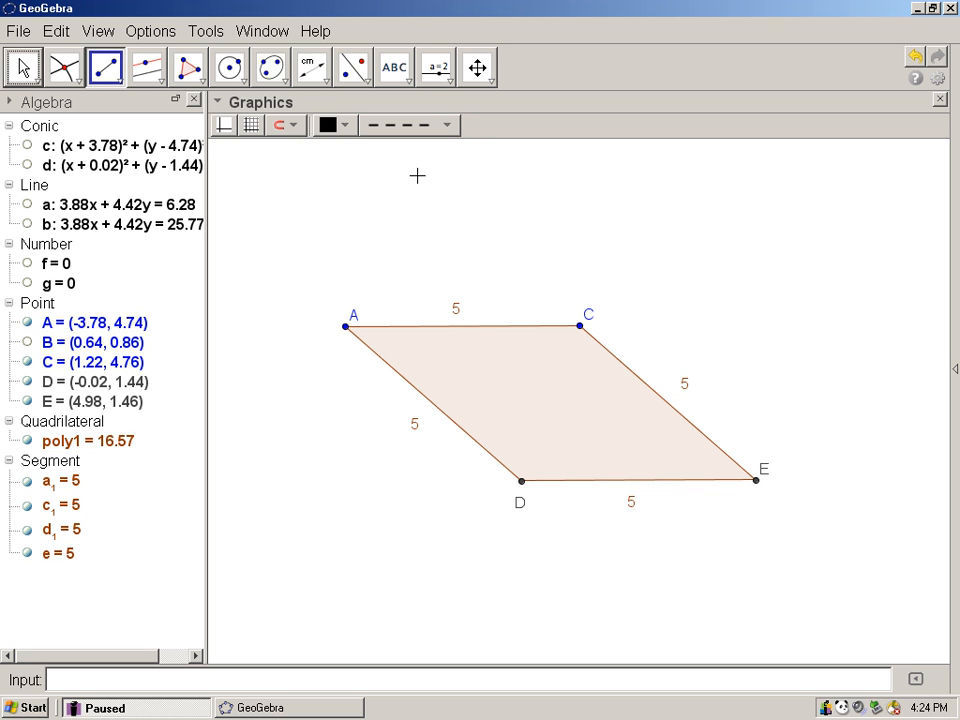
click(344, 328)
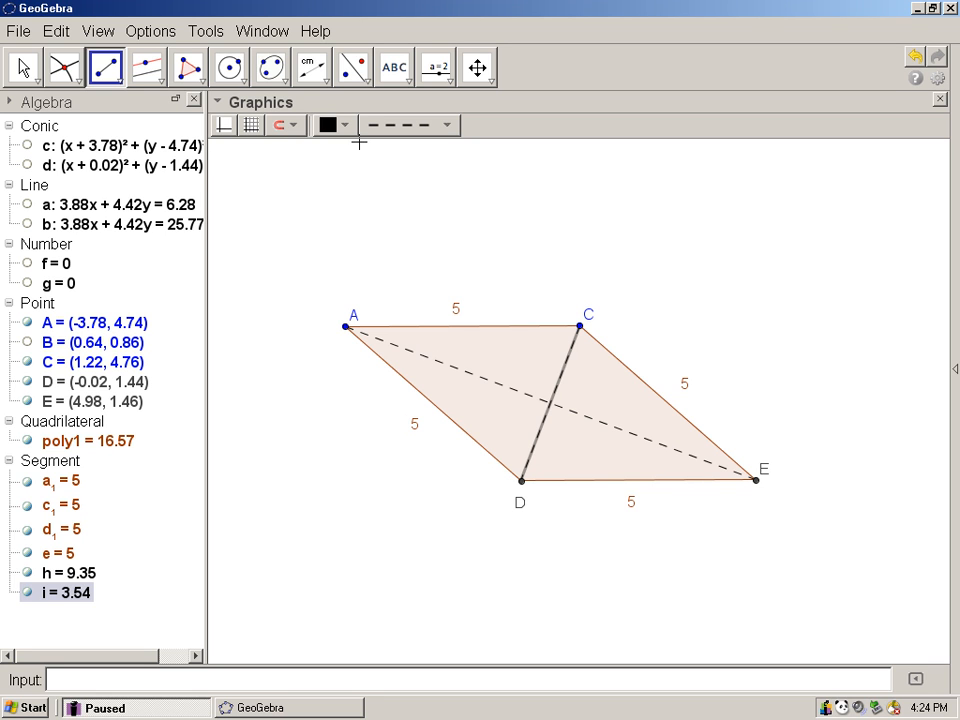
click(22, 66)
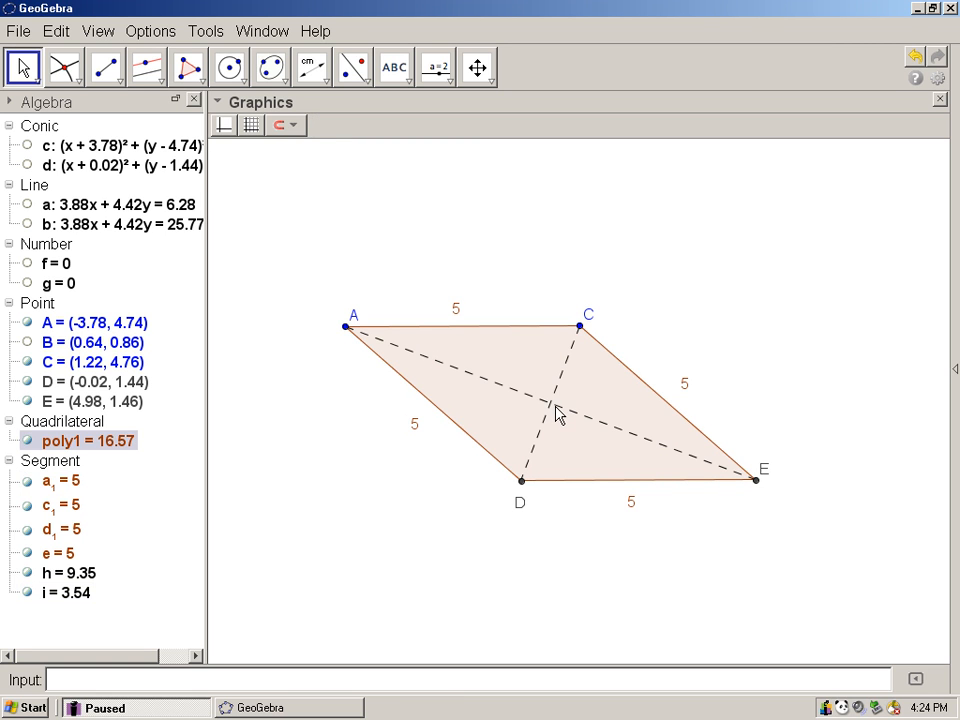
mouse_move(556, 412)
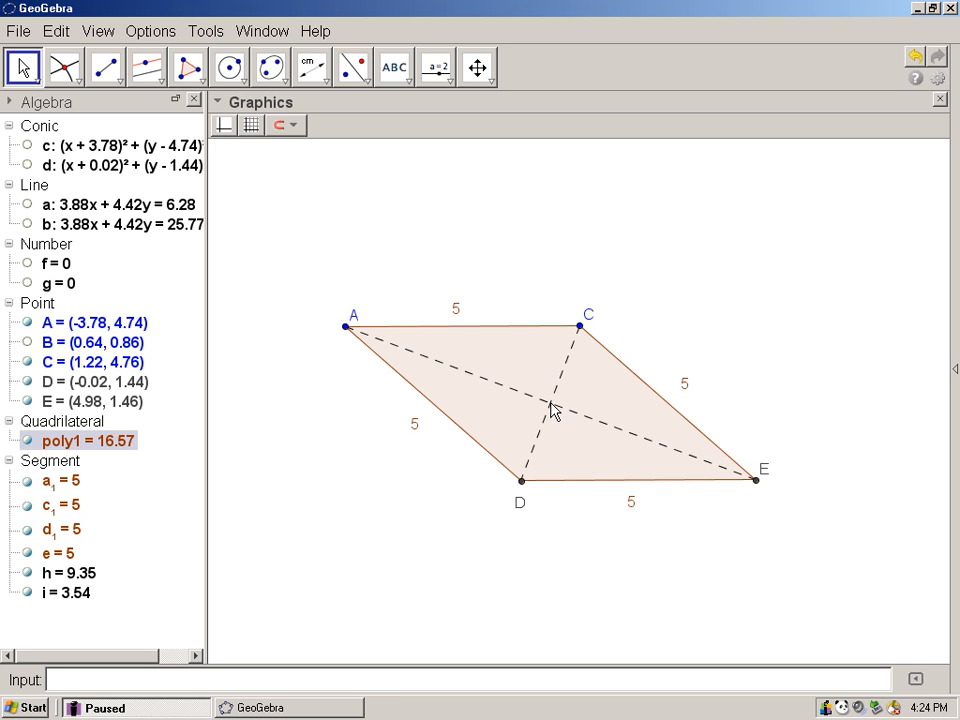
mouse_move(64, 66)
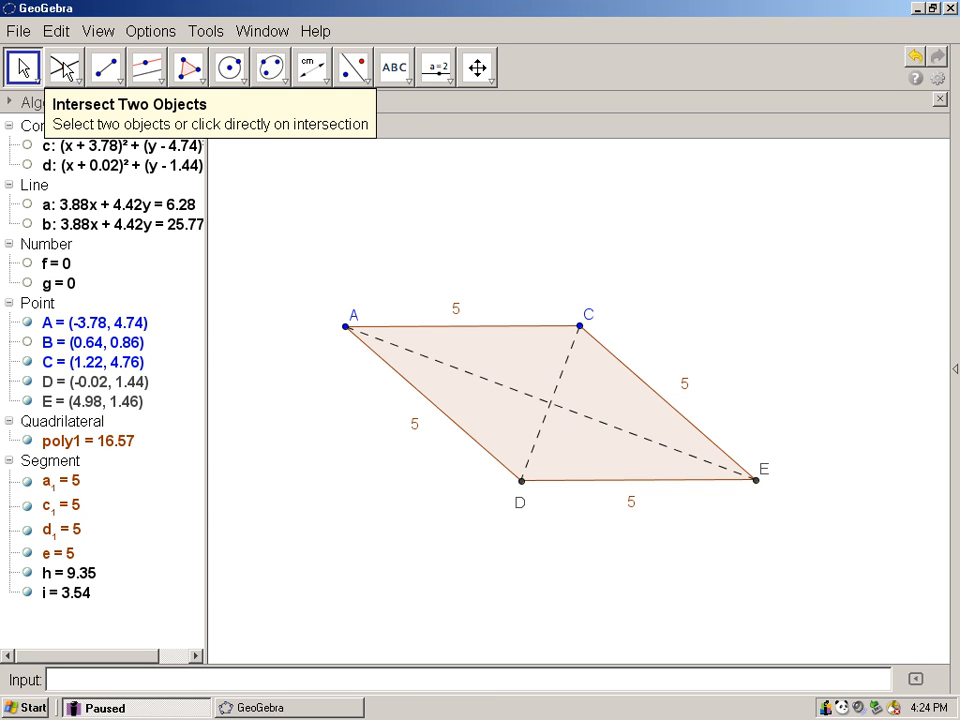
Intersect the two dashed diagonals to create point F = (0.6, 3.1)
click(64, 66)
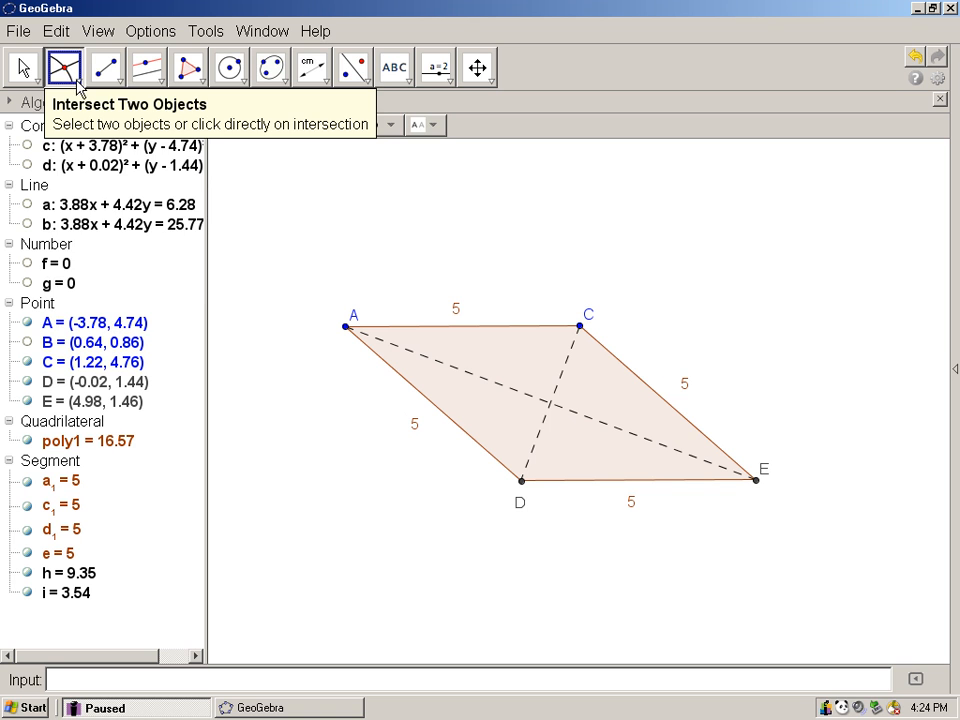
click(64, 68)
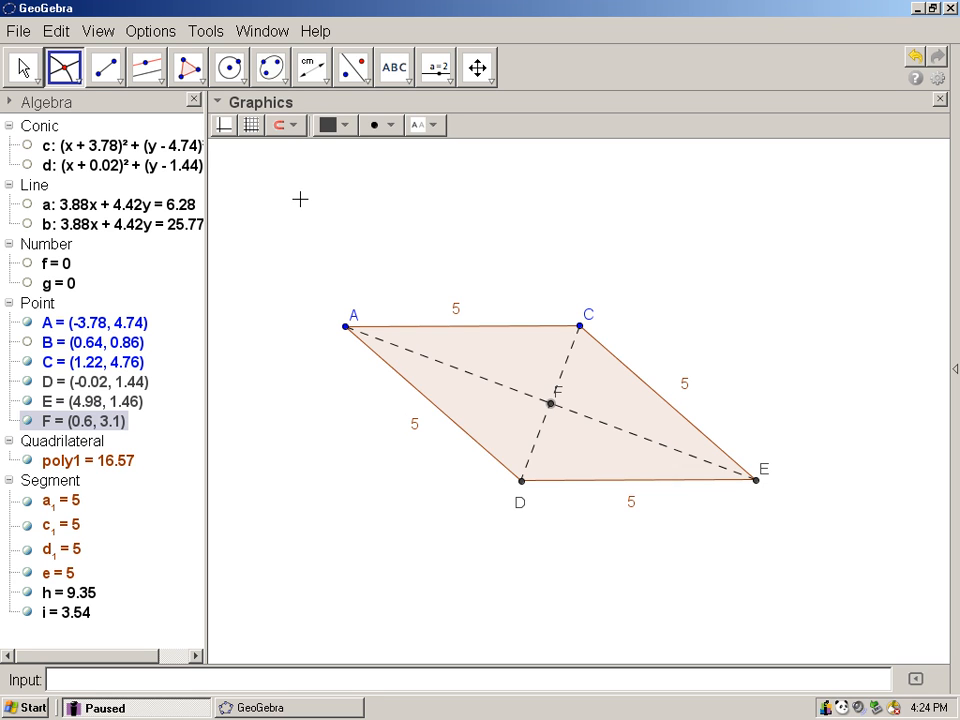
click(22, 66)
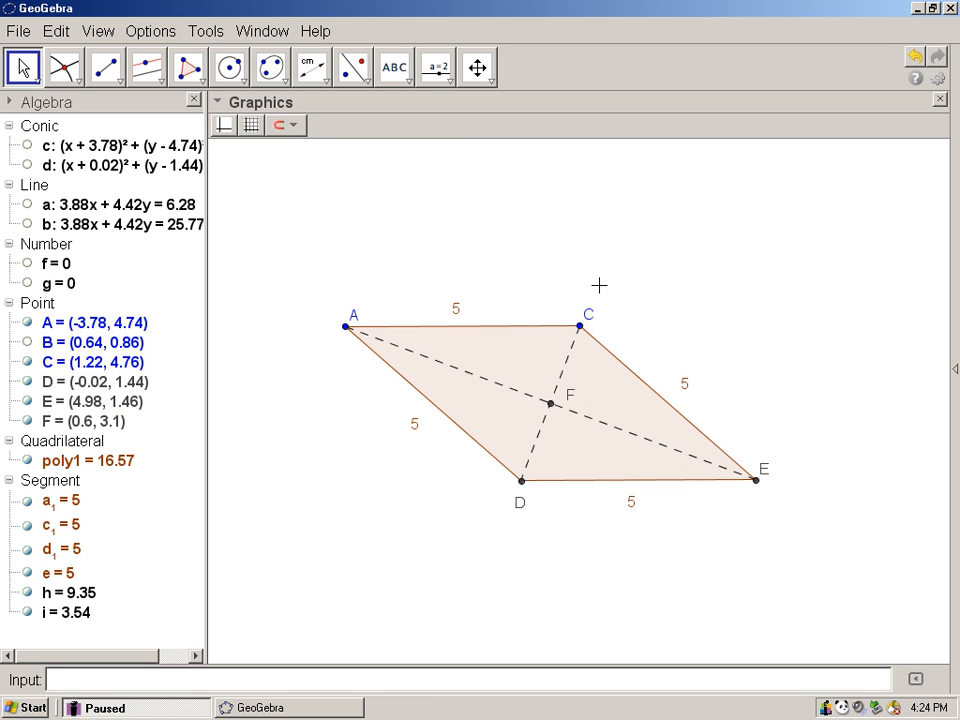
mouse_move(548, 260)
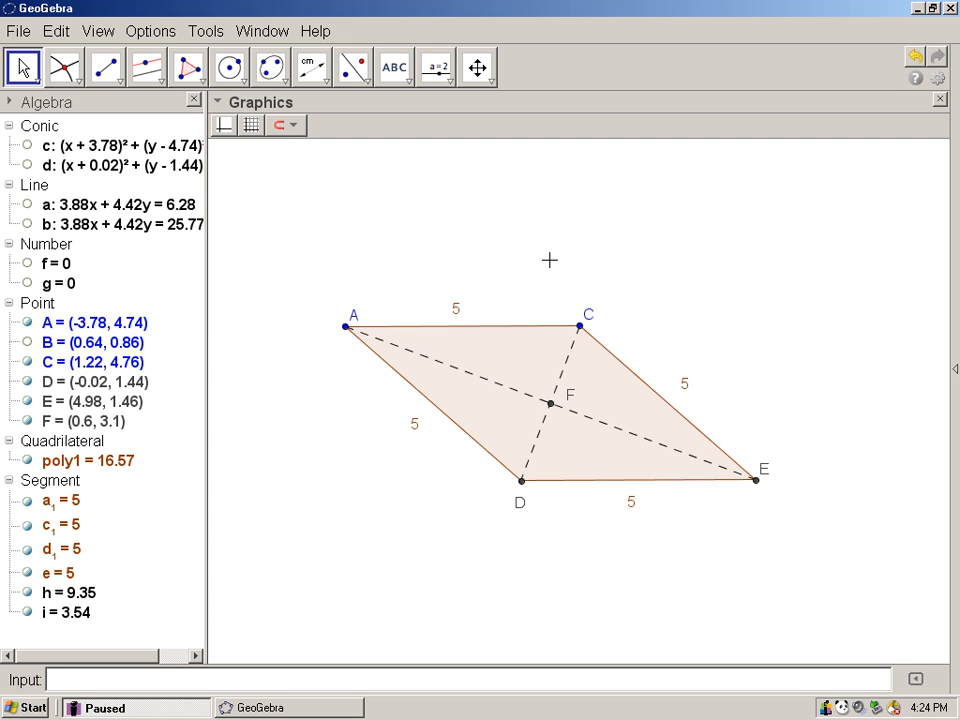
mouse_move(540, 244)
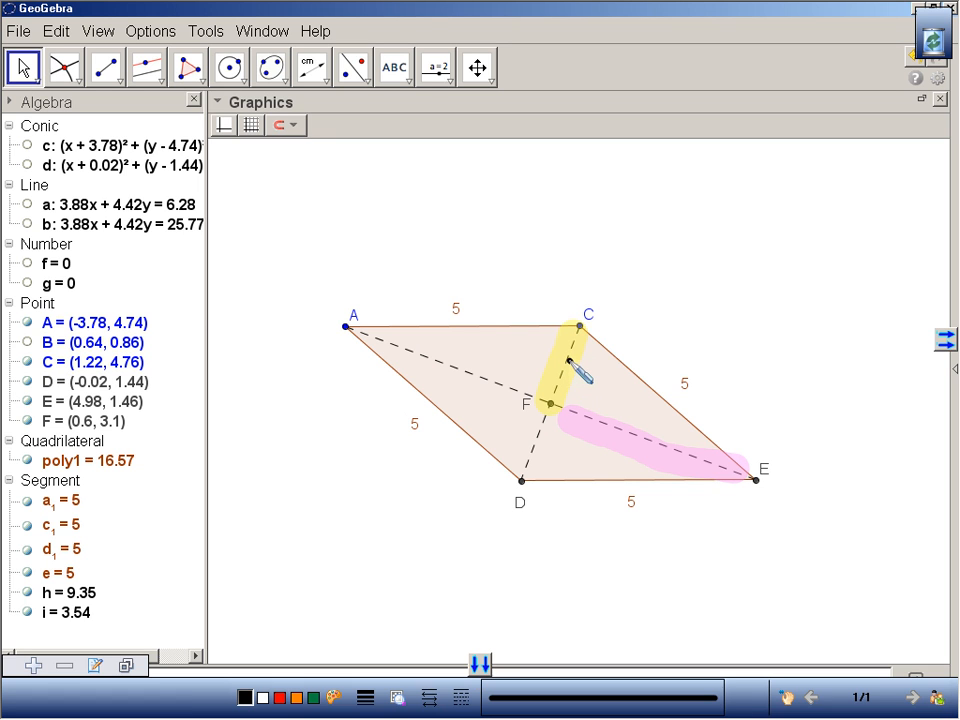
drag(570, 356, 620, 414)
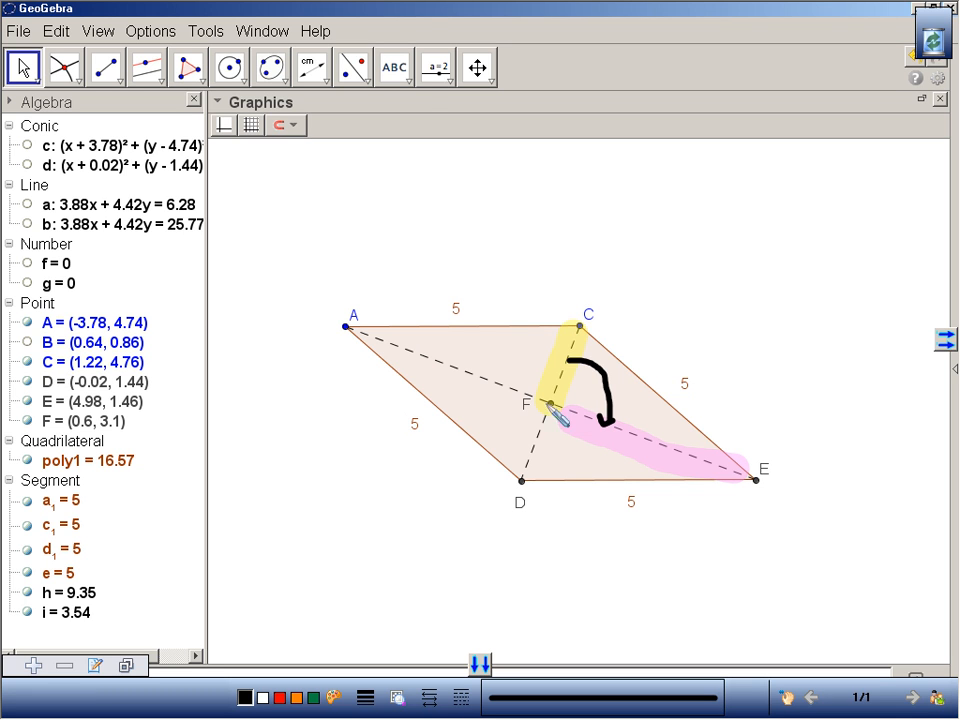
mouse_move(944, 216)
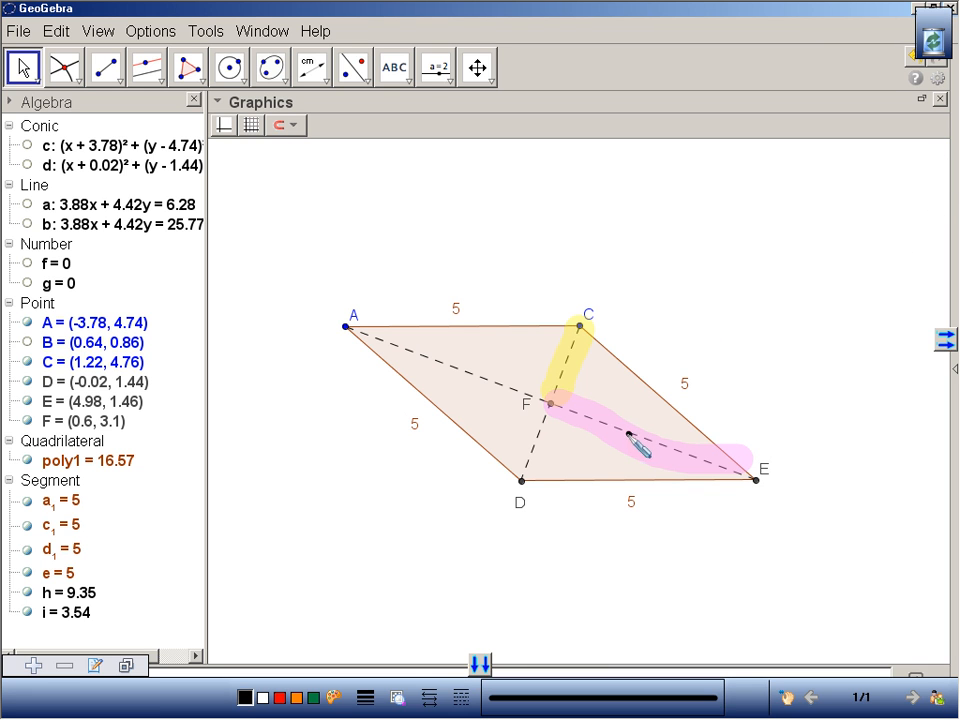
drag(500, 404, 630, 444)
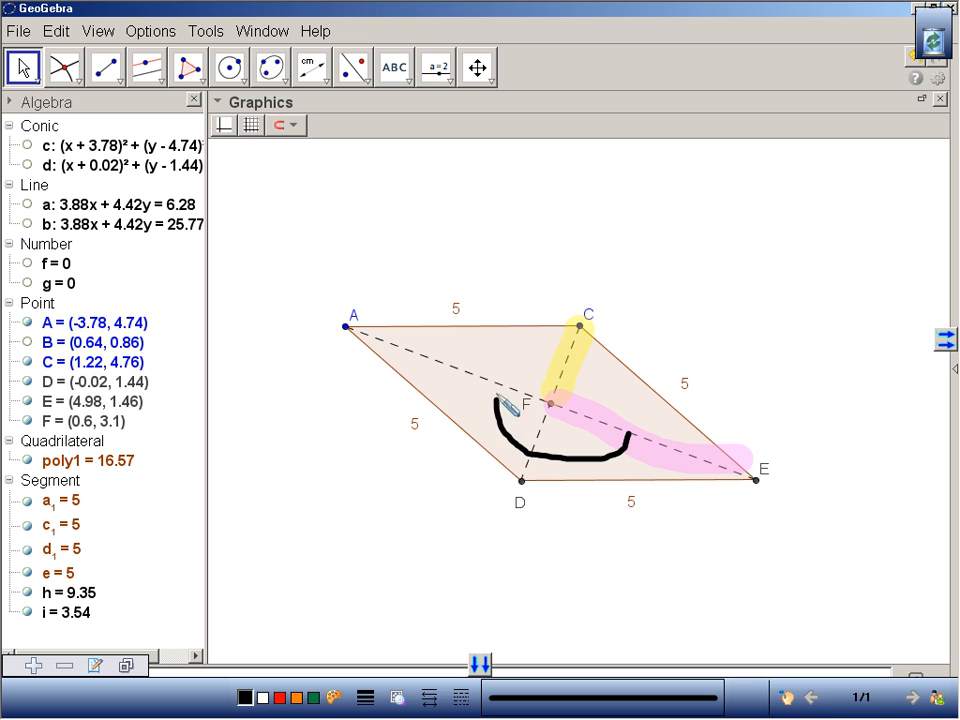
drag(510, 410, 556, 350)
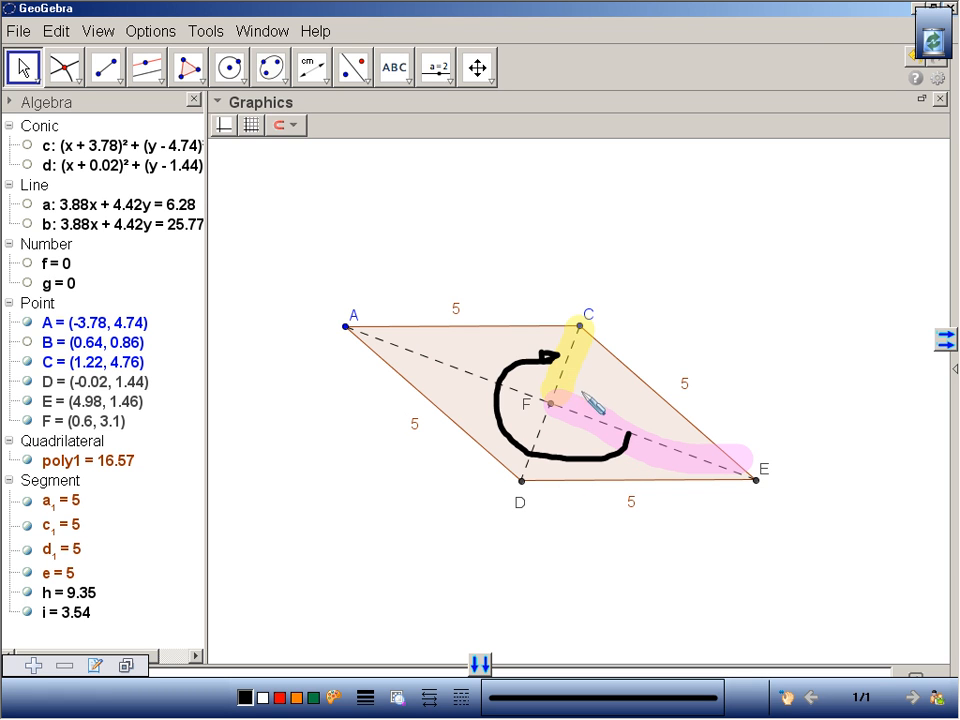
mouse_move(800, 222)
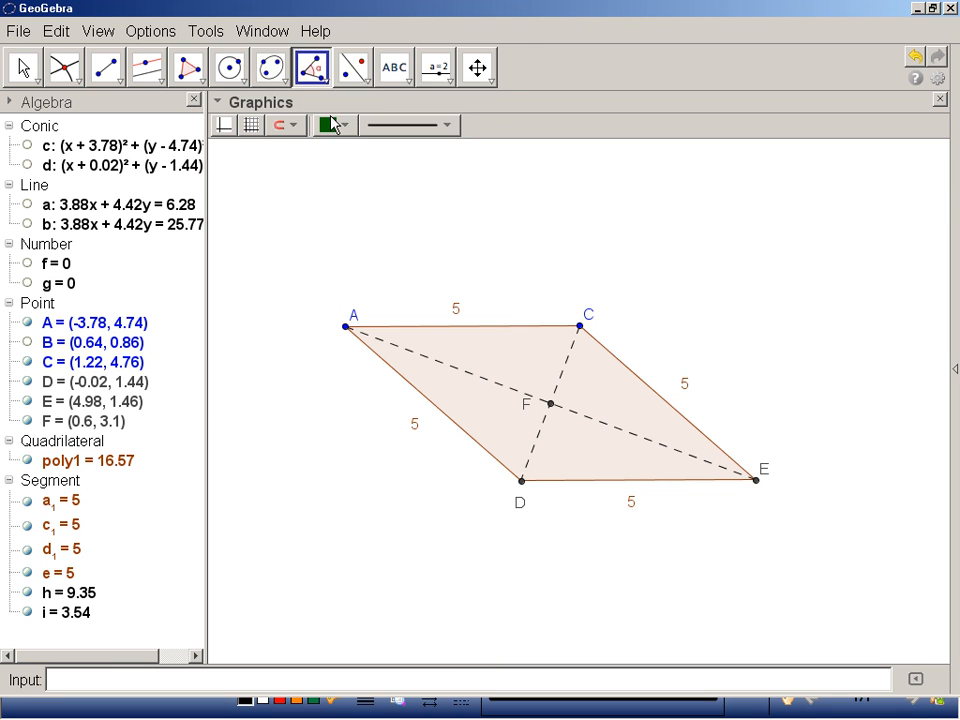
click(616, 436)
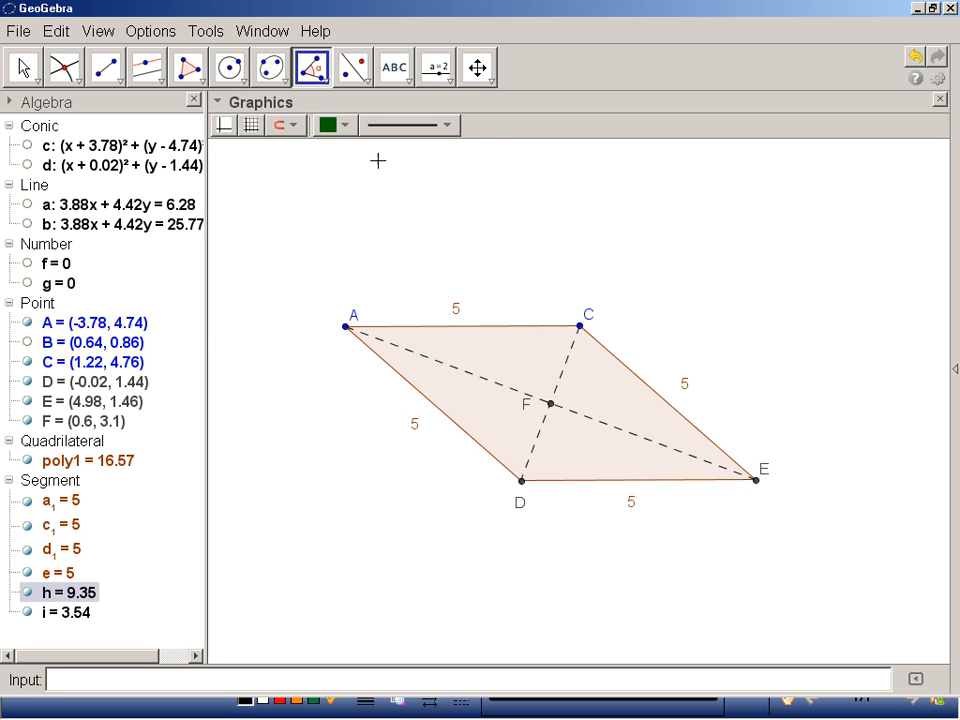
mouse_move(312, 68)
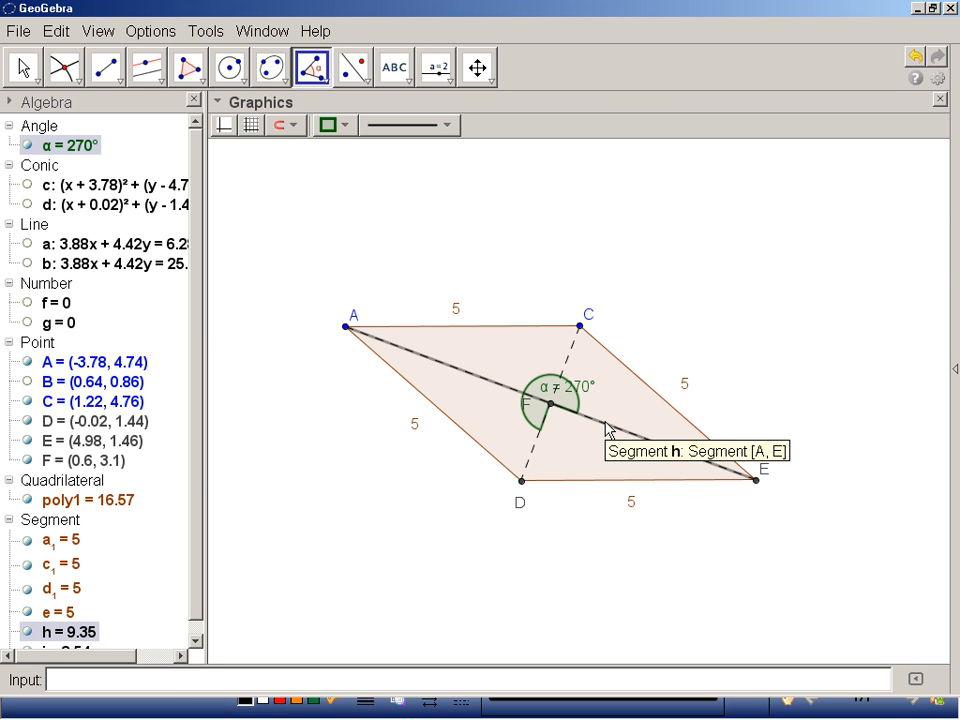
mouse_move(580, 444)
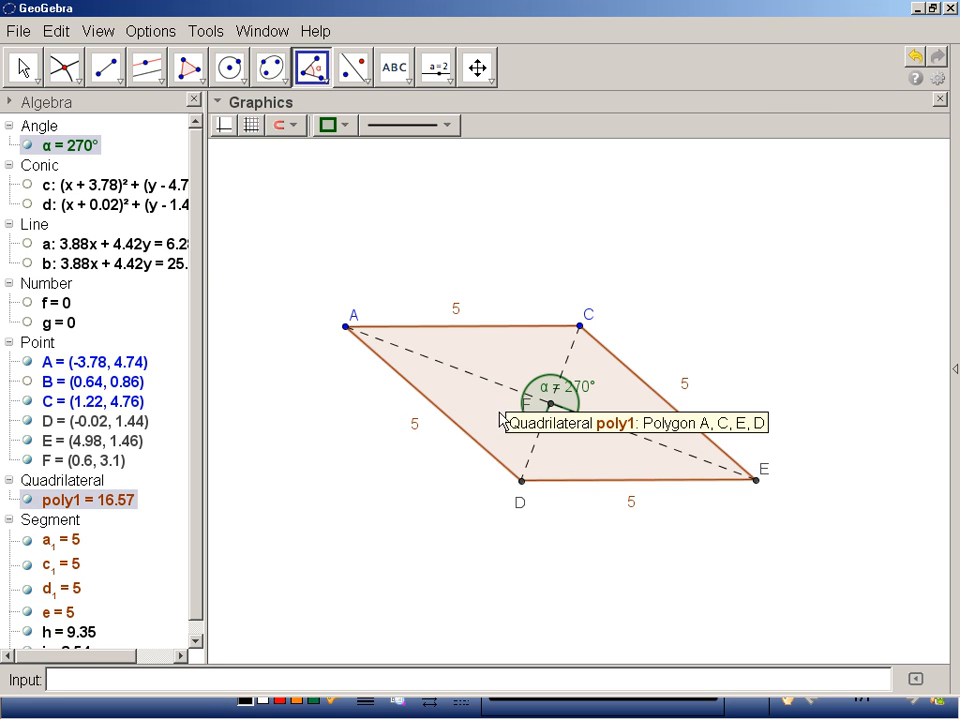
mouse_move(584, 410)
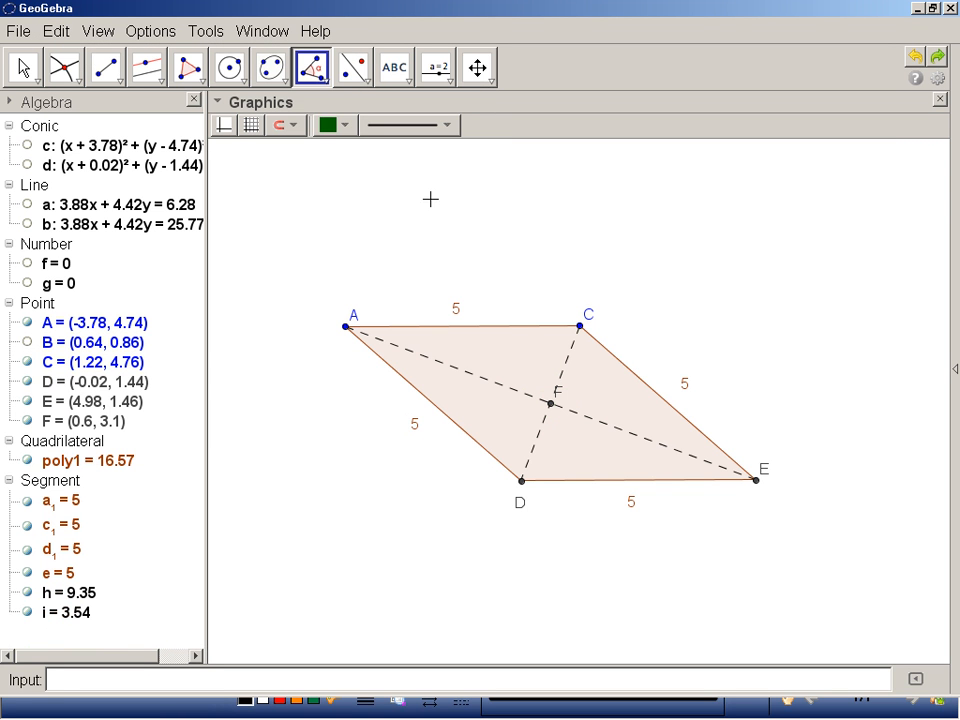
mouse_move(312, 68)
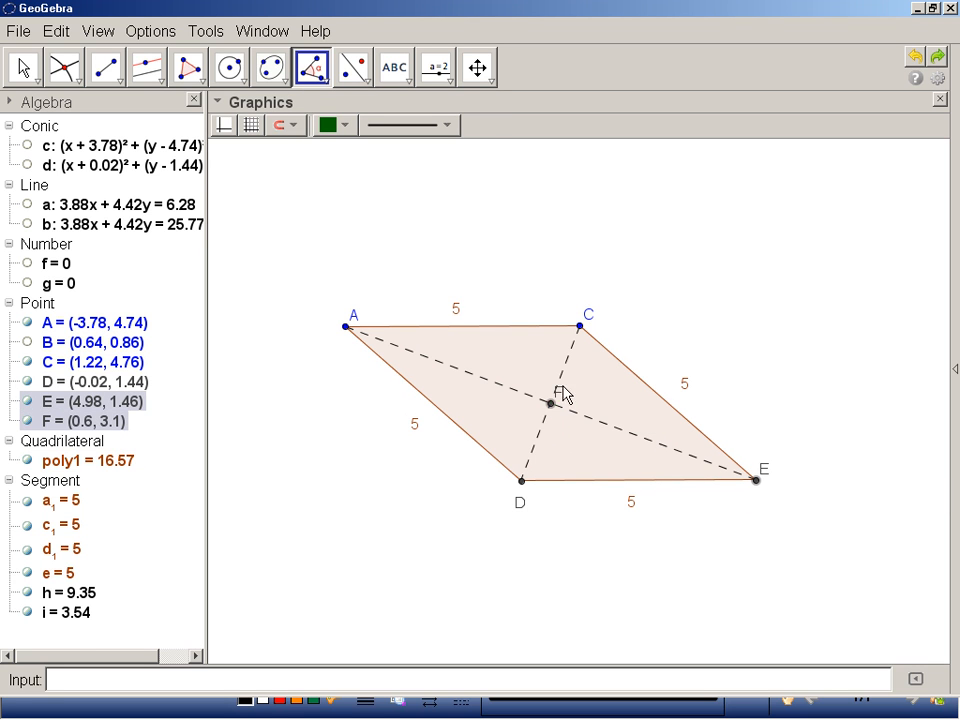
Mark angle α = 90° at F using points E, F and C
click(550, 400)
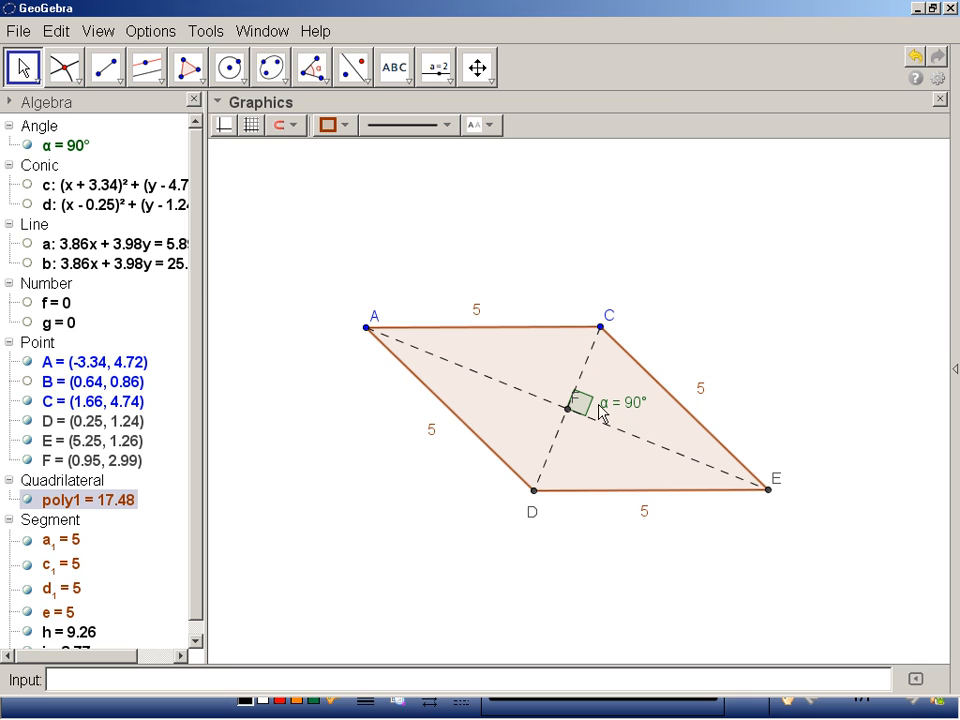
mouse_move(644, 458)
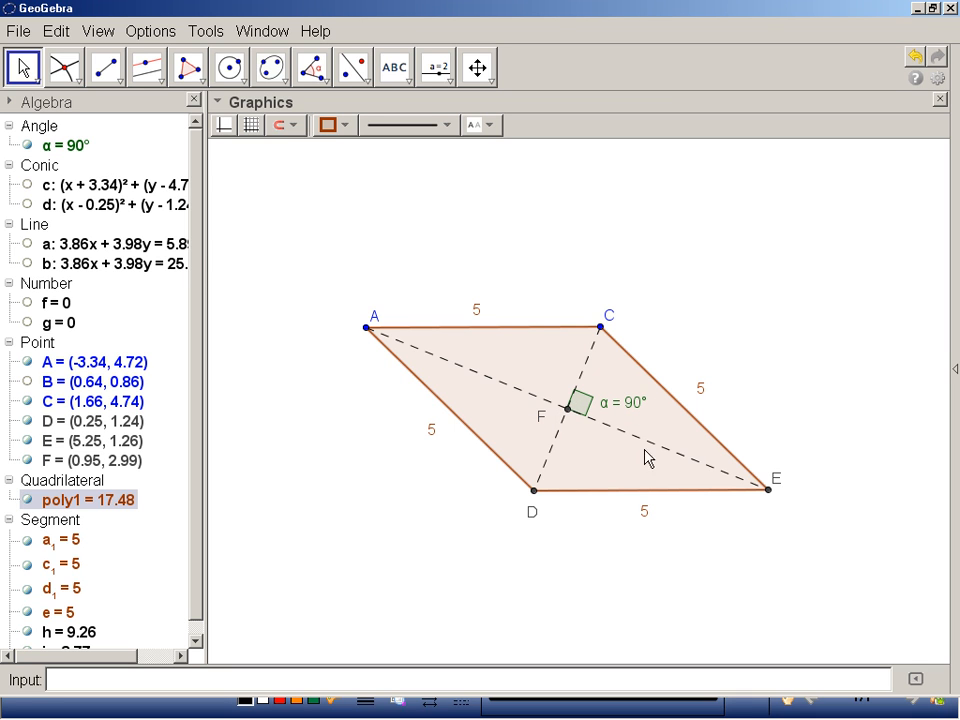